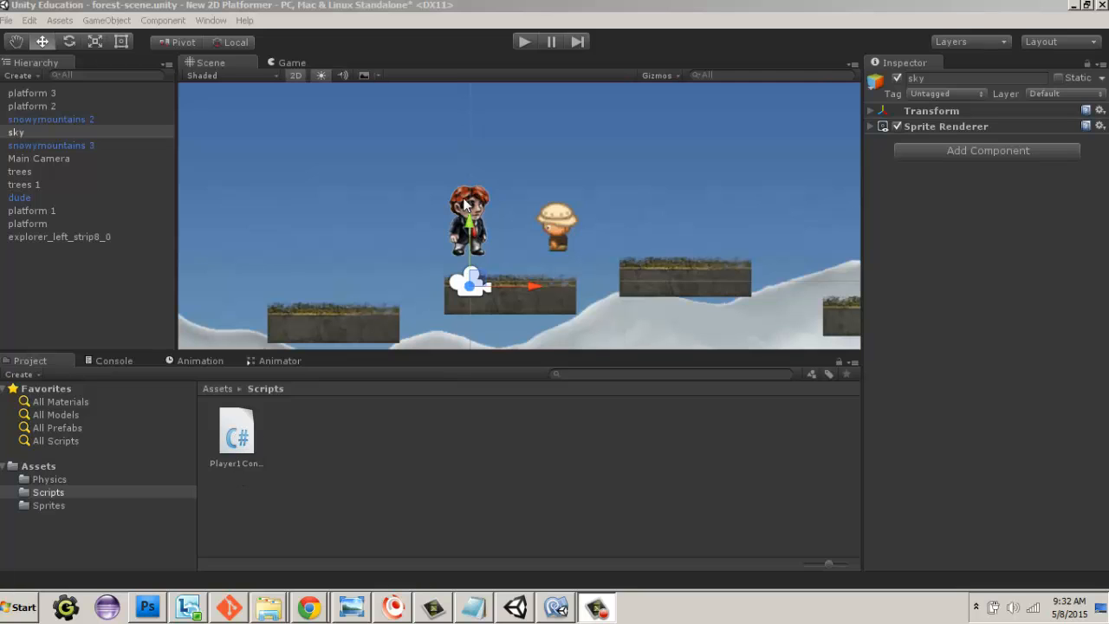
Show Player1Controller.cs in MonoDevelop and select the two jump velocity lines in Update.
{"action": "left_click", "coordinate": [554, 606]}
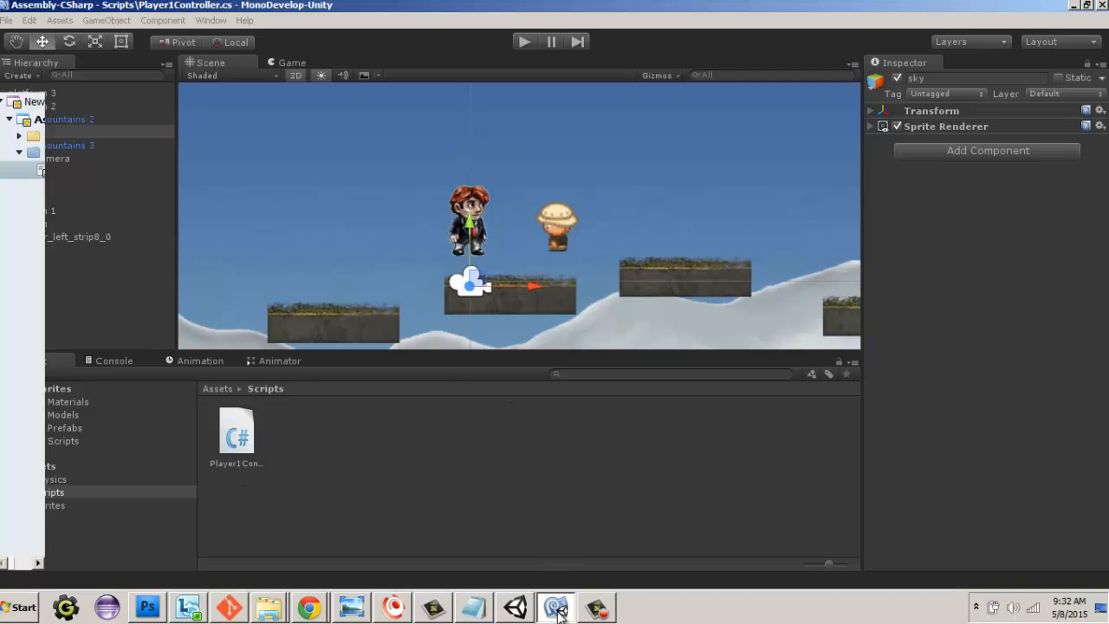
{"action": "left_click", "coordinate": [555, 607]}
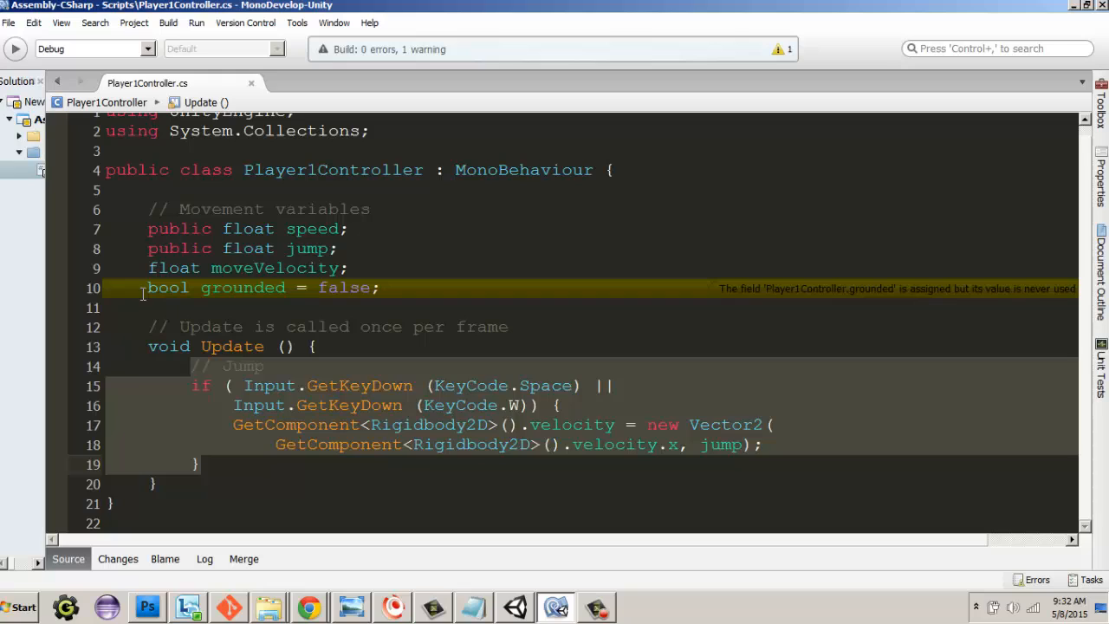
{"action": "left_click", "coordinate": [489, 299]}
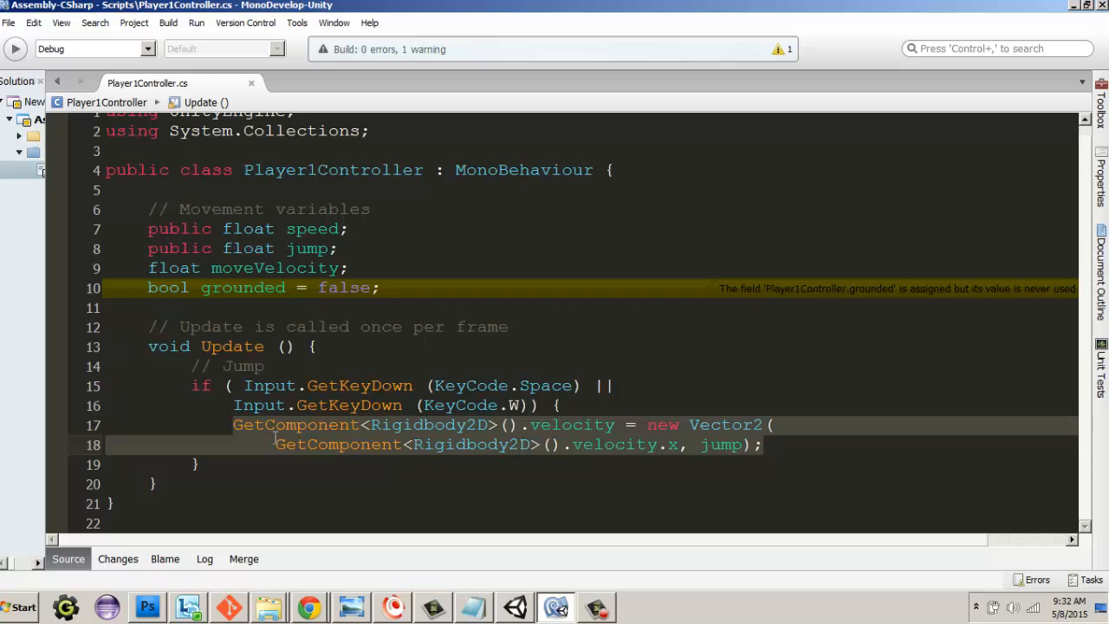
{"action": "mouse_move", "coordinate": [492, 423]}
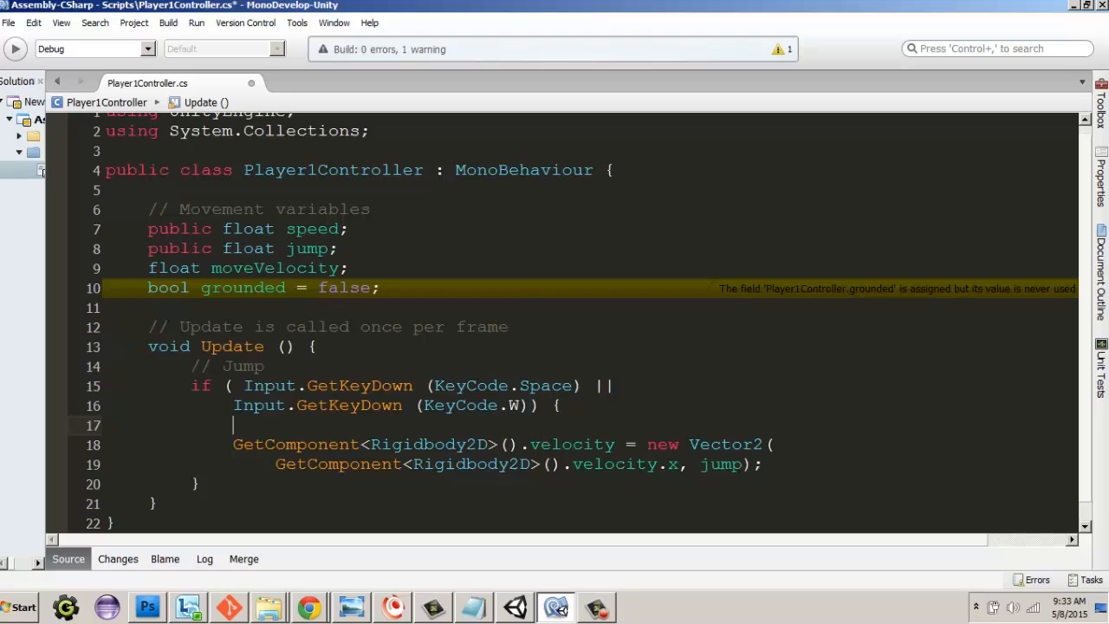
Wrap the jump velocity code in an if (grounded) check.
{"action": "type", "text": "if ("}
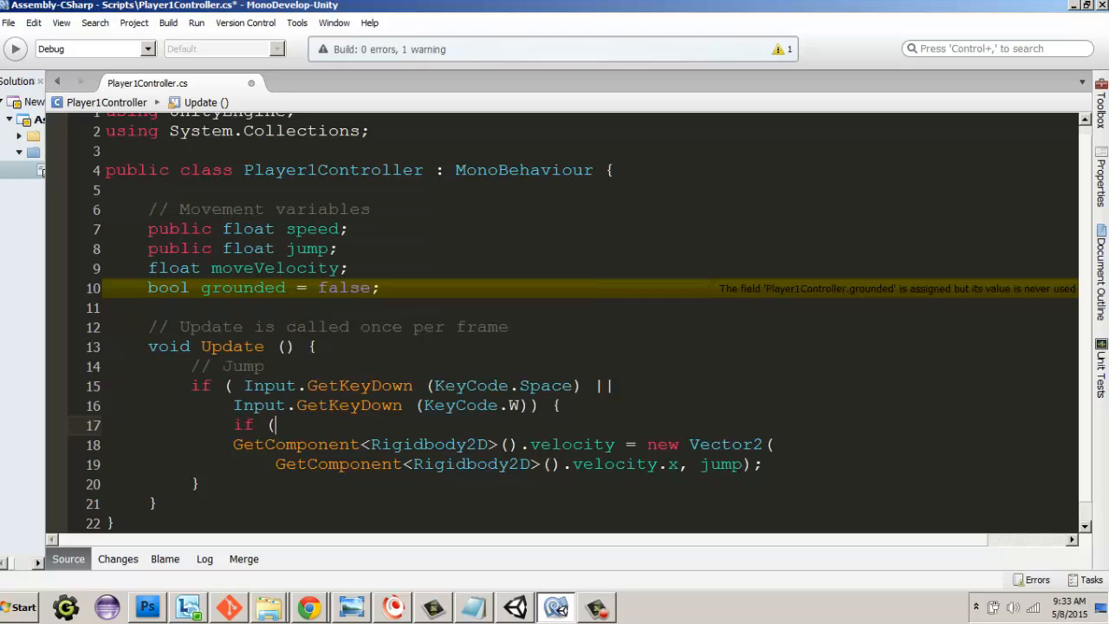
{"action": "type", "text": "grounded) {"}
{"action": "type", "text": "}"}
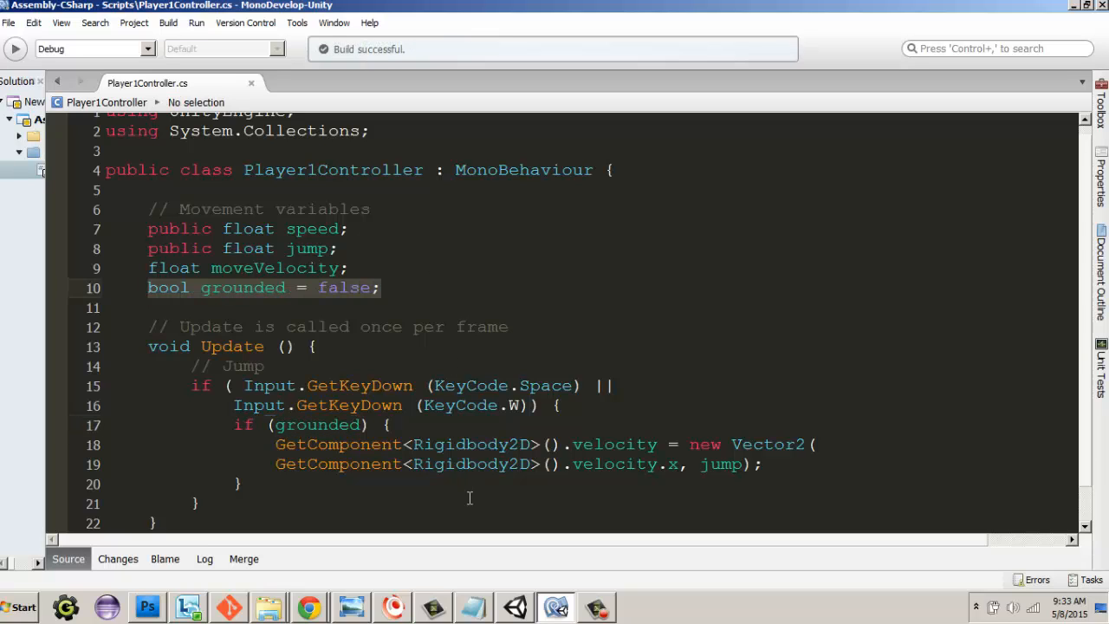
{"action": "mouse_move", "coordinate": [351, 319]}
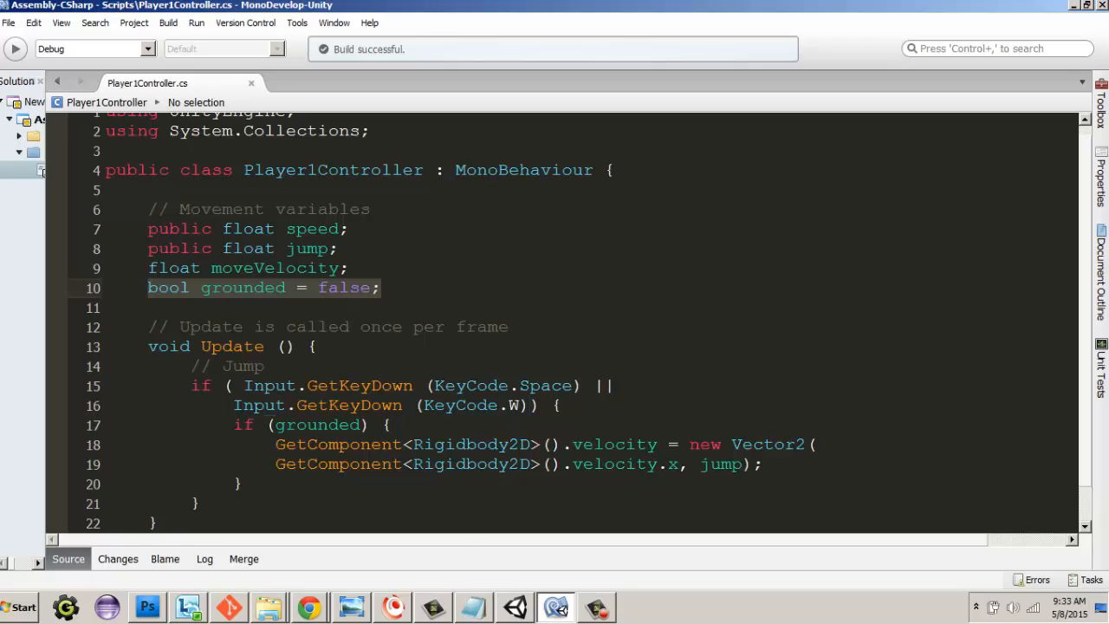
Return to Unity and run the scene in play mode to test the grounded jump.
{"action": "left_click", "coordinate": [514, 607]}
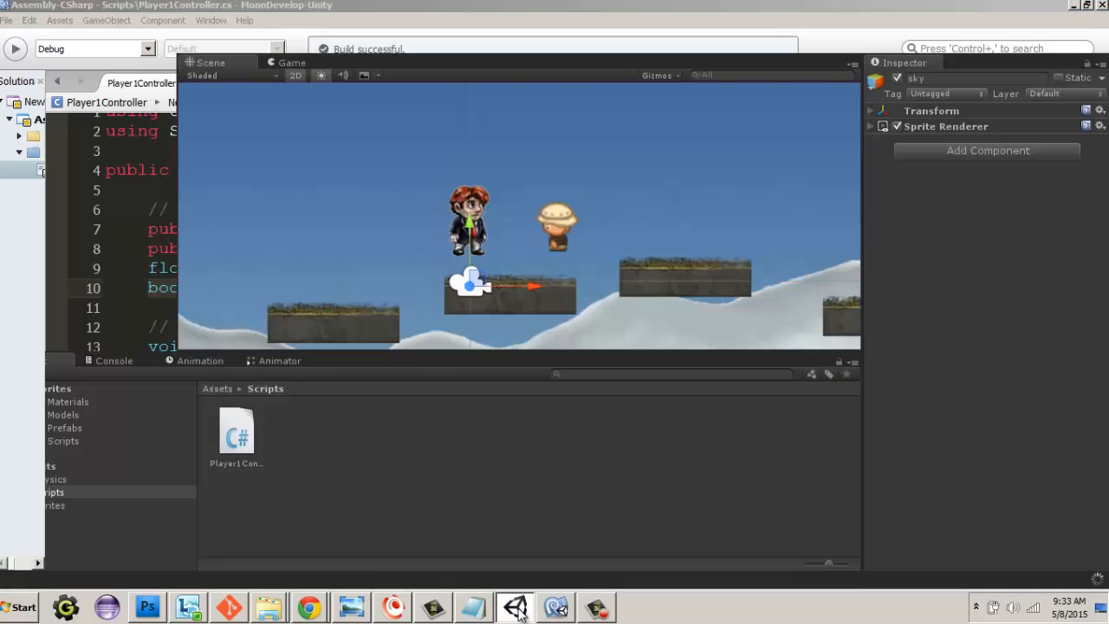
{"action": "left_click", "coordinate": [555, 606]}
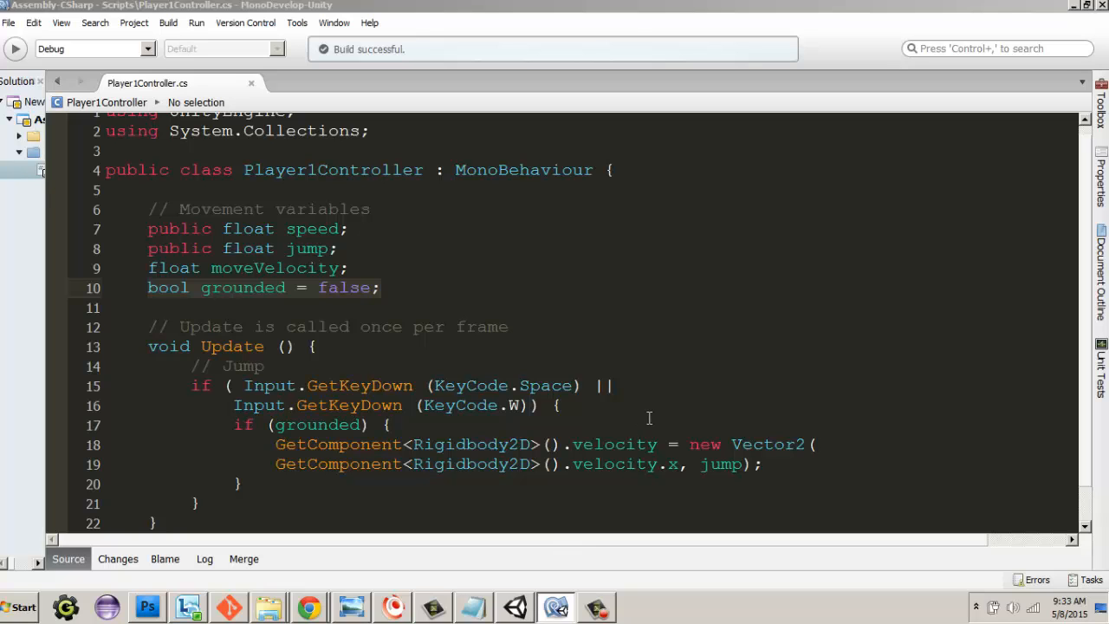
{"action": "left_click", "coordinate": [513, 607]}
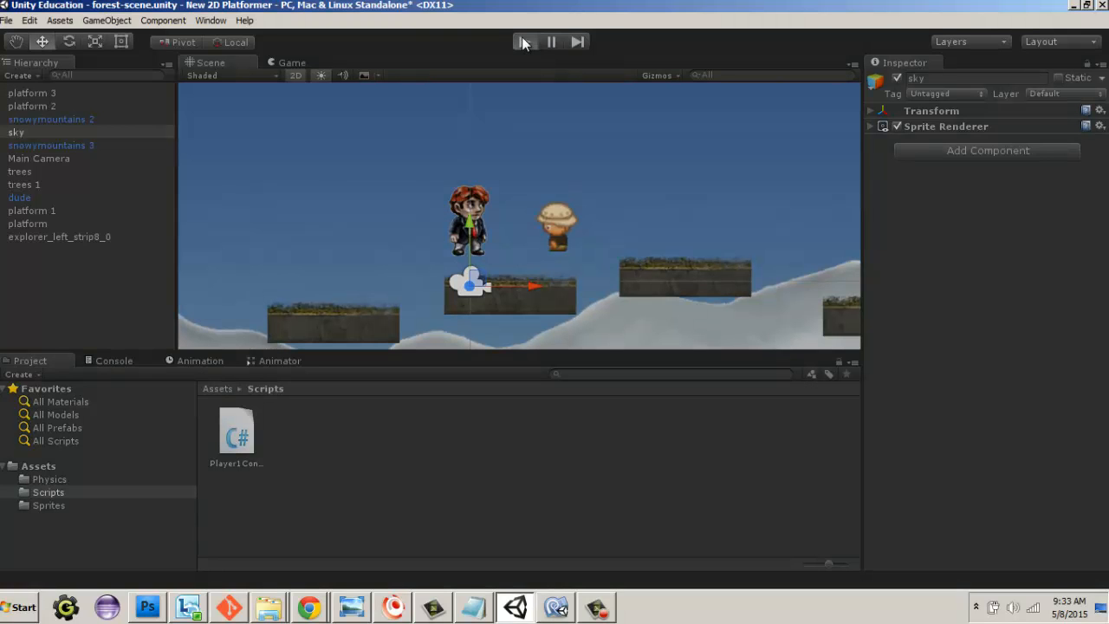
{"action": "left_click", "coordinate": [524, 42]}
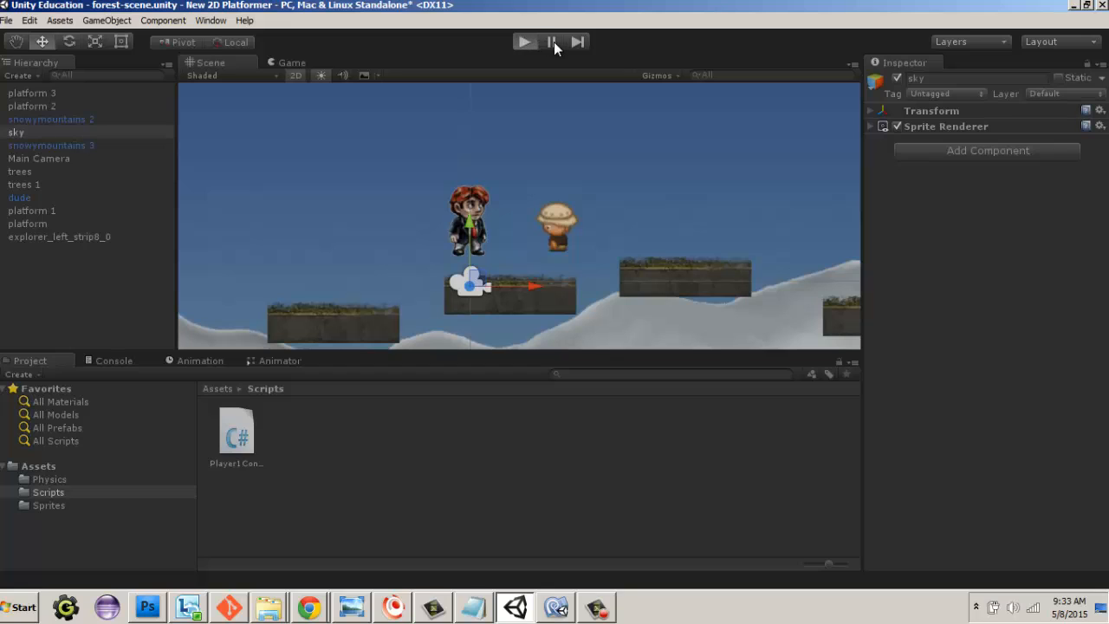
{"action": "left_click", "coordinate": [523, 41]}
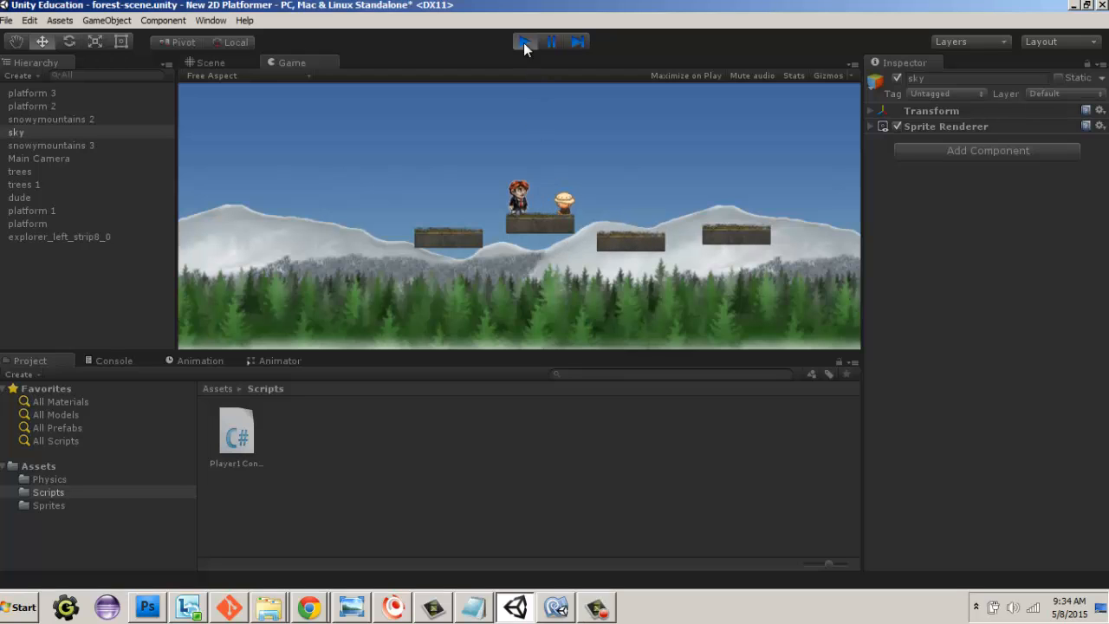
{"action": "left_click", "coordinate": [555, 607]}
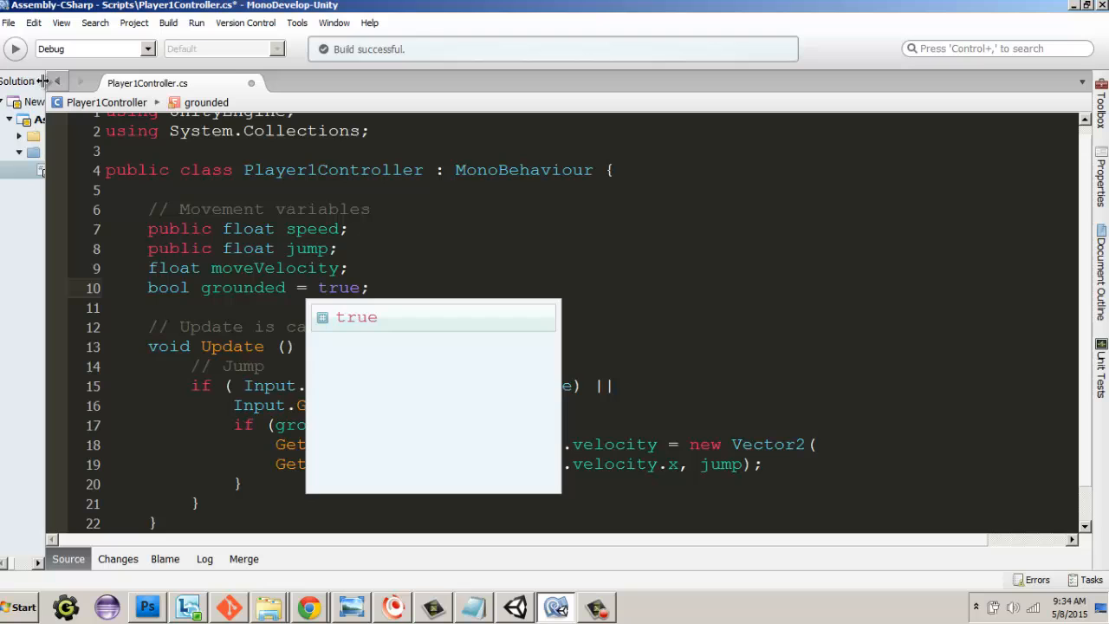
Play-test the scene with grounded starting true, then stop the game and go back to the script.
{"action": "left_click", "coordinate": [513, 607]}
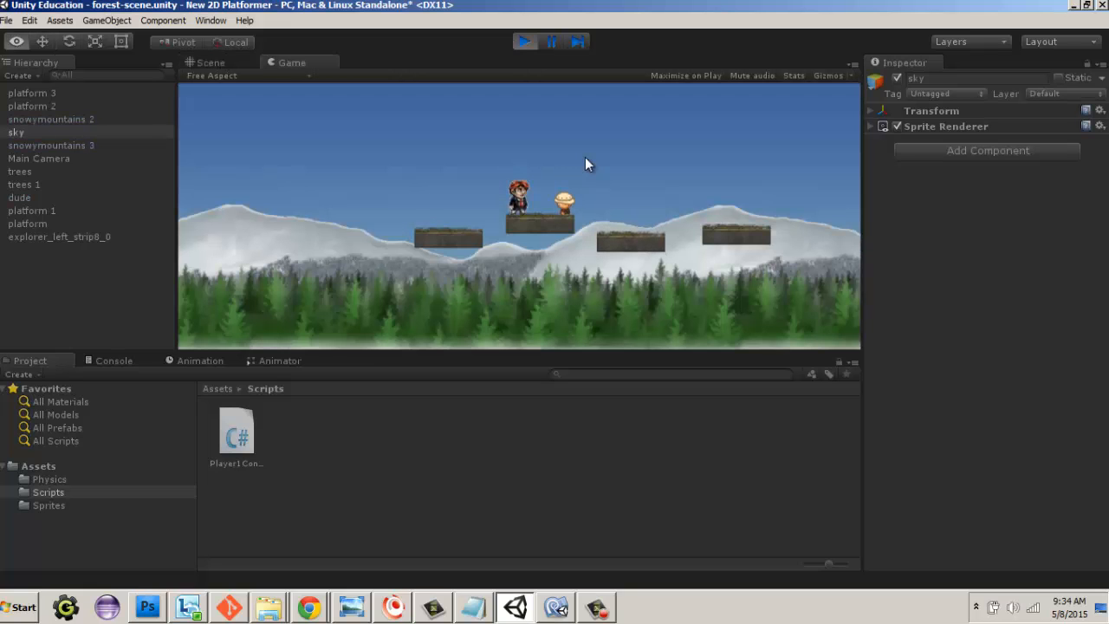
{"action": "left_click", "coordinate": [555, 607]}
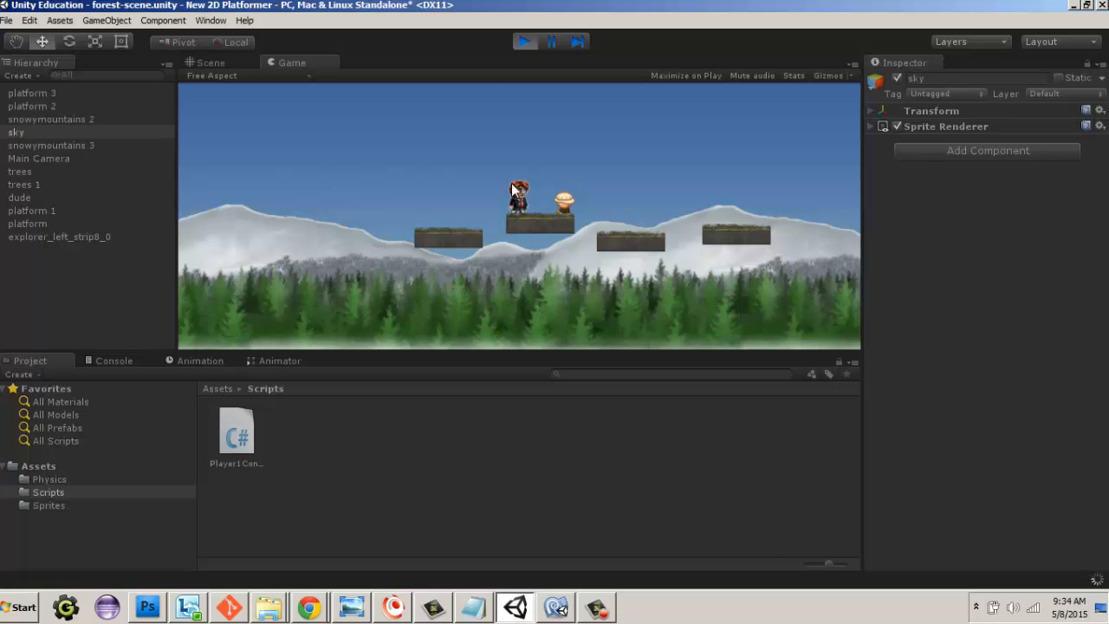
{"action": "left_click", "coordinate": [523, 42]}
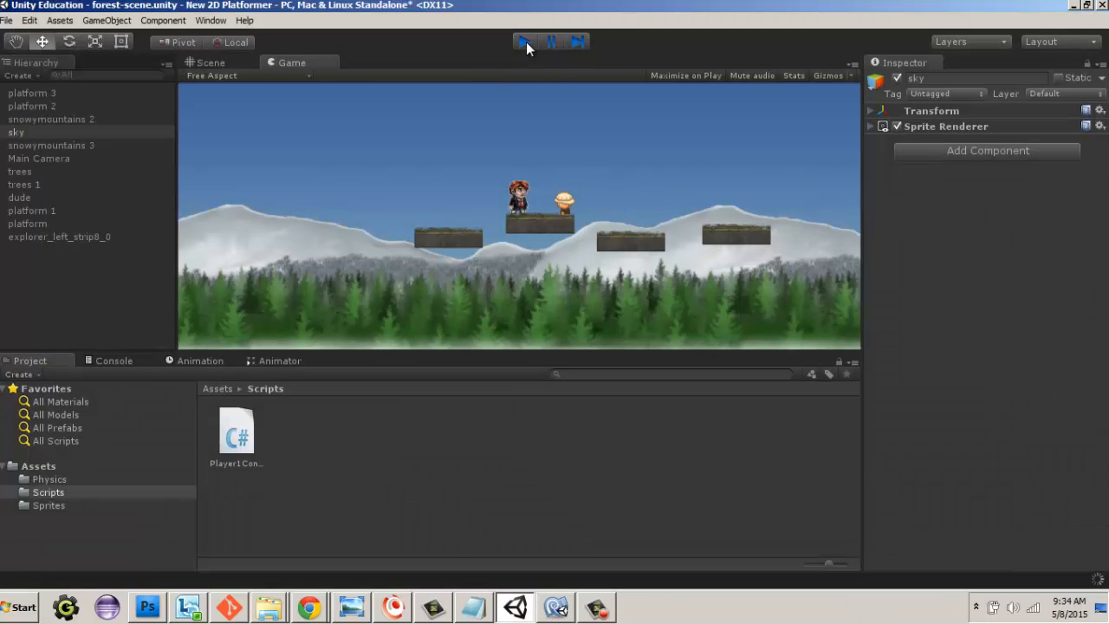
{"action": "left_click", "coordinate": [524, 41]}
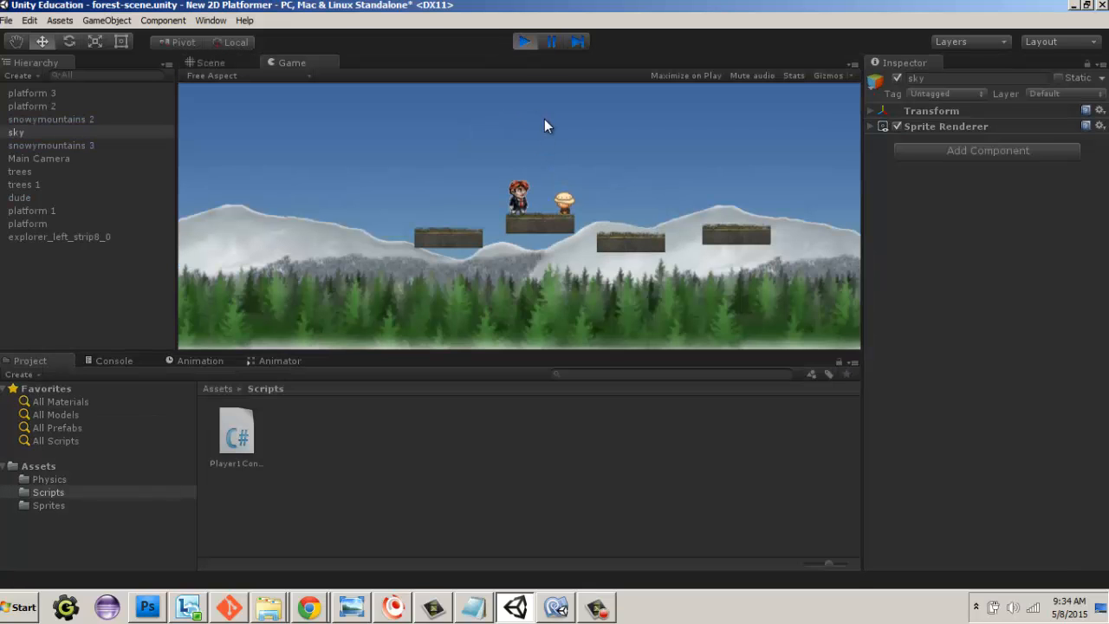
{"action": "left_click", "coordinate": [524, 41]}
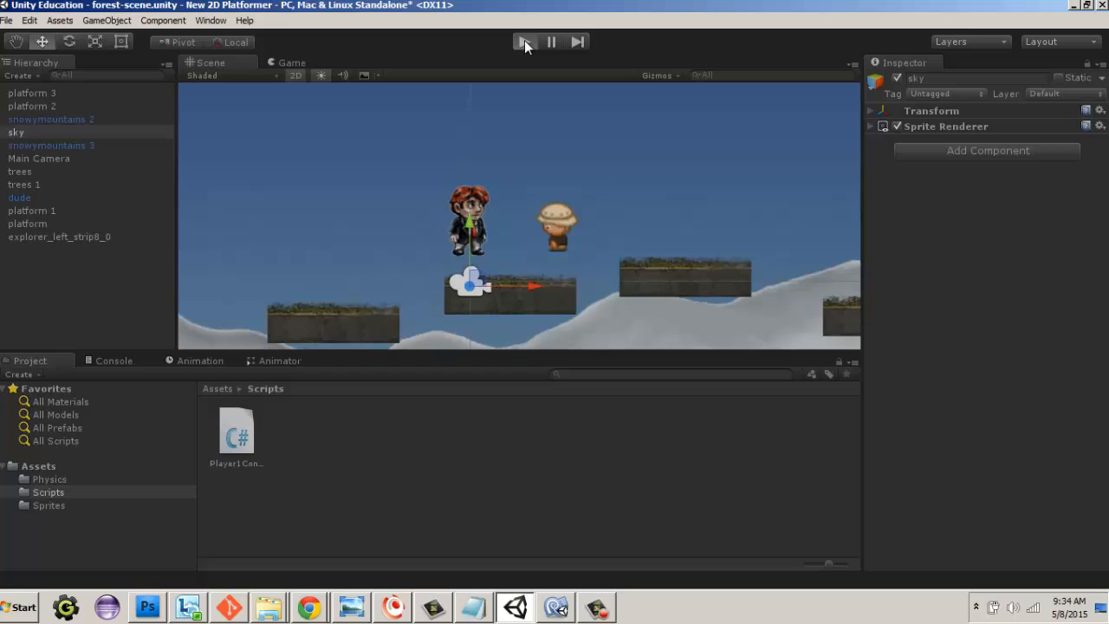
{"action": "mouse_move", "coordinate": [603, 189]}
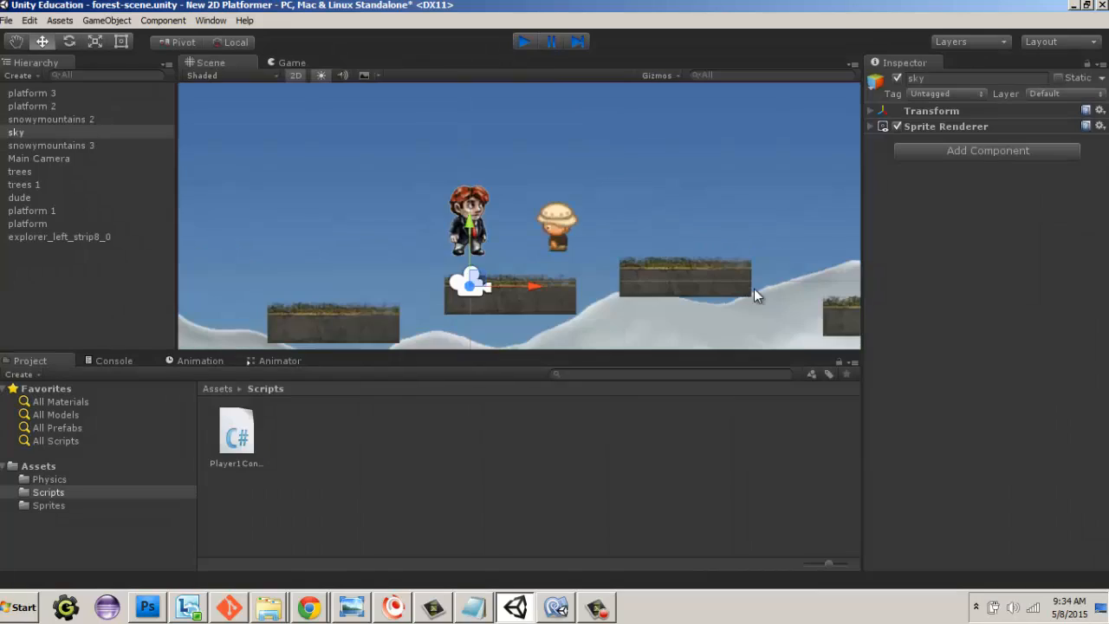
{"action": "left_click", "coordinate": [555, 607]}
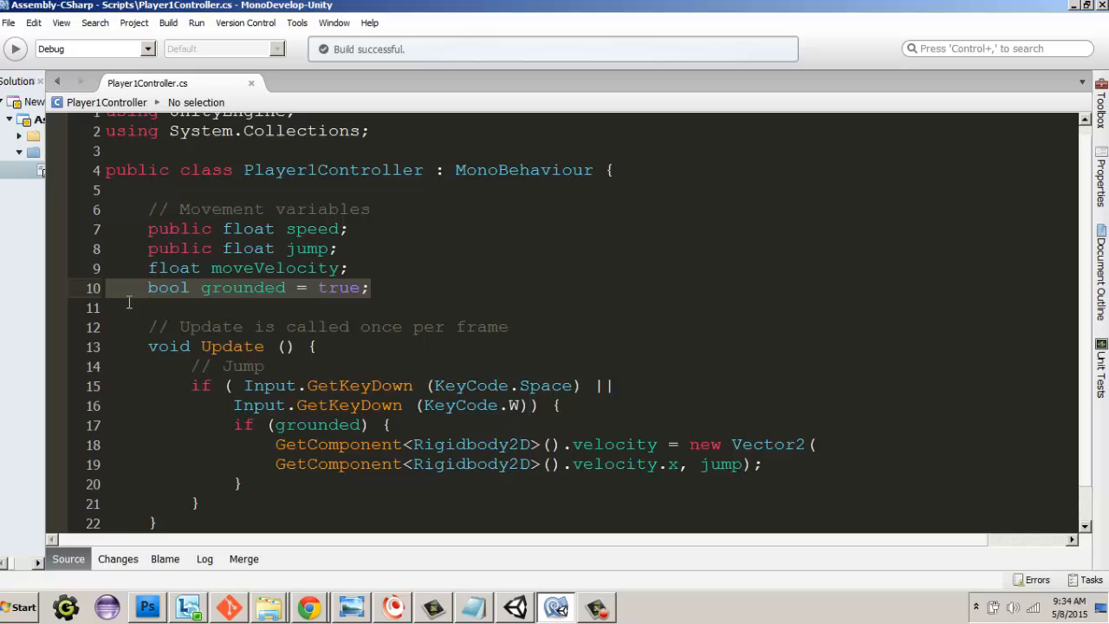
Set grounded's starting value on line 10 back to false and return toward Unity.
{"action": "double_click", "coordinate": [339, 288]}
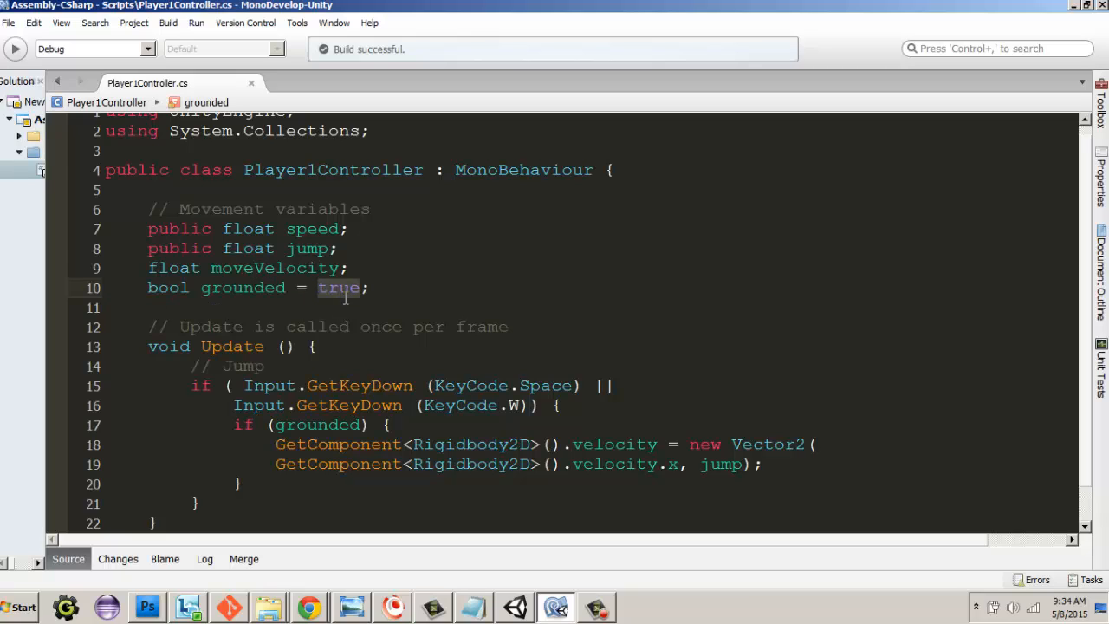
{"action": "type", "text": "false"}
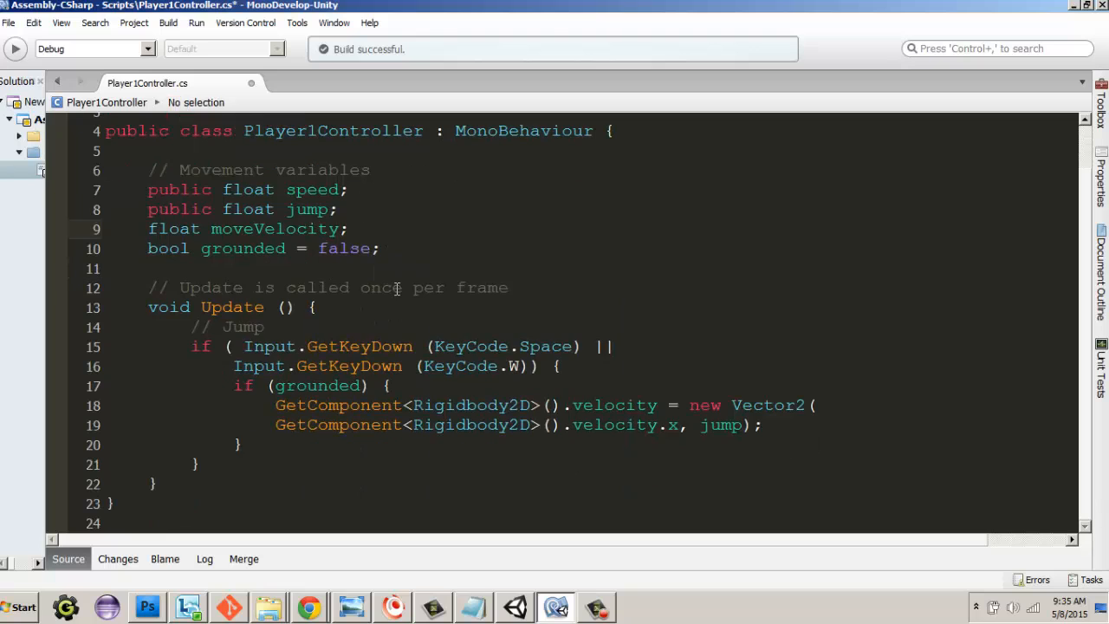
{"action": "key", "text": "alt+tab"}
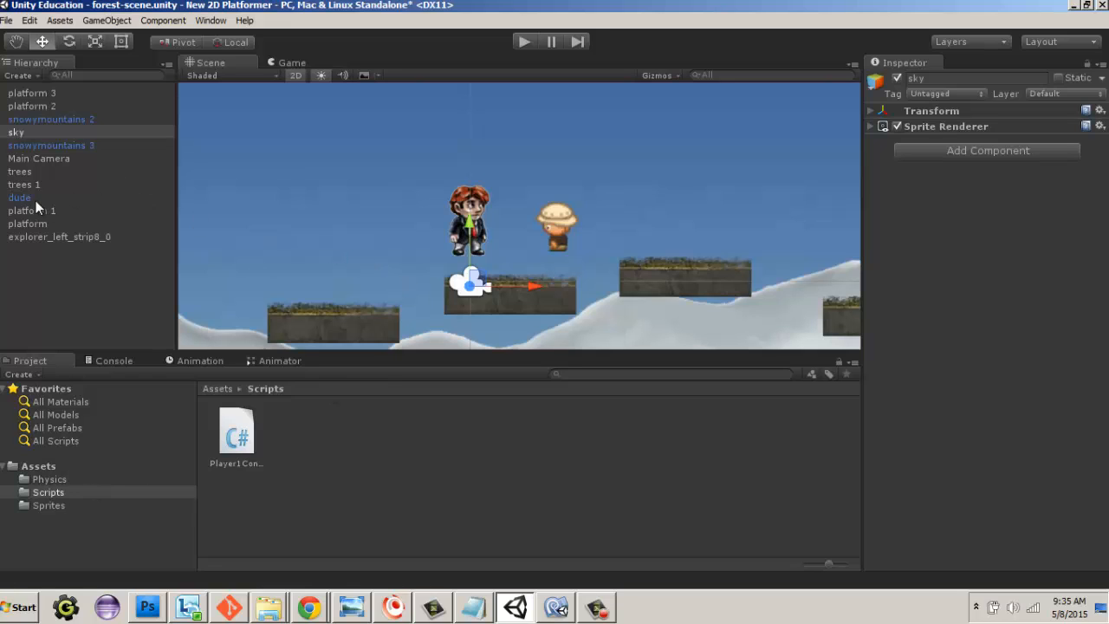
Select dude and mark its second Box Collider 2D as Is Trigger.
{"action": "left_click", "coordinate": [19, 198]}
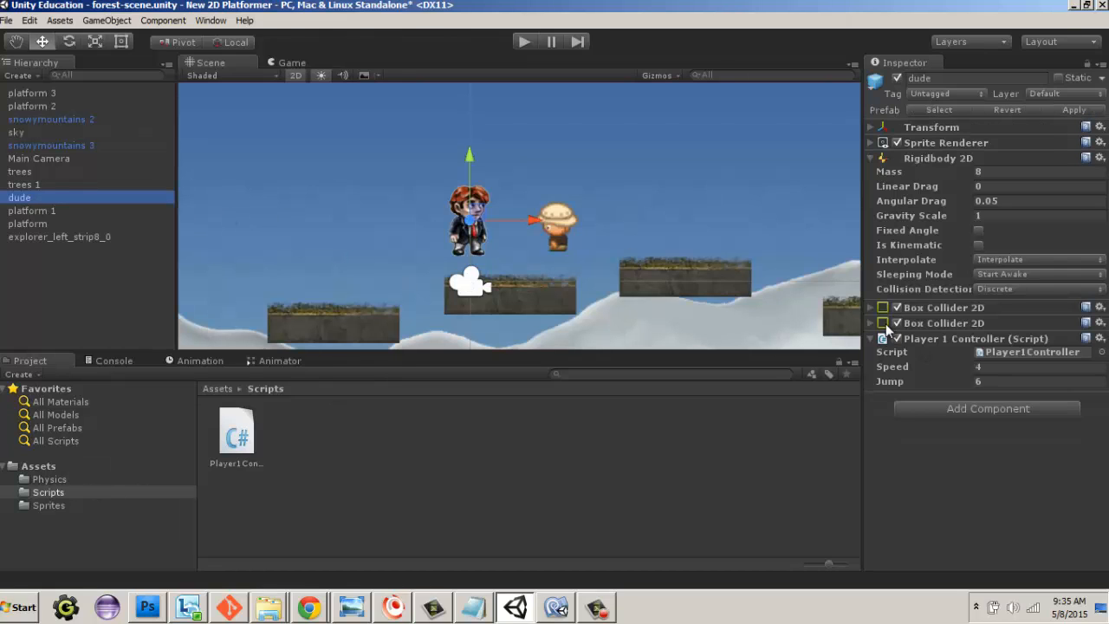
{"action": "left_click", "coordinate": [870, 322]}
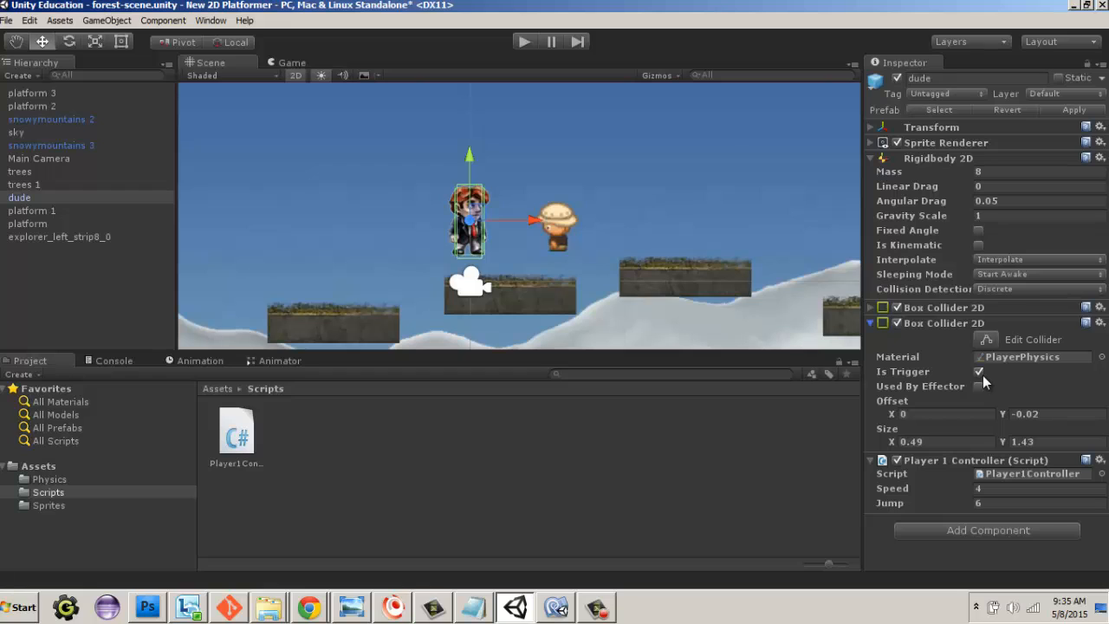
{"action": "left_click", "coordinate": [555, 607]}
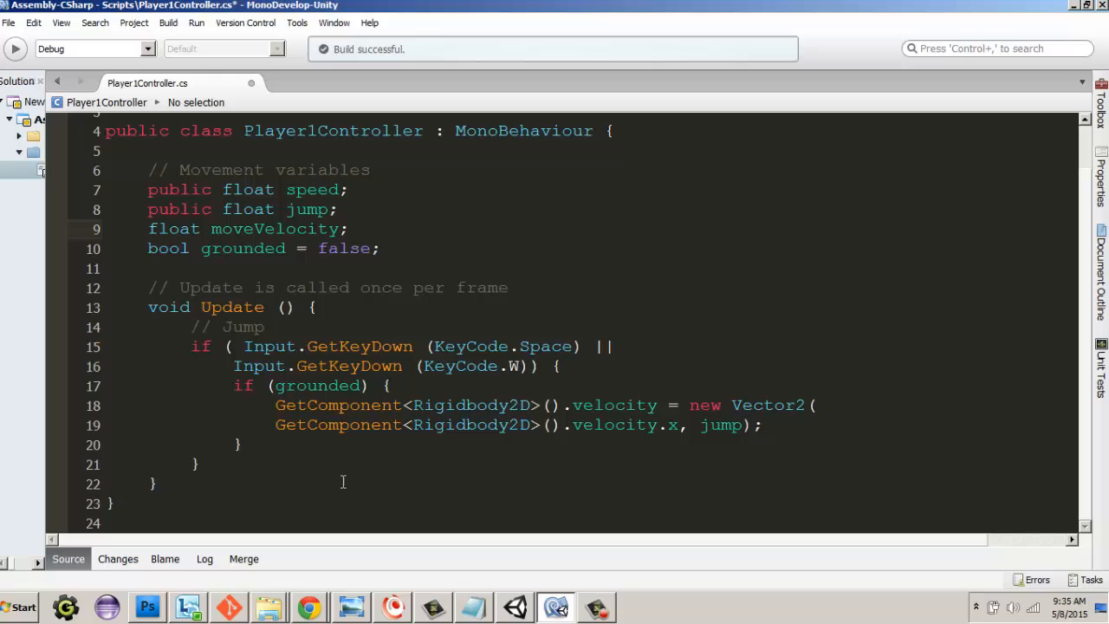
Add a commented OnTriggerEnter2D() method below Update that sets grounded = true.
{"action": "left_click", "coordinate": [312, 308]}
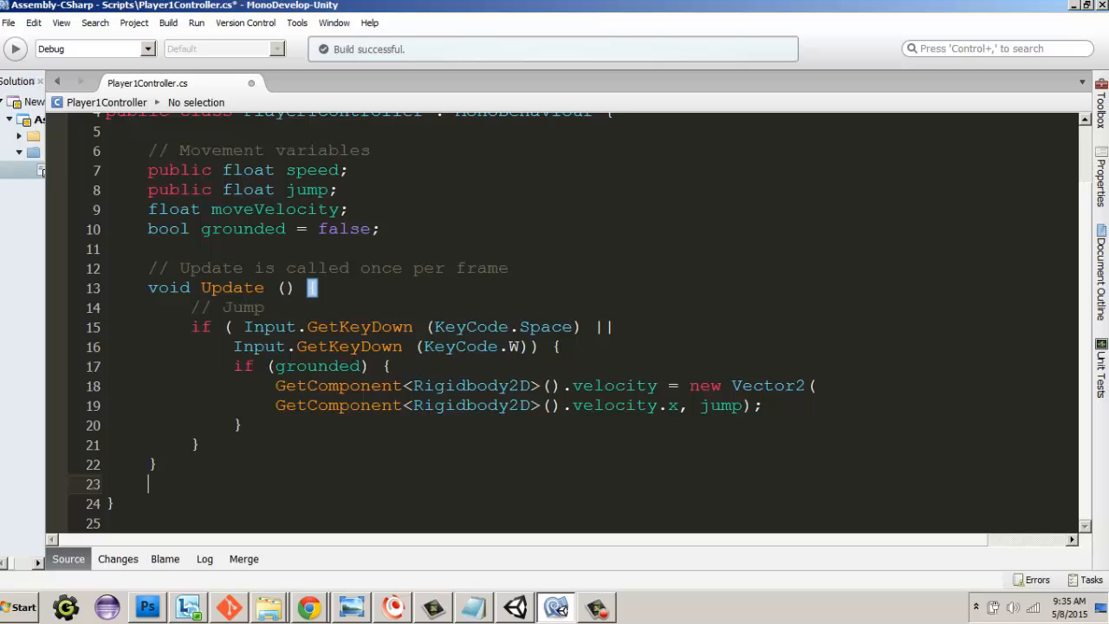
{"action": "type", "text": "// Check to see if grounded or not"}
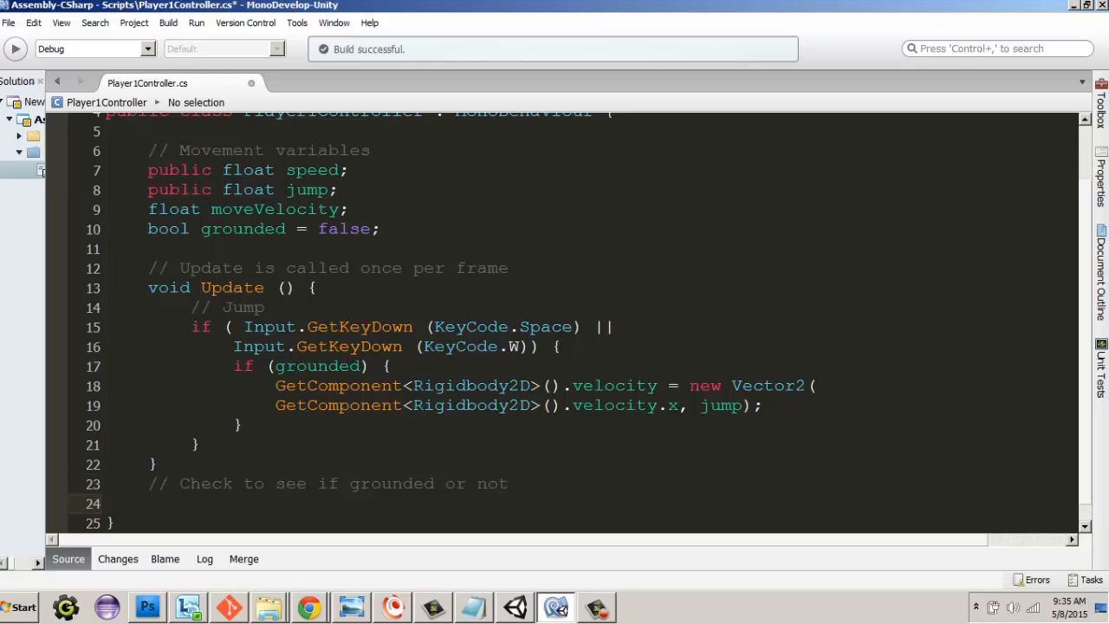
{"action": "type", "text": "void"}
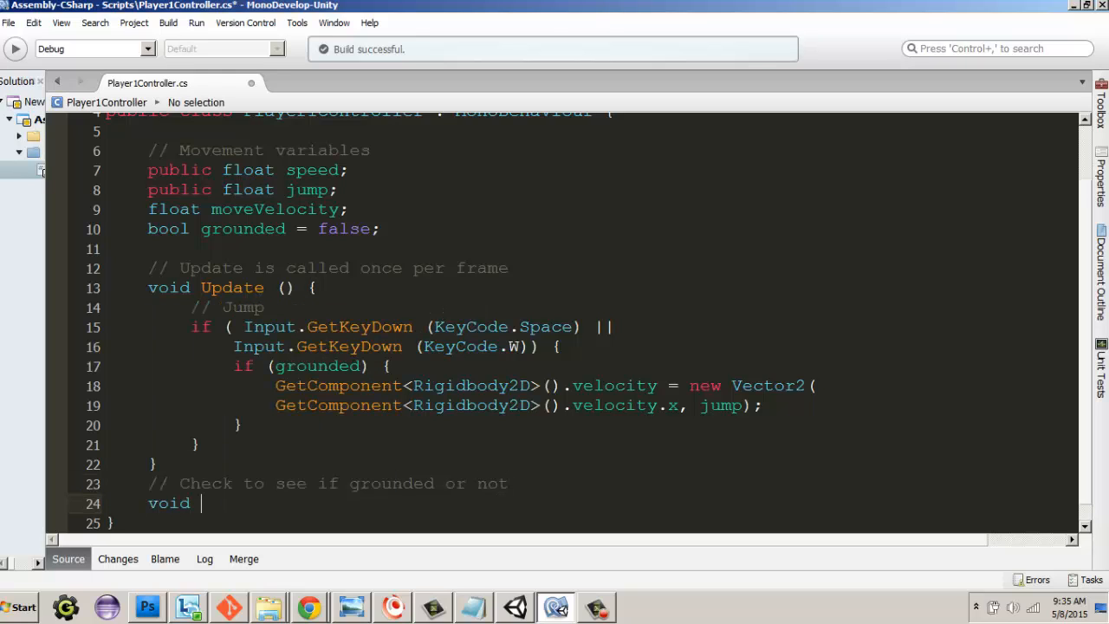
{"action": "type", "text": "OnT"}
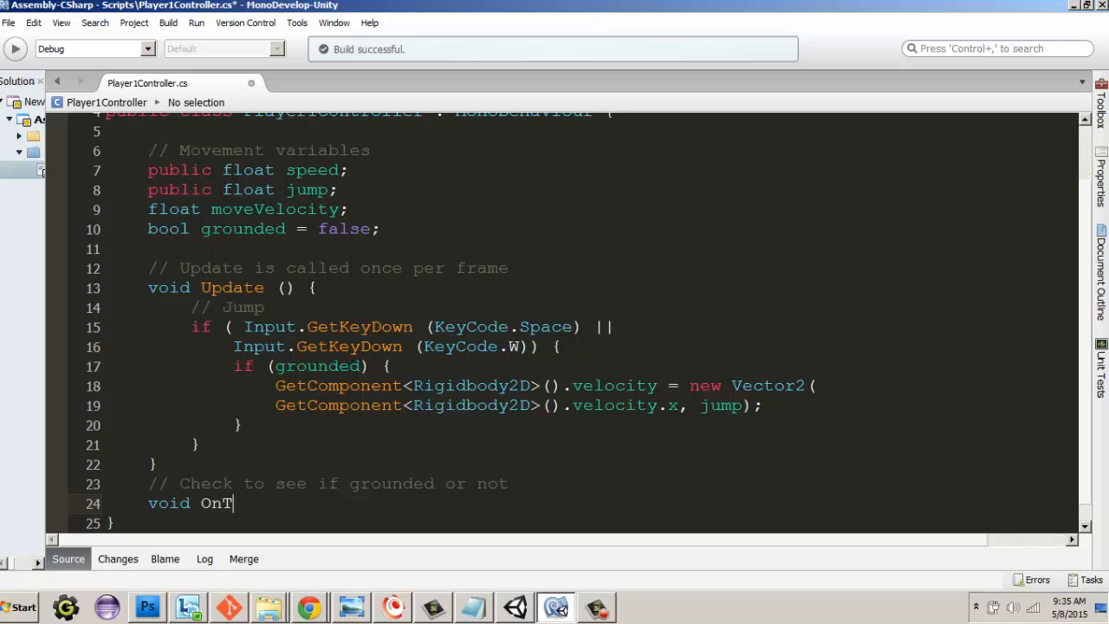
{"action": "type", "text": "riggerEnte"}
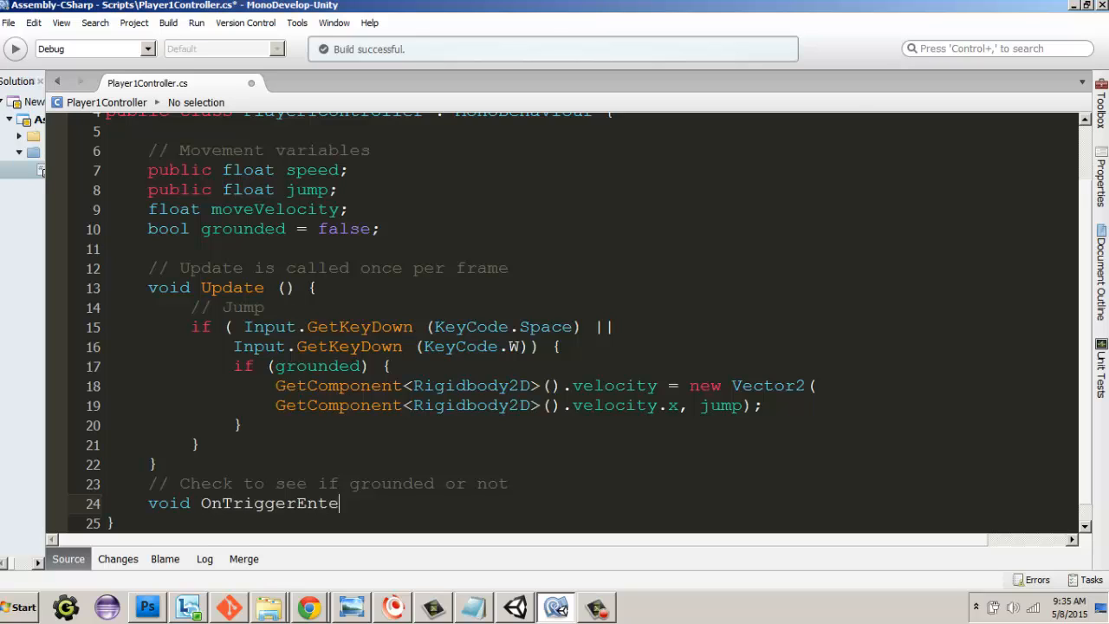
{"action": "type", "text": "r2"}
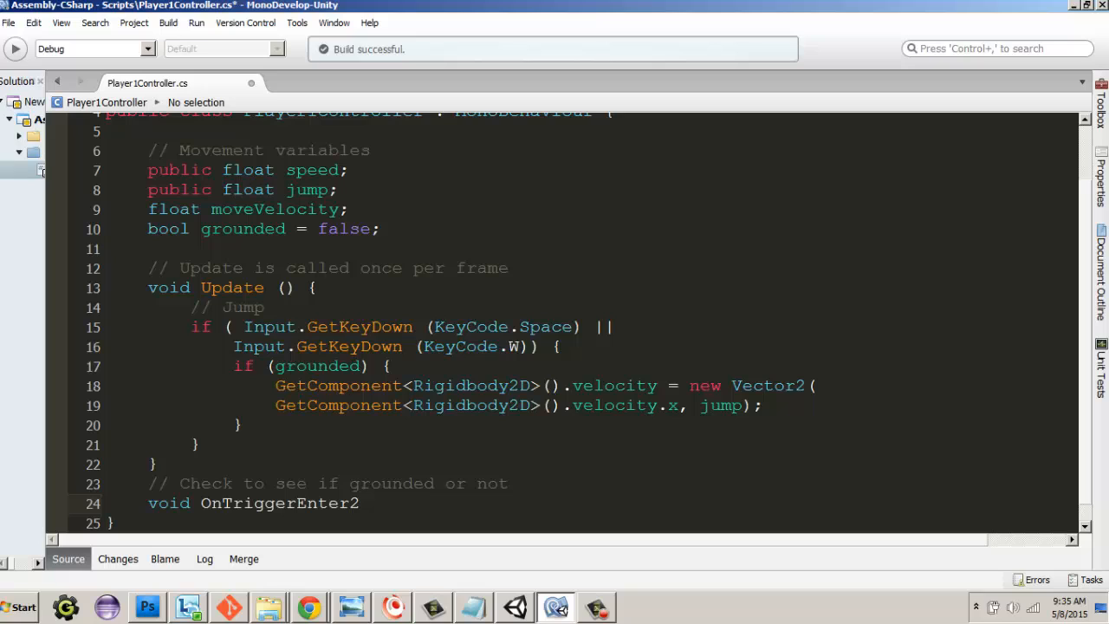
{"action": "type", "text": "D"}
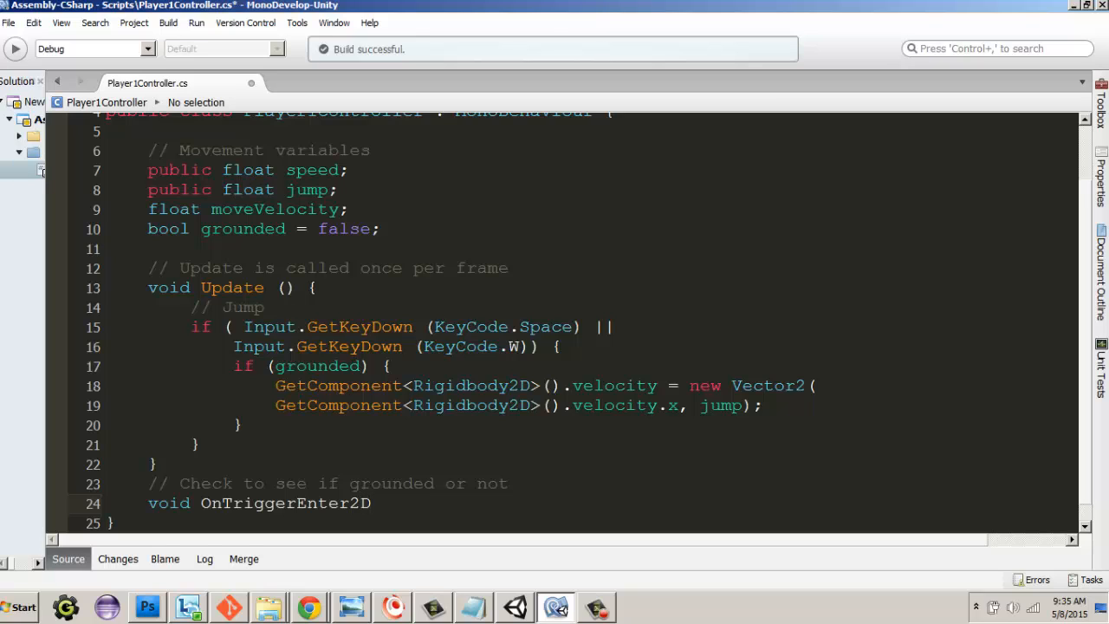
{"action": "type", "text": "()"}
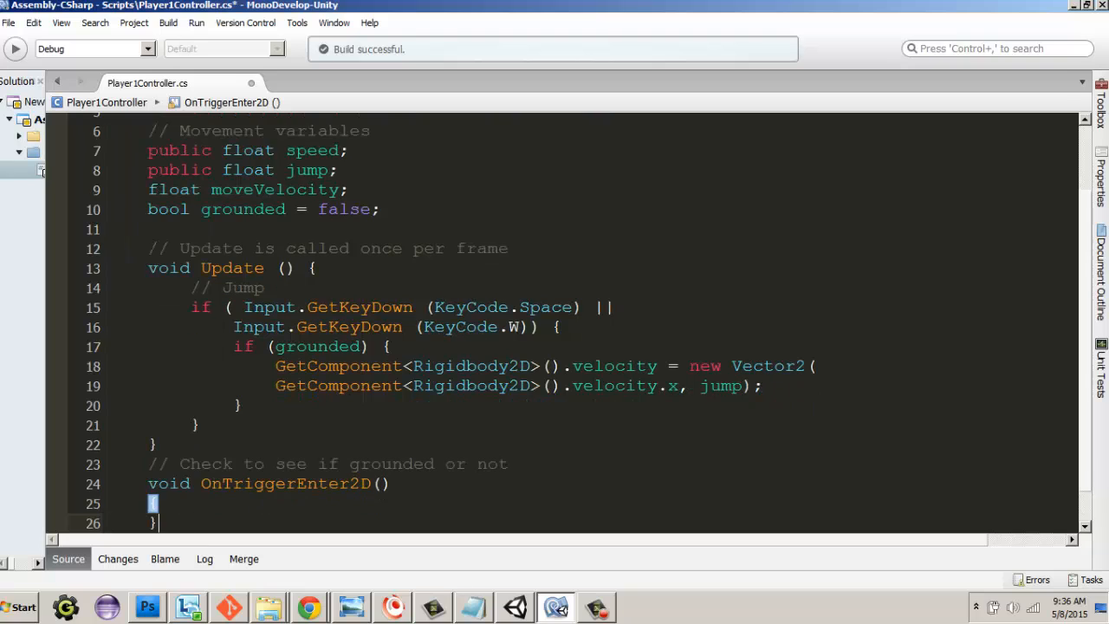
{"action": "type", "text": "grounded ="}
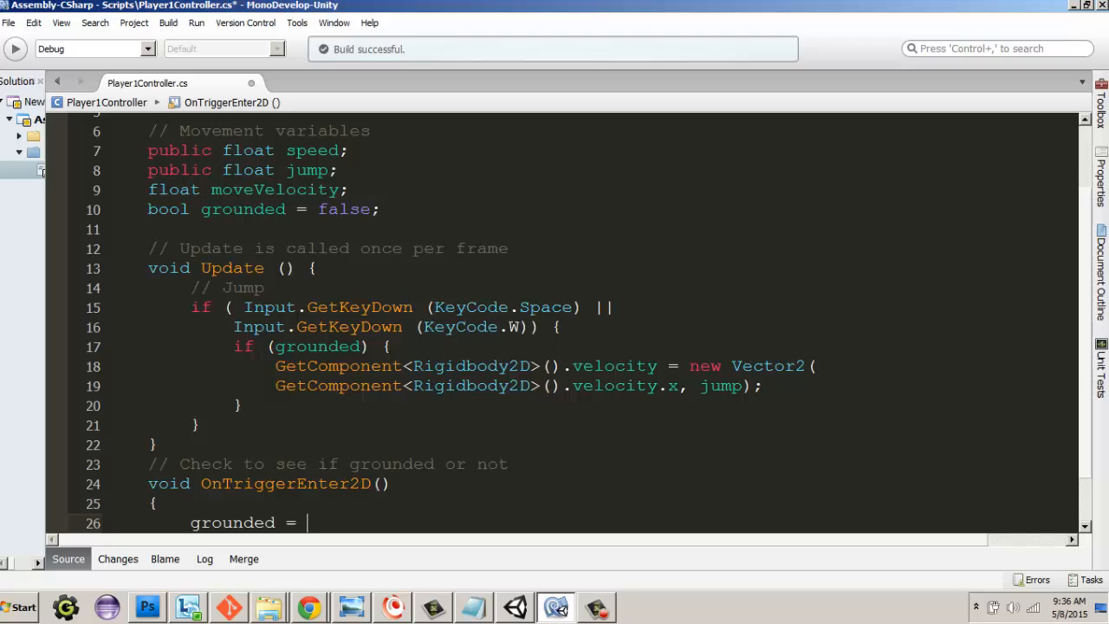
{"action": "type", "text": "true;"}
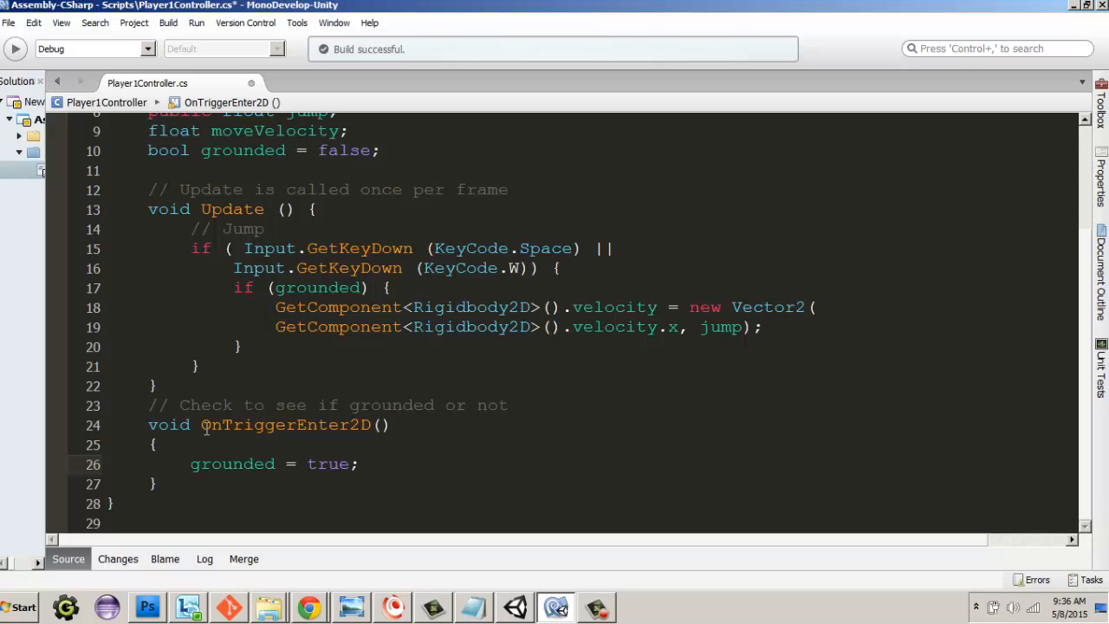
{"action": "double_click", "coordinate": [284, 425]}
{"action": "type", "text": " {"}
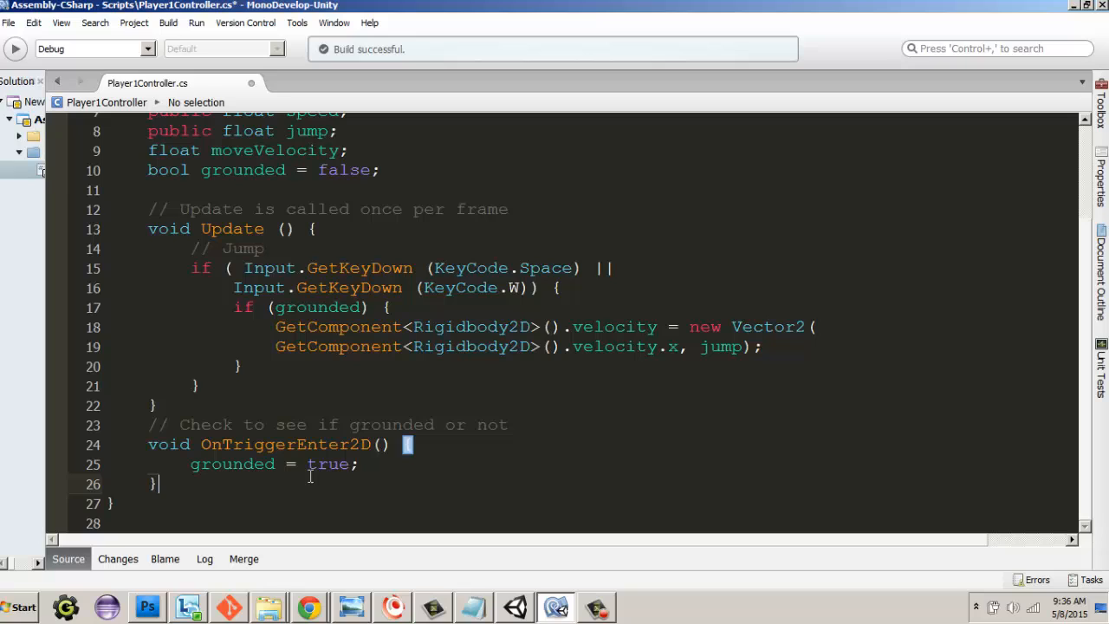
Add an OnTriggerExit2D() method setting grounded = false, then head back to Unity.
{"action": "type", "text": "void On"}
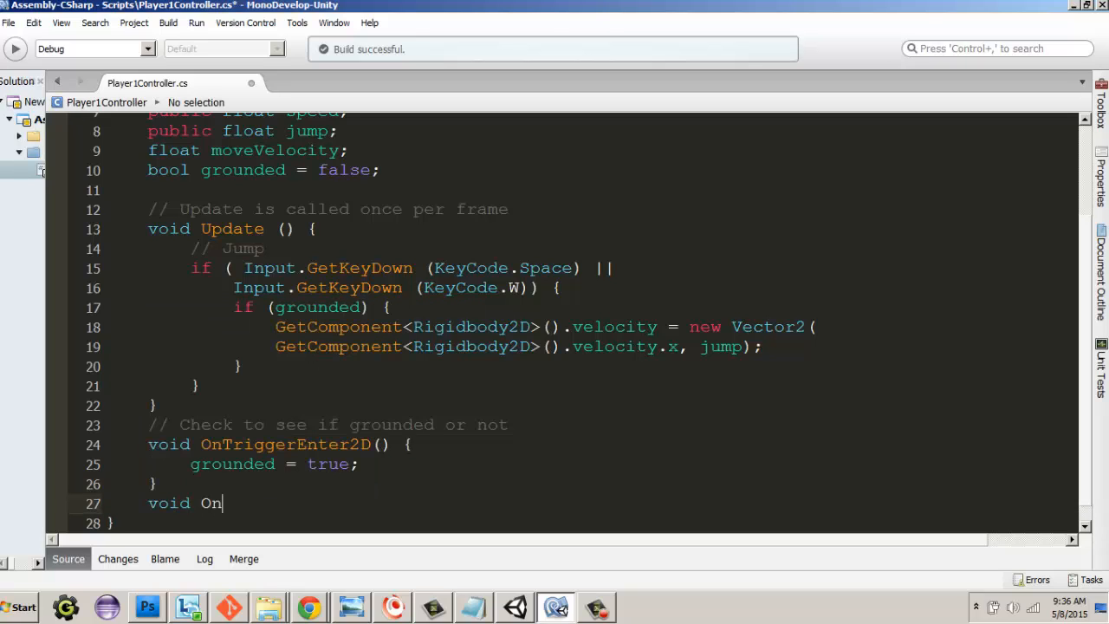
{"action": "type", "text": "Trigger"}
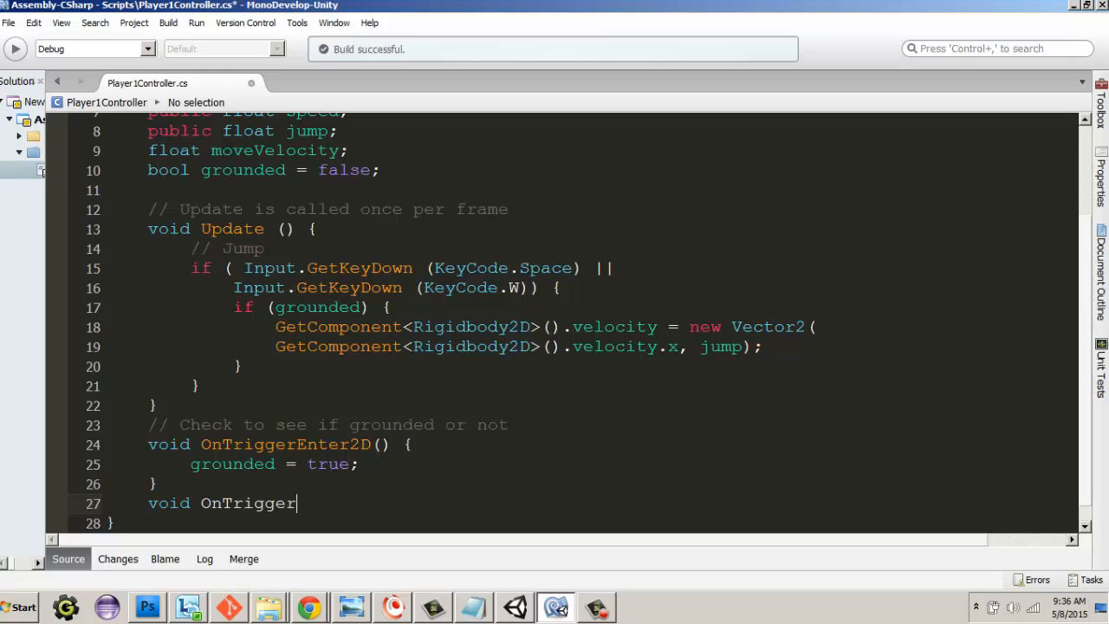
{"action": "type", "text": "Exit2D("}
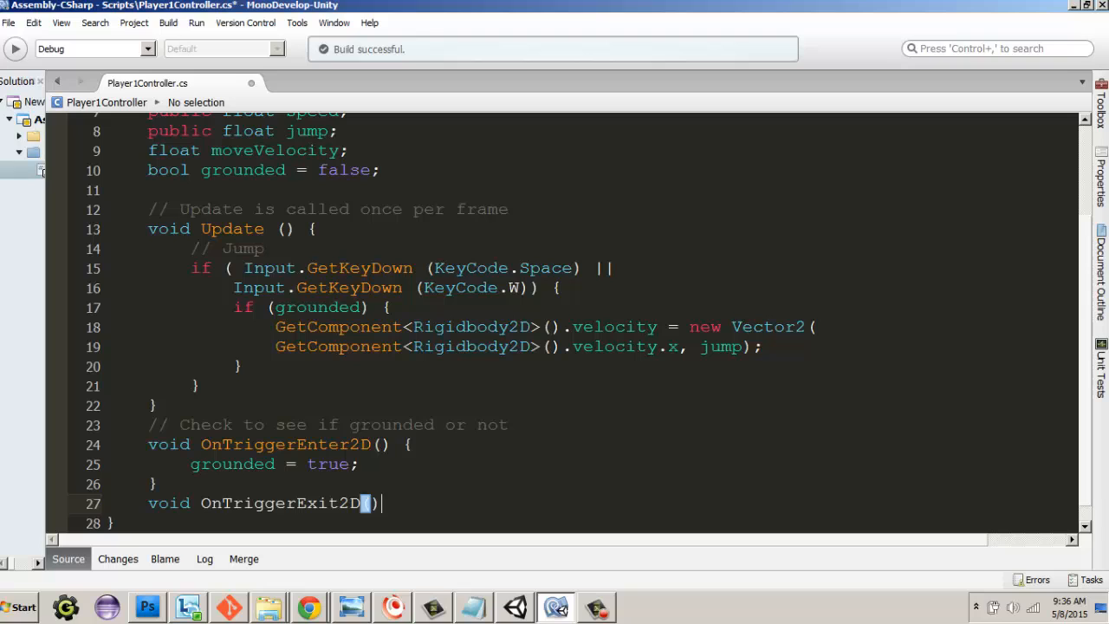
{"action": "type", "text": "grounded ="}
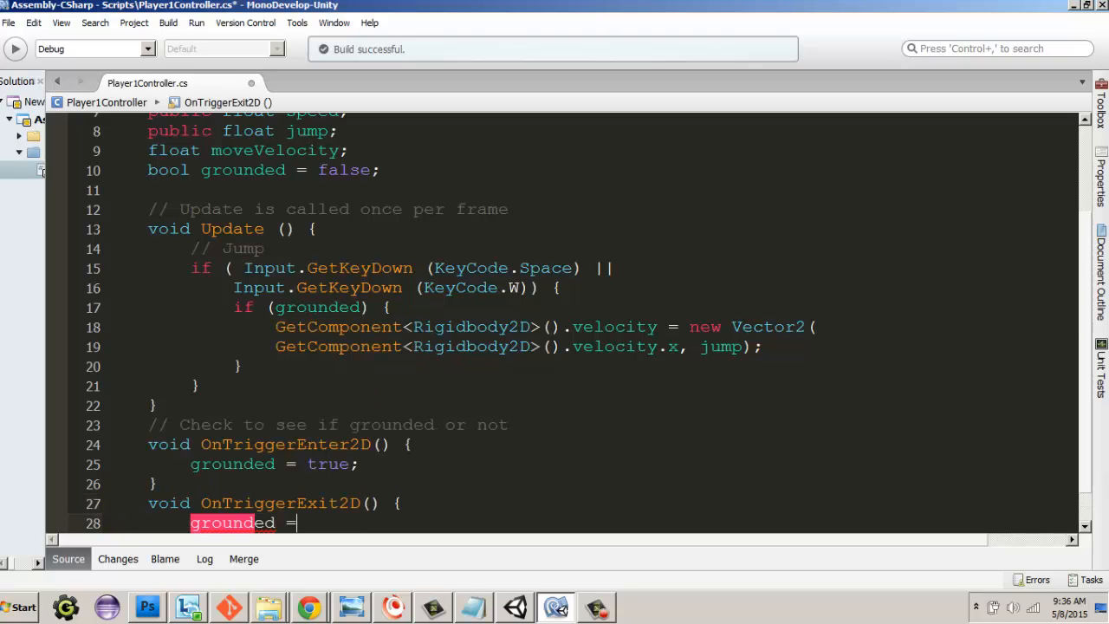
{"action": "type", "text": "false;"}
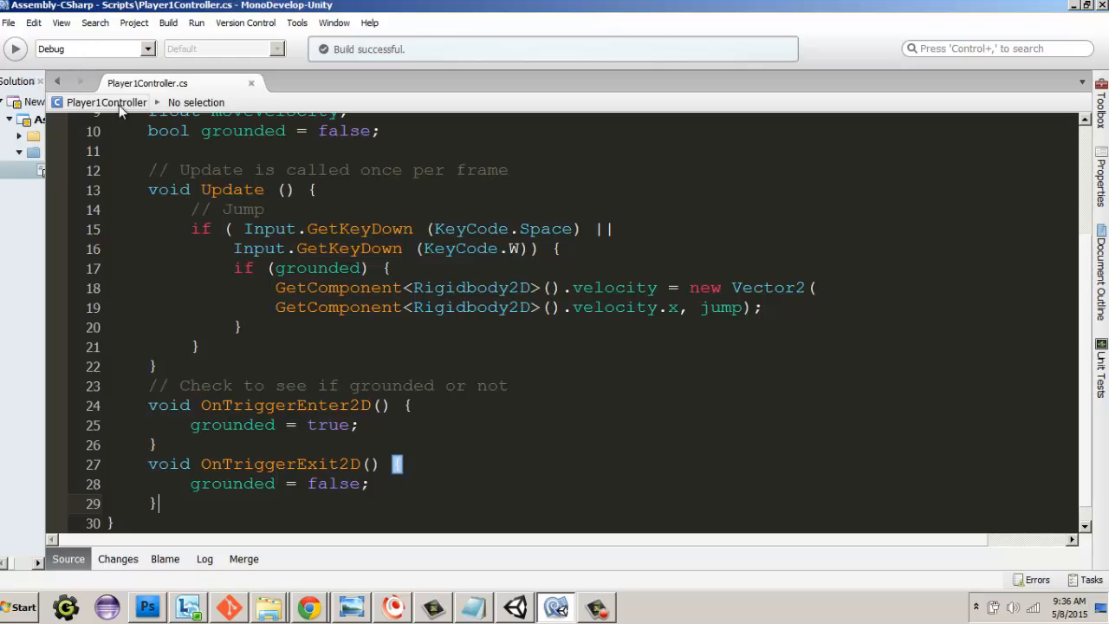
{"action": "left_click", "coordinate": [14, 49]}
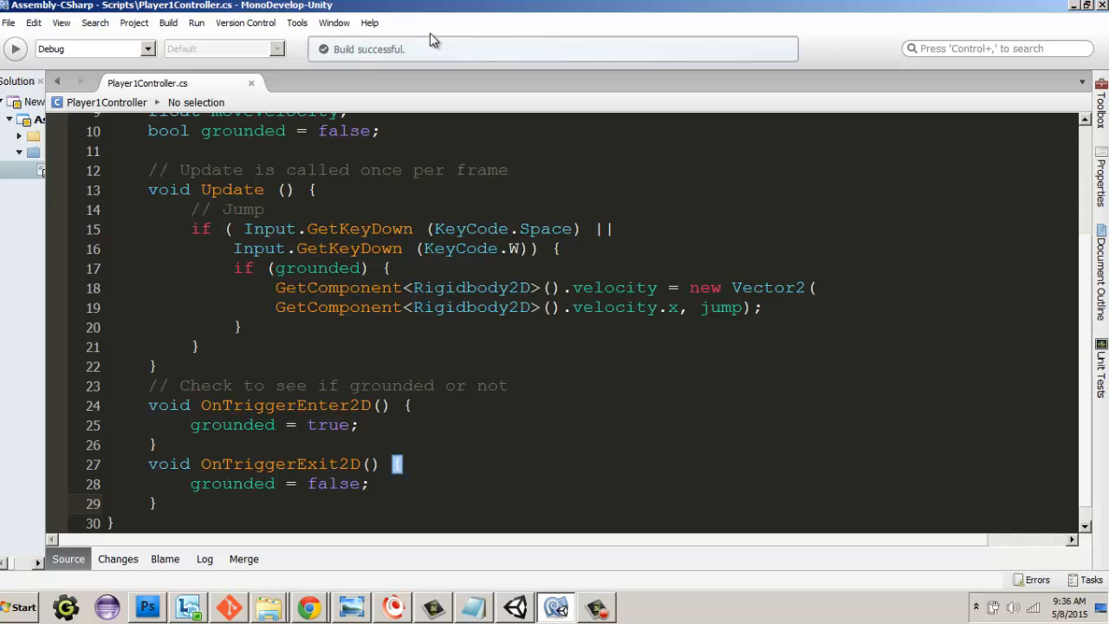
{"action": "key", "text": "alt+tab"}
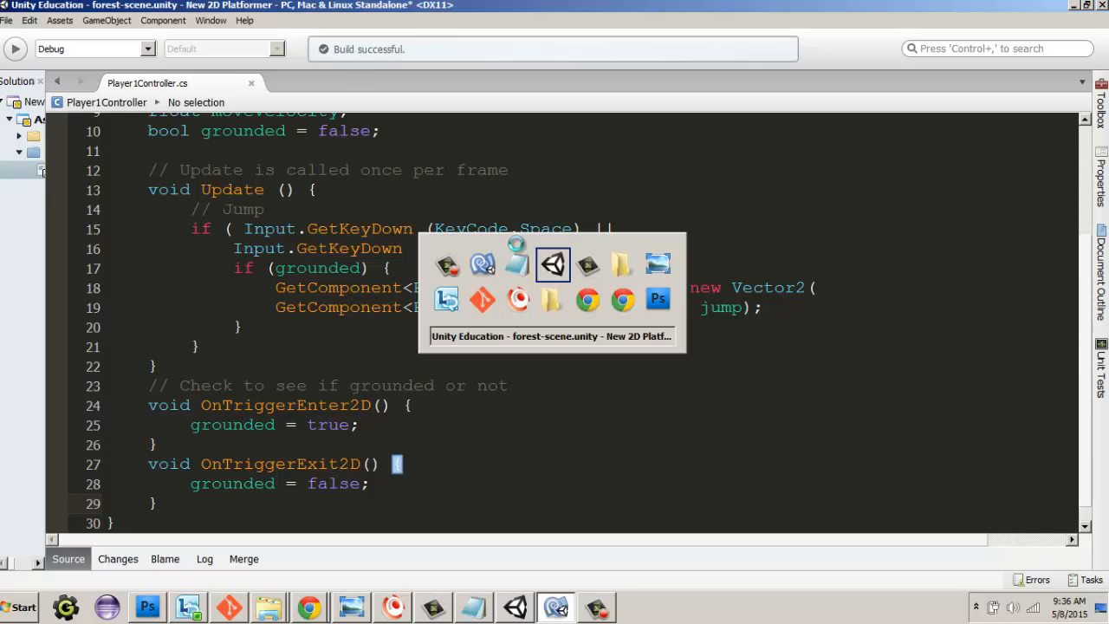
Play-test the forest scene with the trigger-based grounded methods, then stop the game.
{"action": "left_click", "coordinate": [553, 264]}
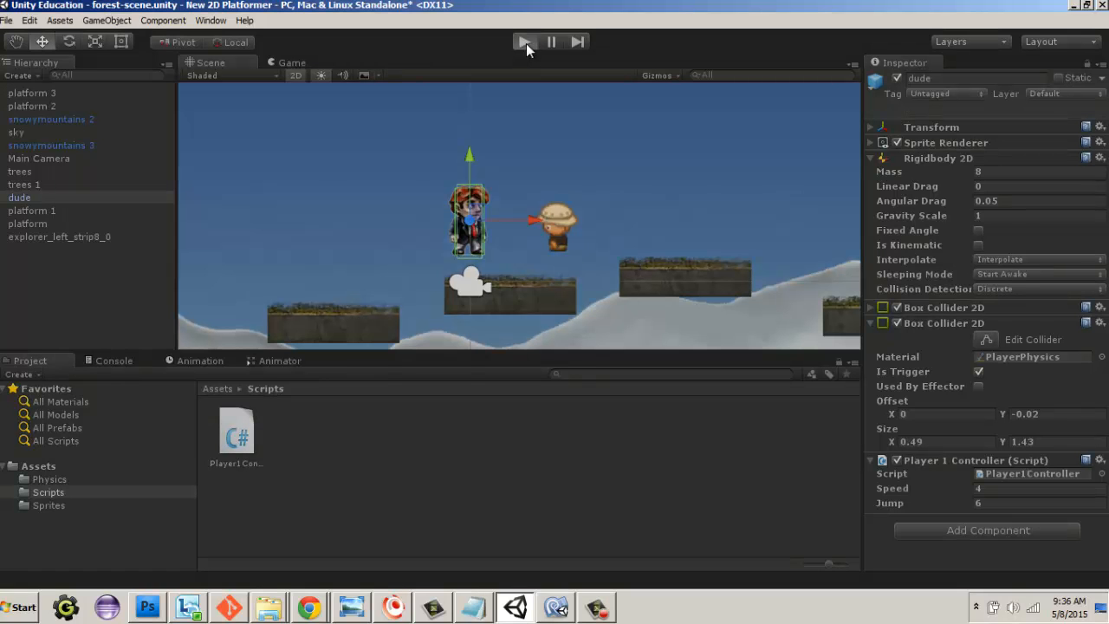
{"action": "left_click", "coordinate": [523, 41]}
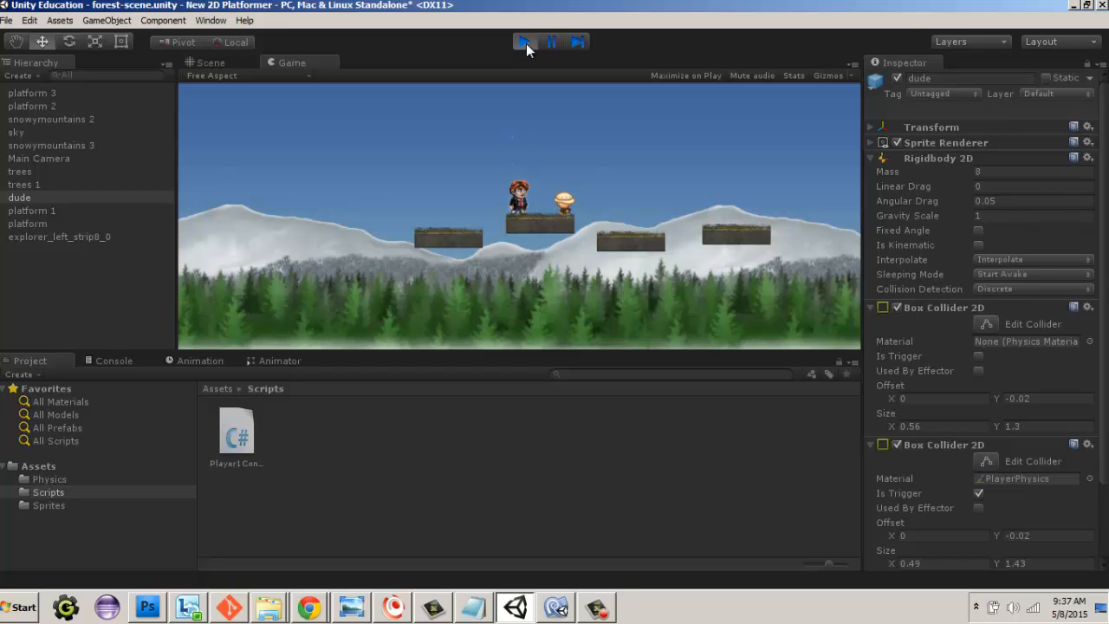
{"action": "left_click", "coordinate": [551, 42]}
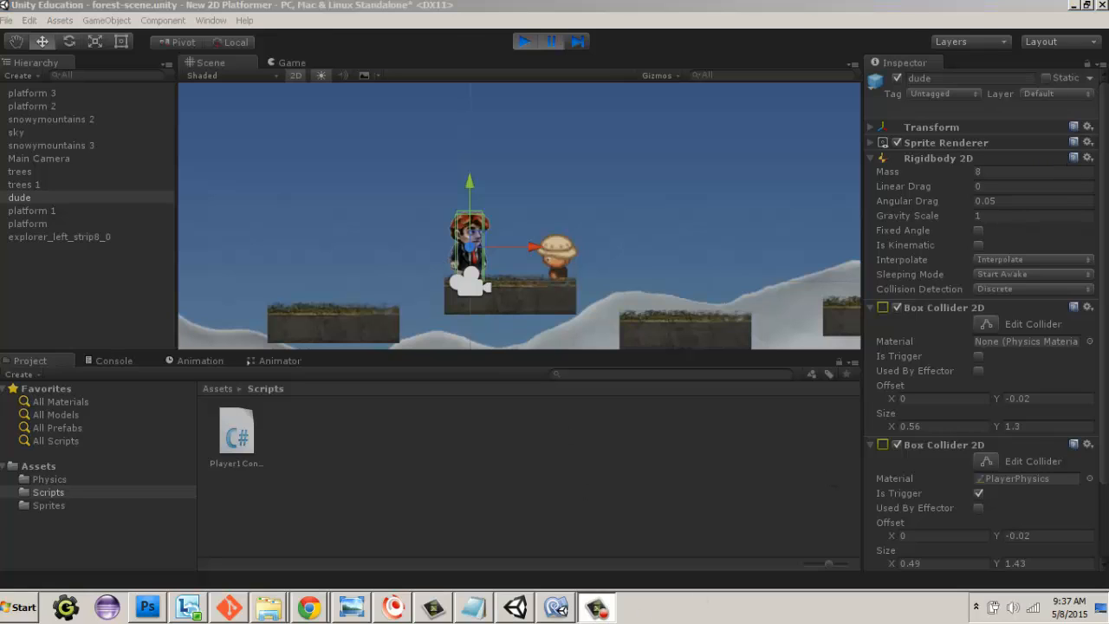
{"action": "mouse_move", "coordinate": [555, 416]}
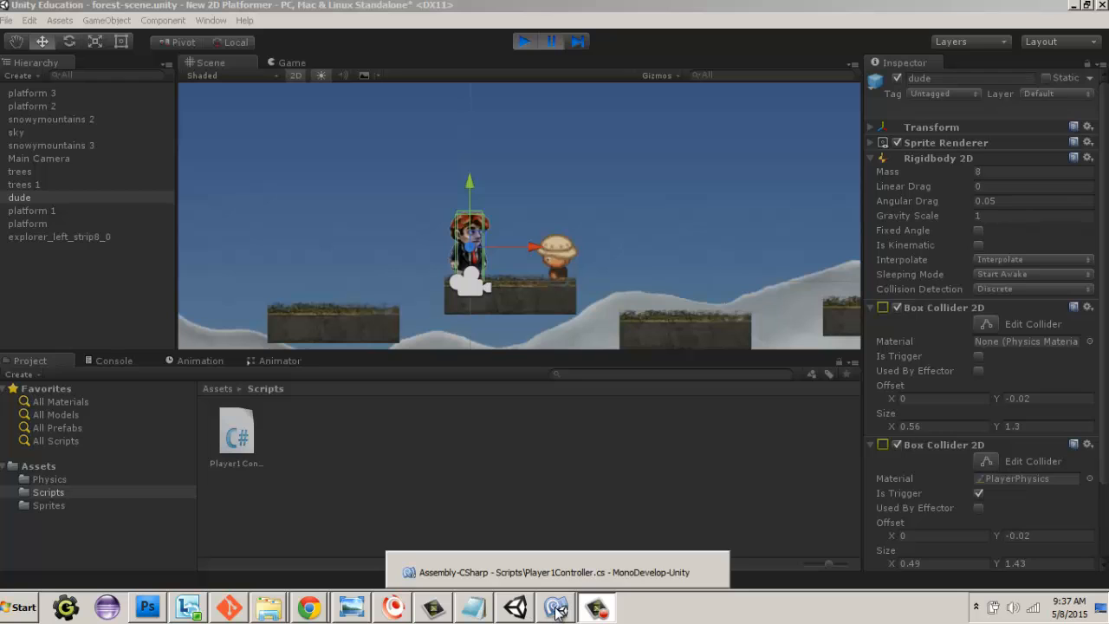
Add moveVelocity = 0; at the end of Update, after the jump check.
{"action": "left_click", "coordinate": [555, 607]}
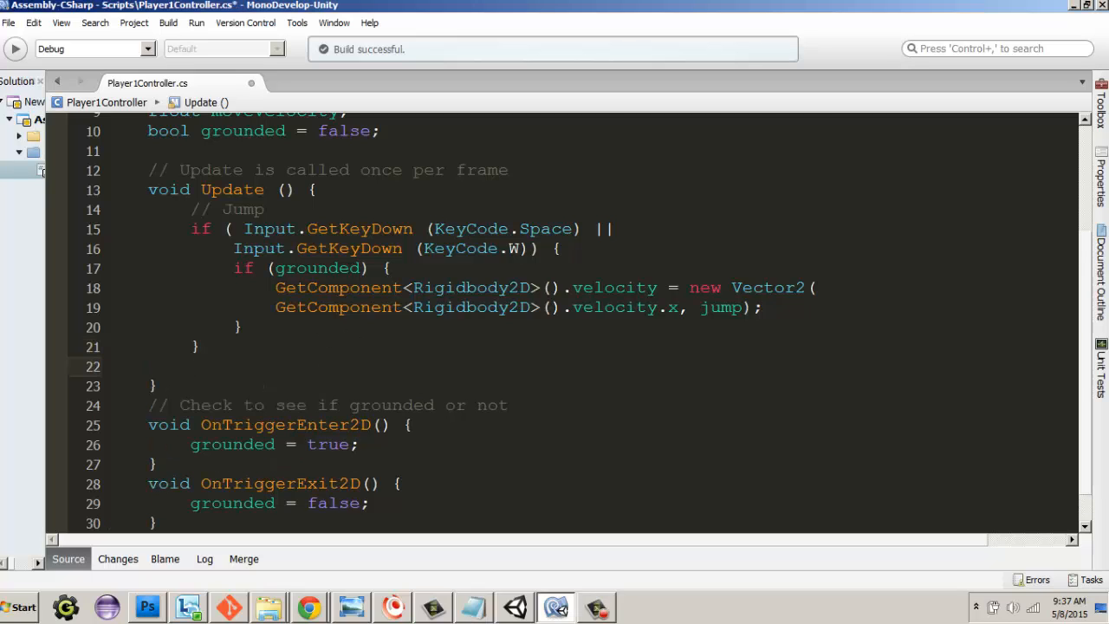
{"action": "type", "text": "move"}
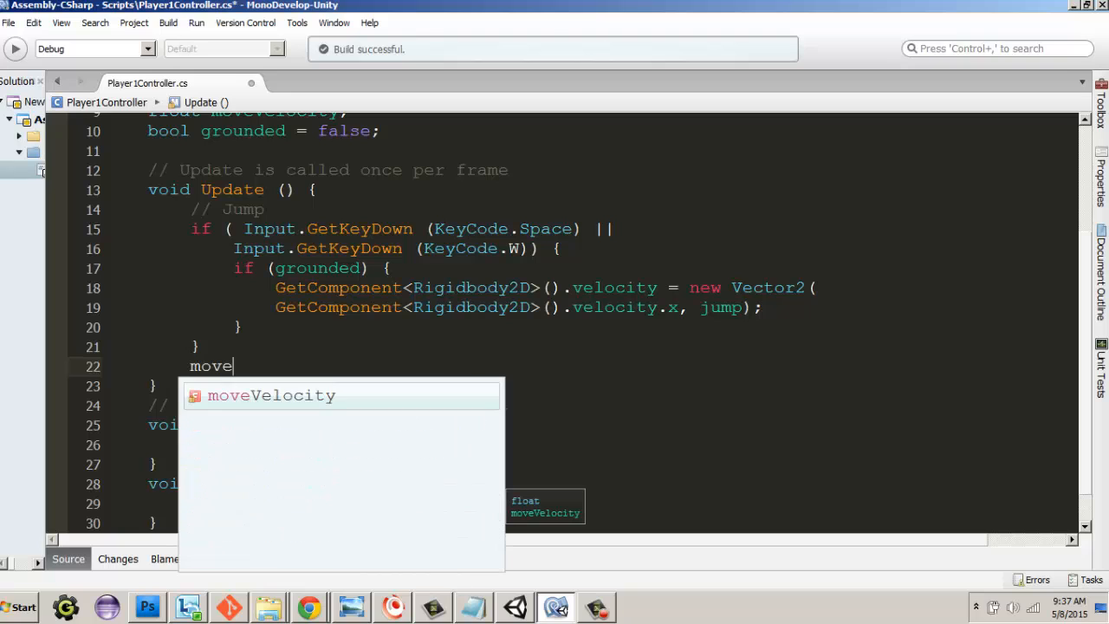
{"action": "type", "text": "Velocity = 0"}
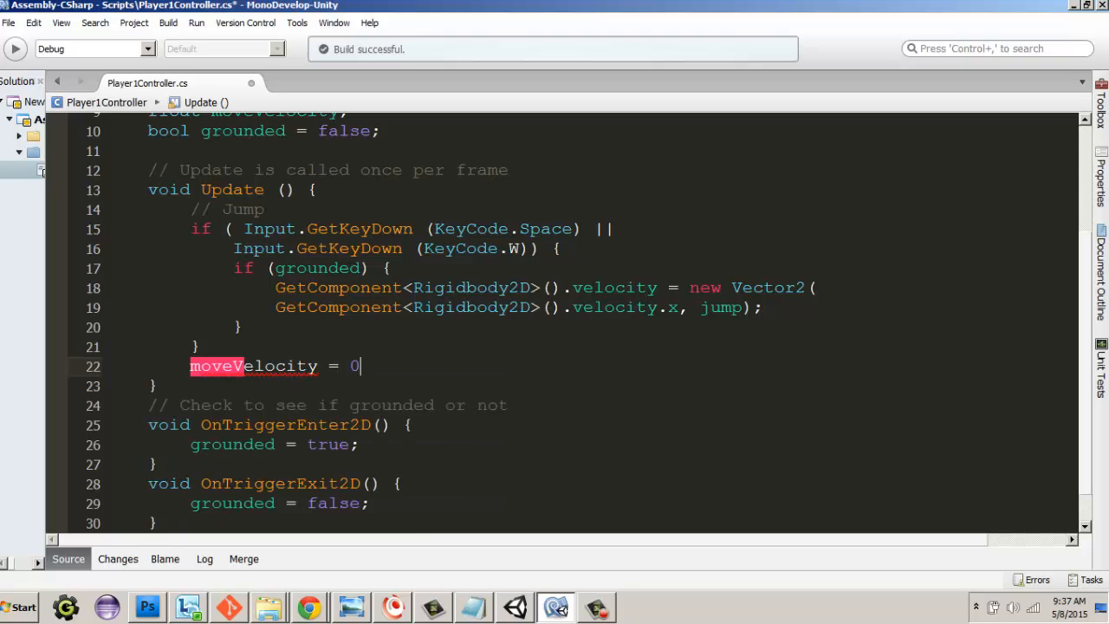
{"action": "type", "text": ";"}
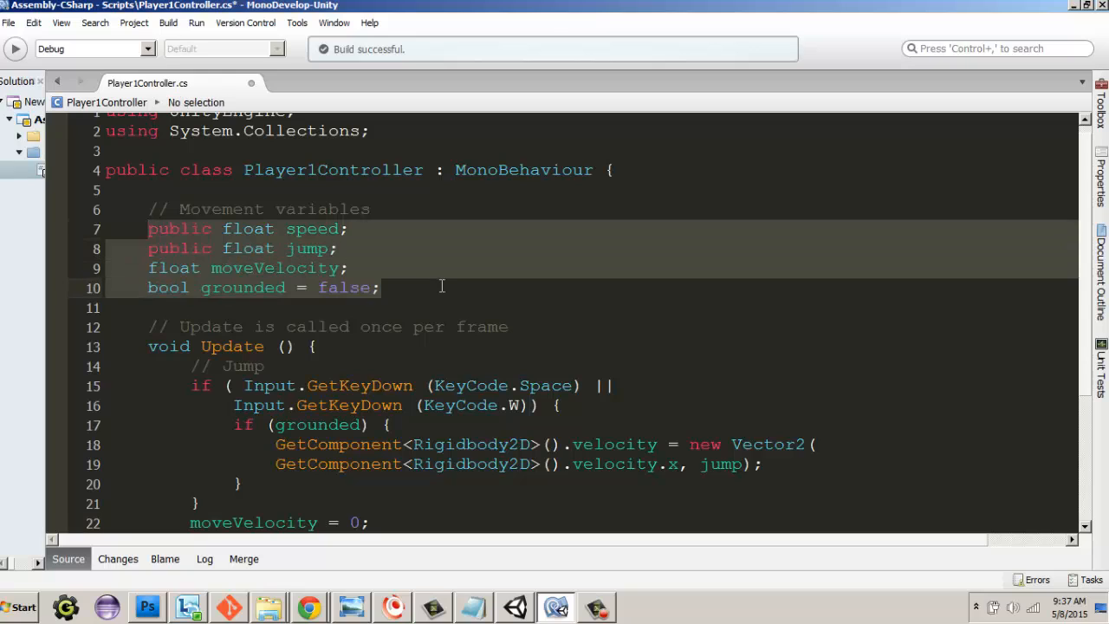
{"action": "mouse_move", "coordinate": [442, 291]}
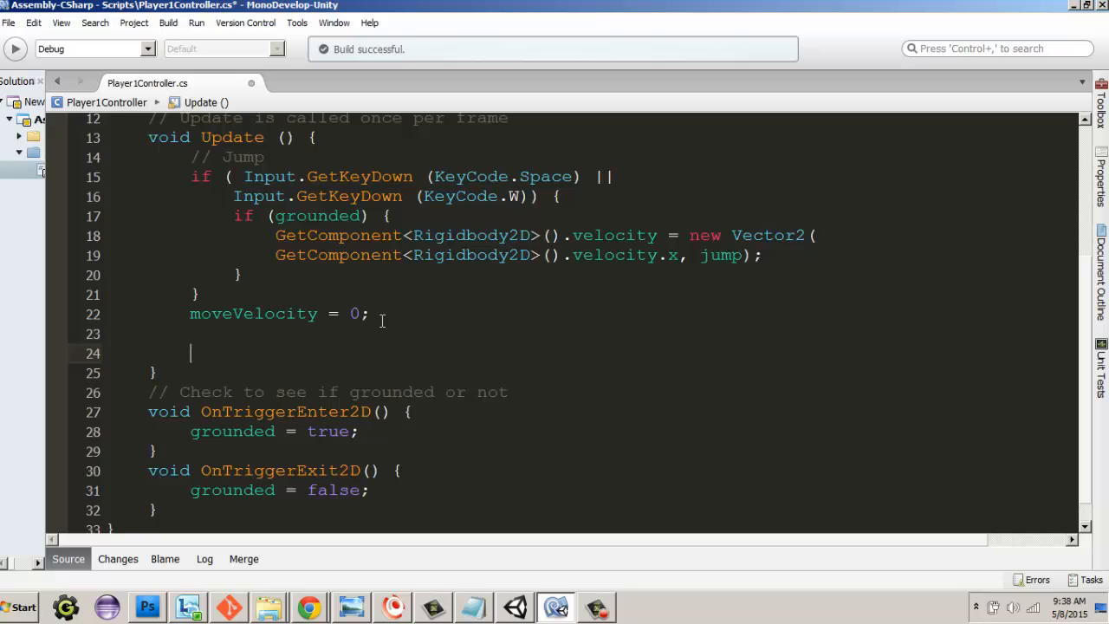
Add a '// Horizontal Movement' comment and begin an if checking Input.GetKey(KeyCode.A).
{"action": "type", "text": "// Hori"}
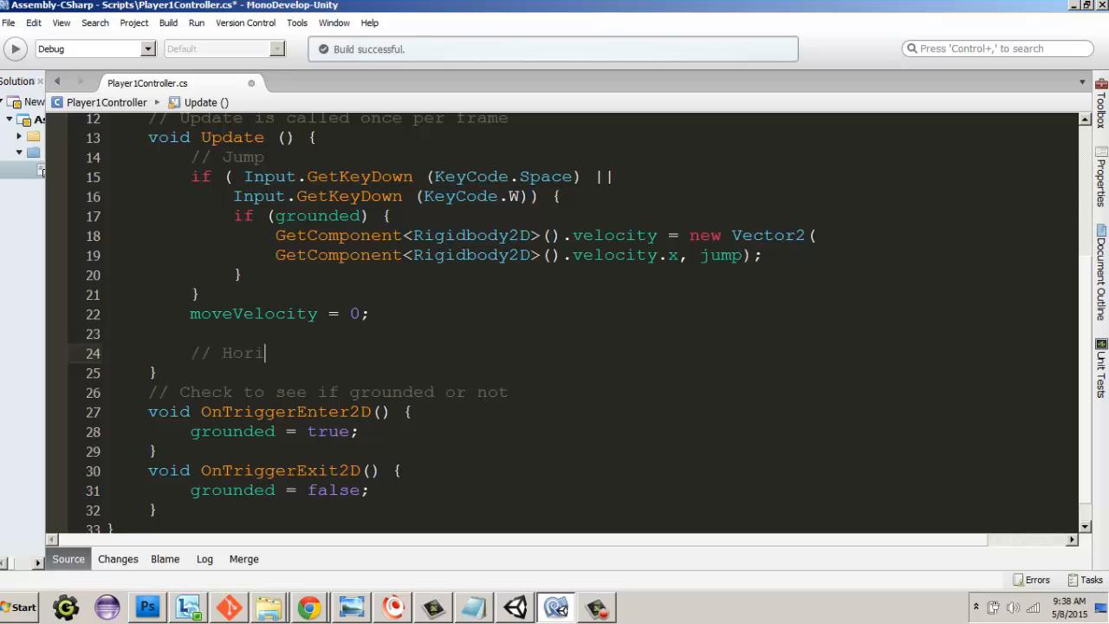
{"action": "type", "text": "zontal Movement"}
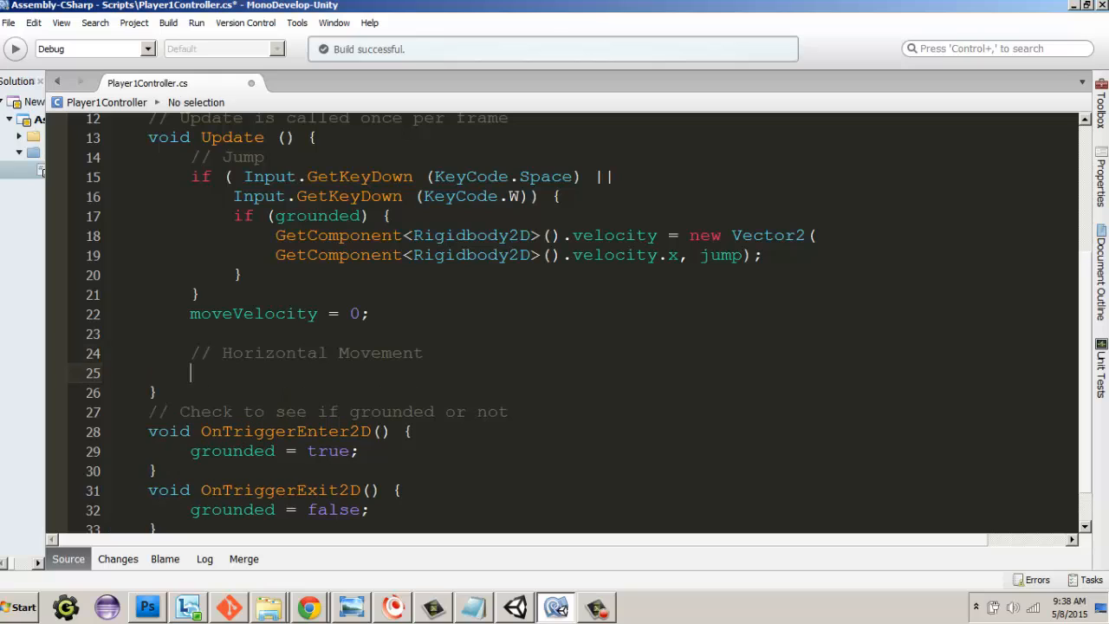
{"action": "type", "text": "if"}
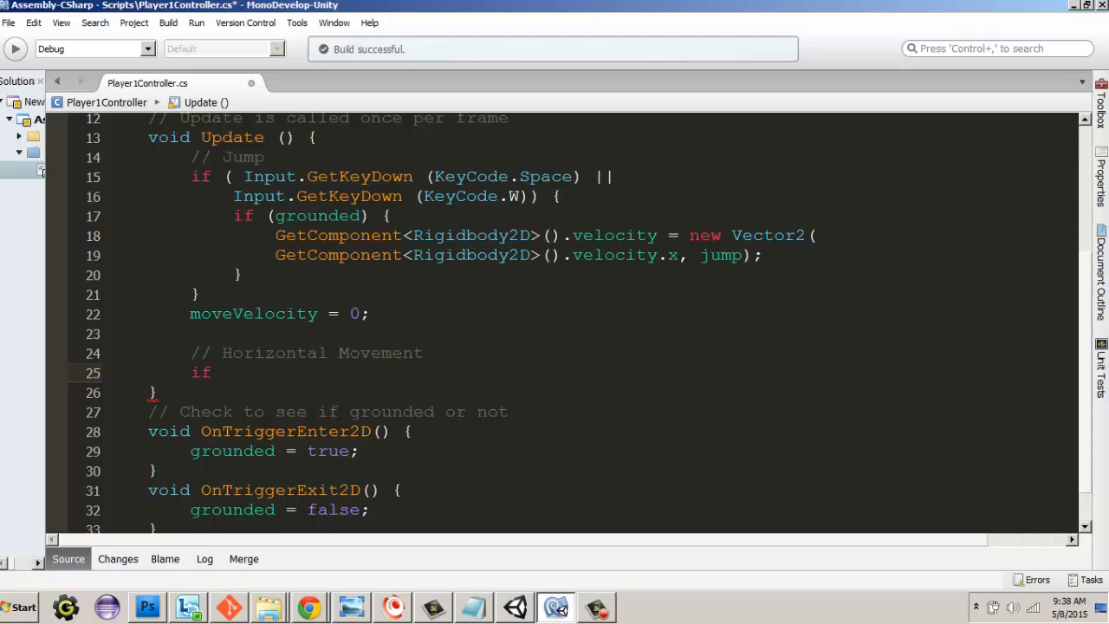
{"action": "type", "text": "("}
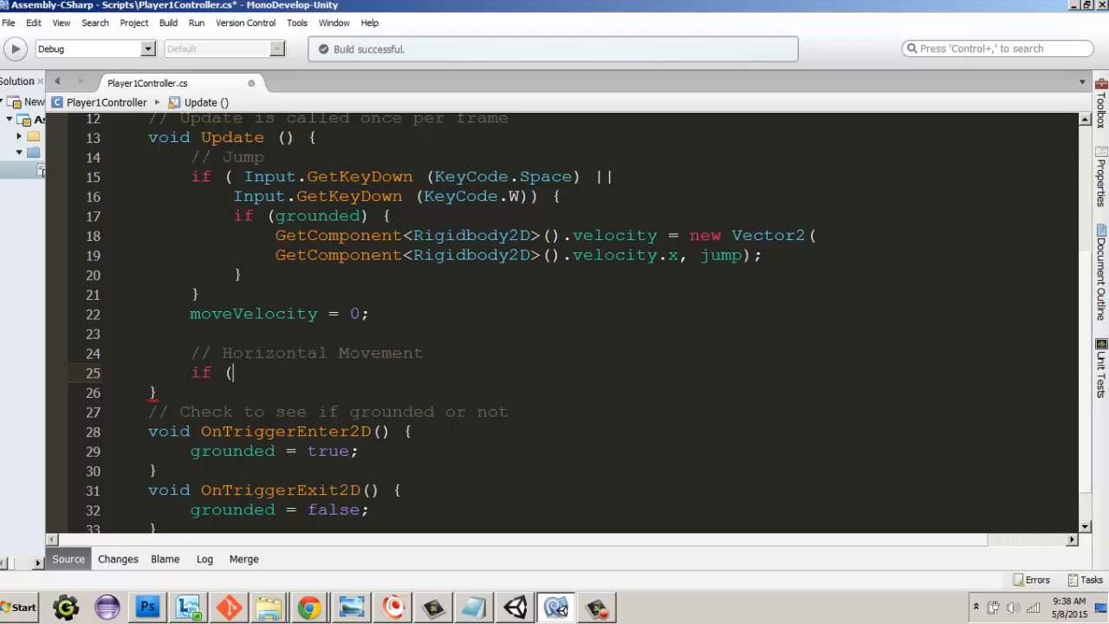
{"action": "type", "text": "INp"}
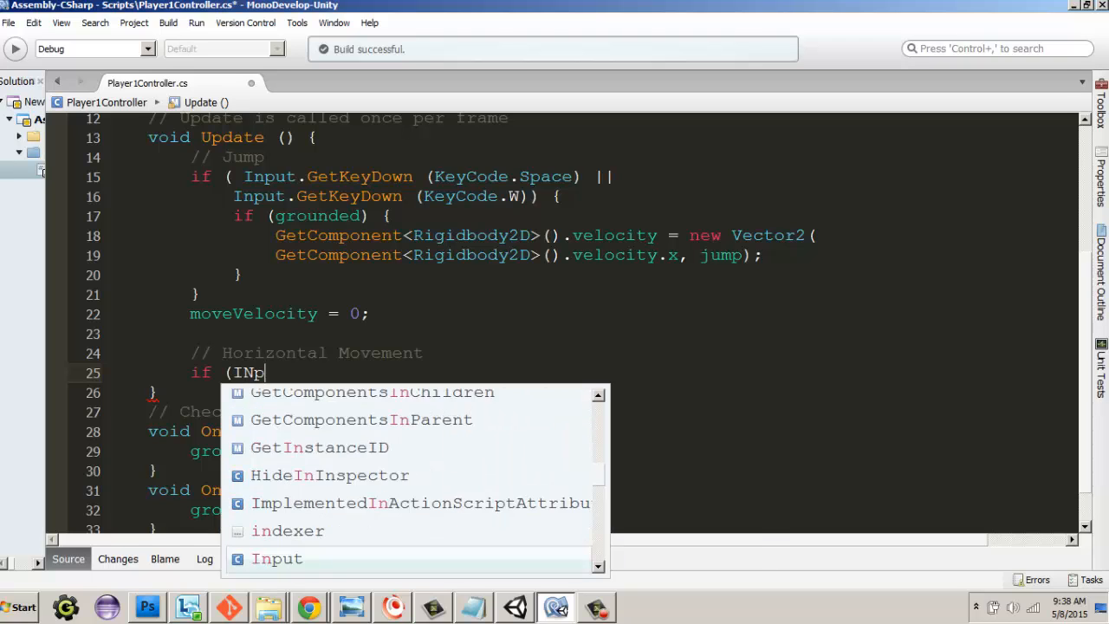
{"action": "type", "text": "ut"}
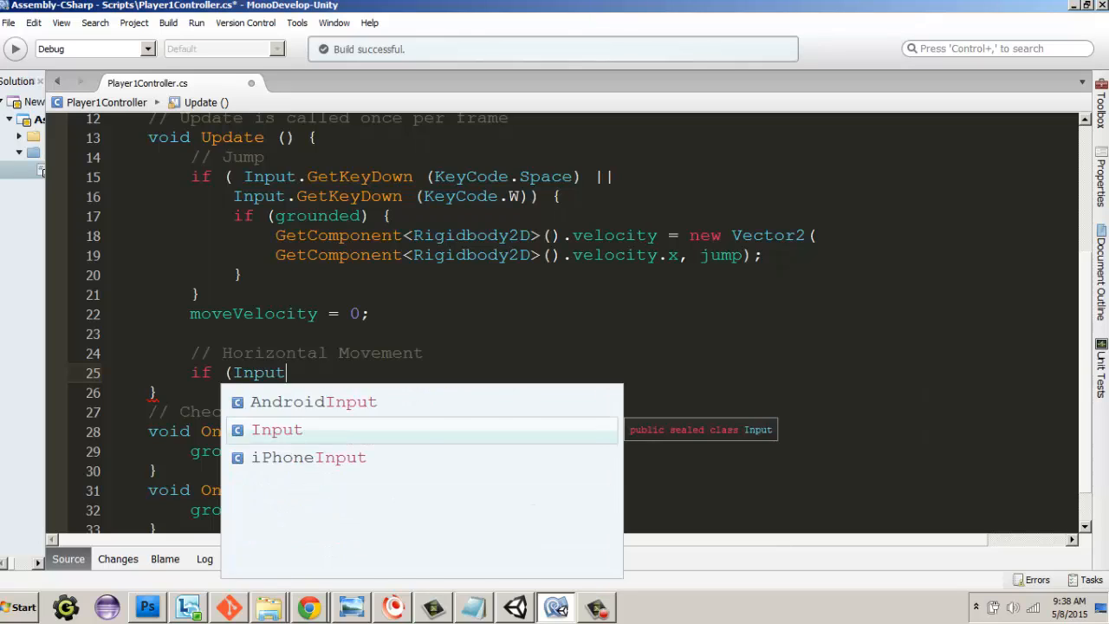
{"action": "type", "text": ".g"}
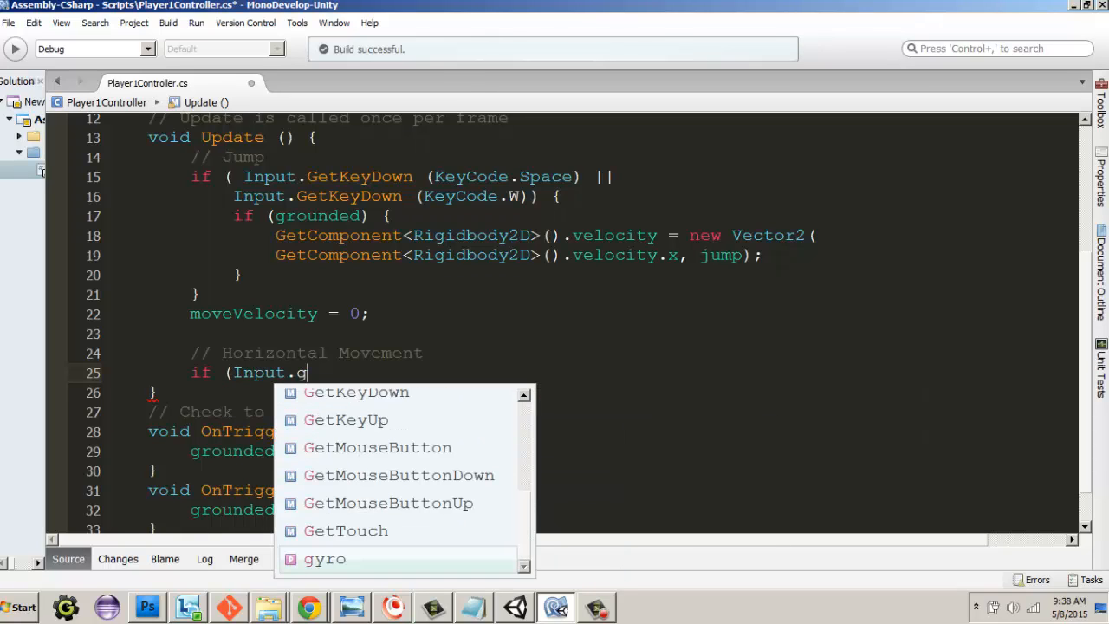
{"action": "type", "text": "etKey"}
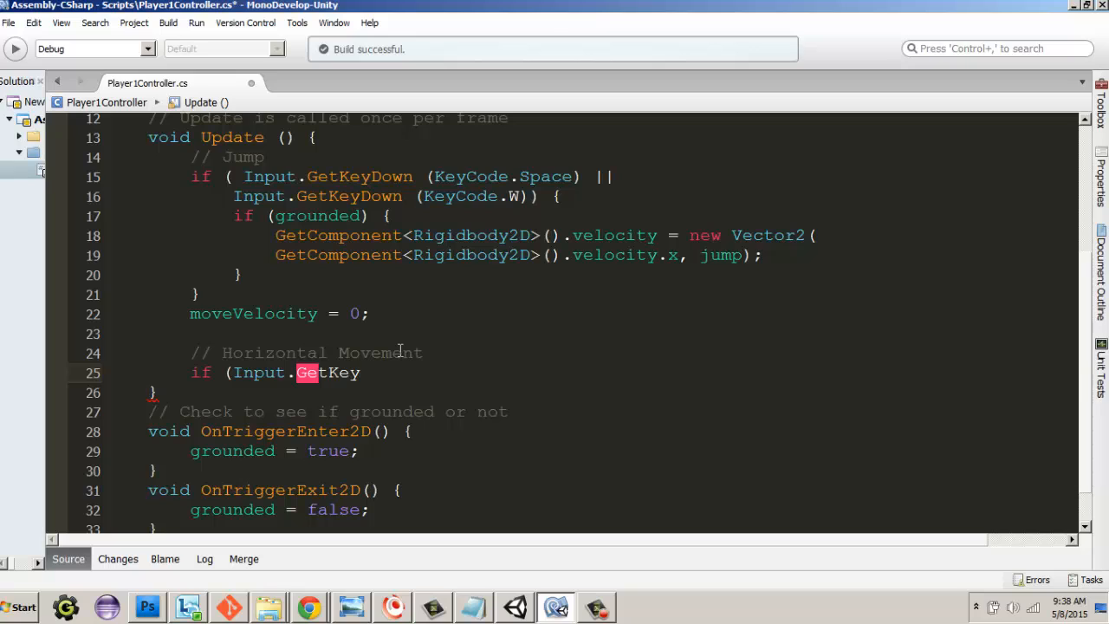
{"action": "type", "text": "("}
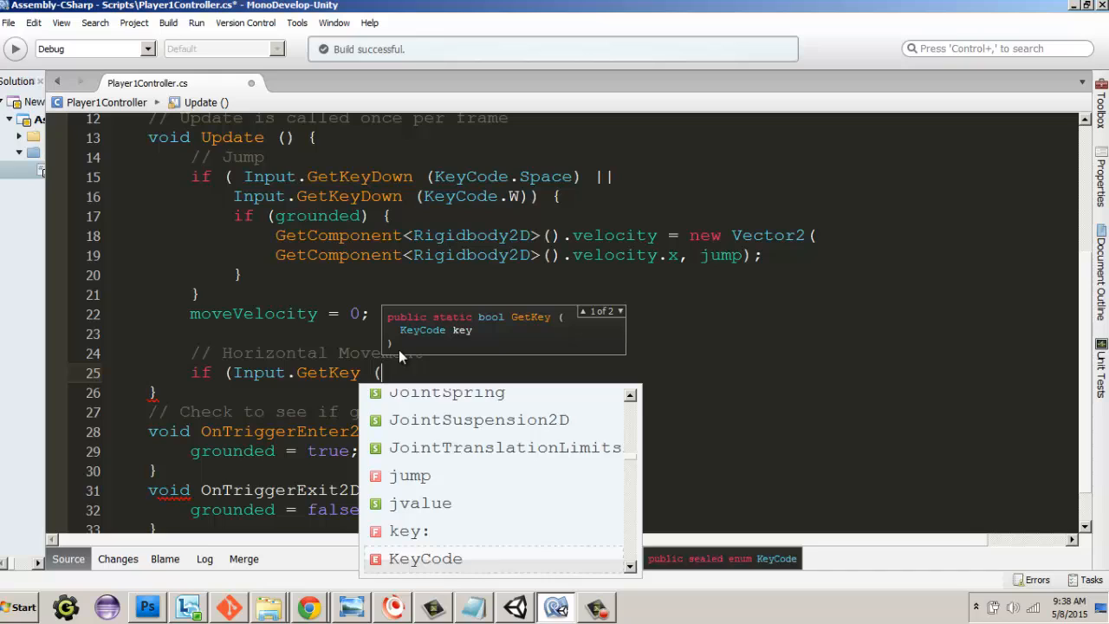
{"action": "type", "text": "KeyCode."}
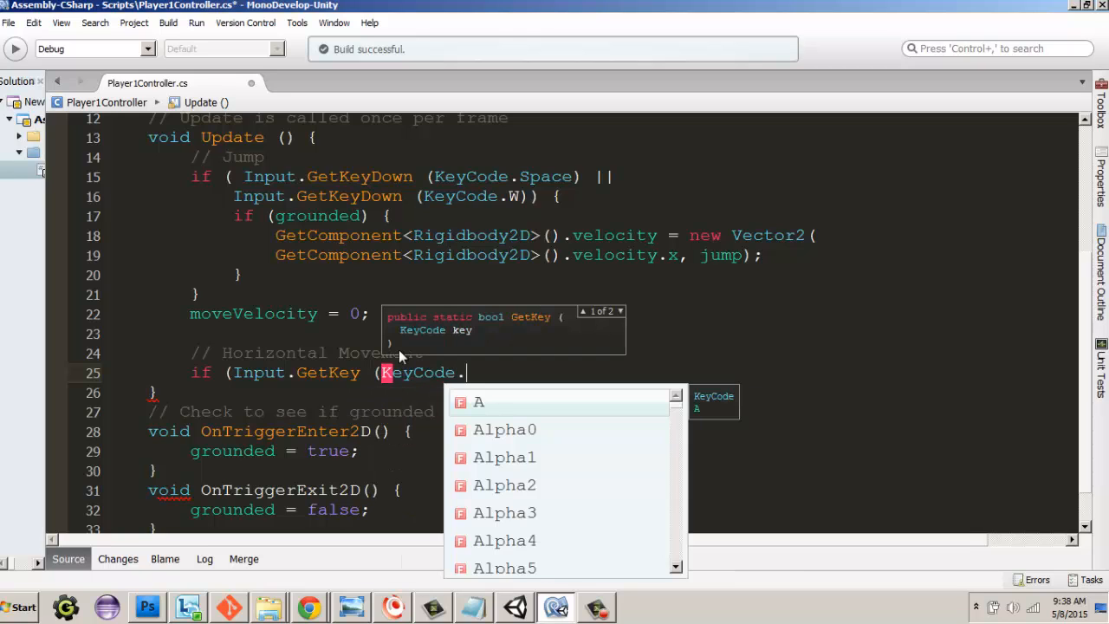
{"action": "type", "text": "a"}
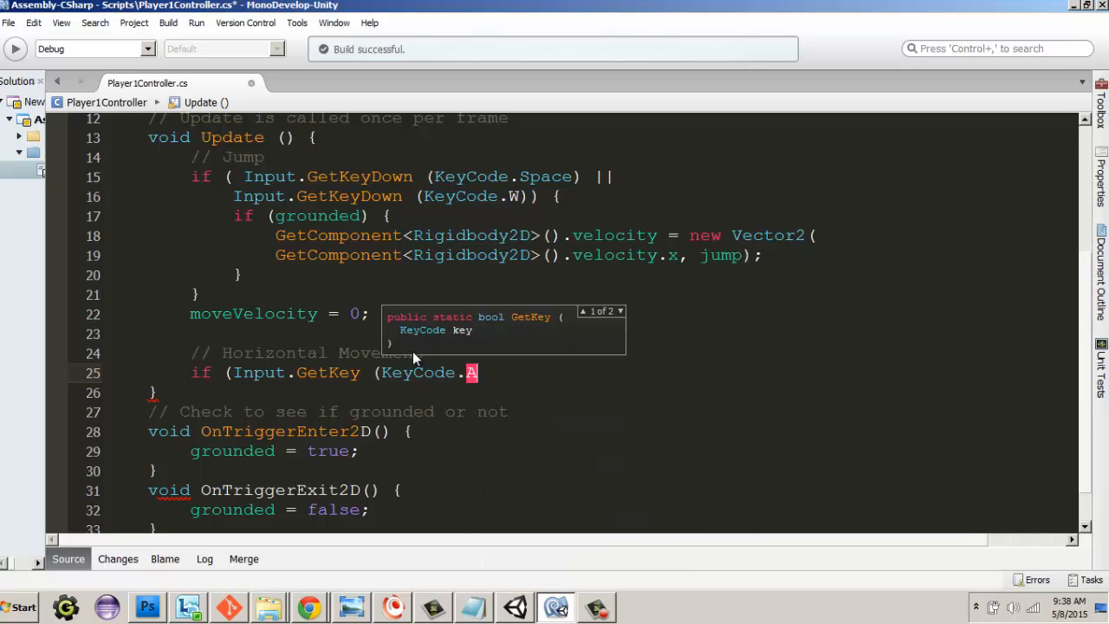
Extend the condition with '|| Input.GetKey(KeyCode.LeftArrow)' via autocomplete.
{"action": "type", "text": ") ||"}
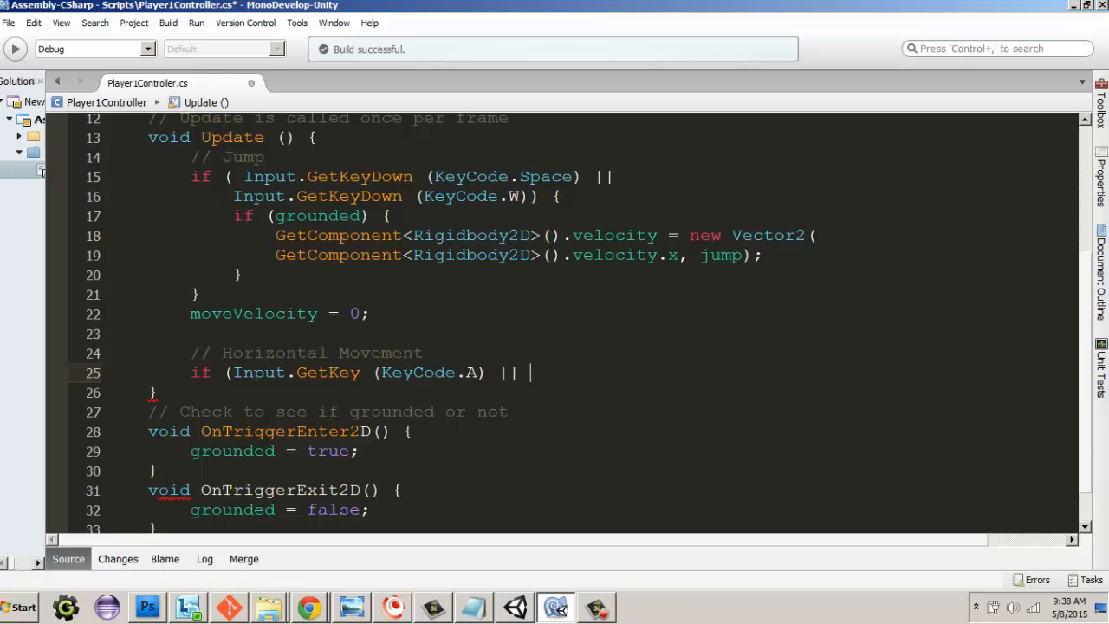
{"action": "type", "text": "I"}
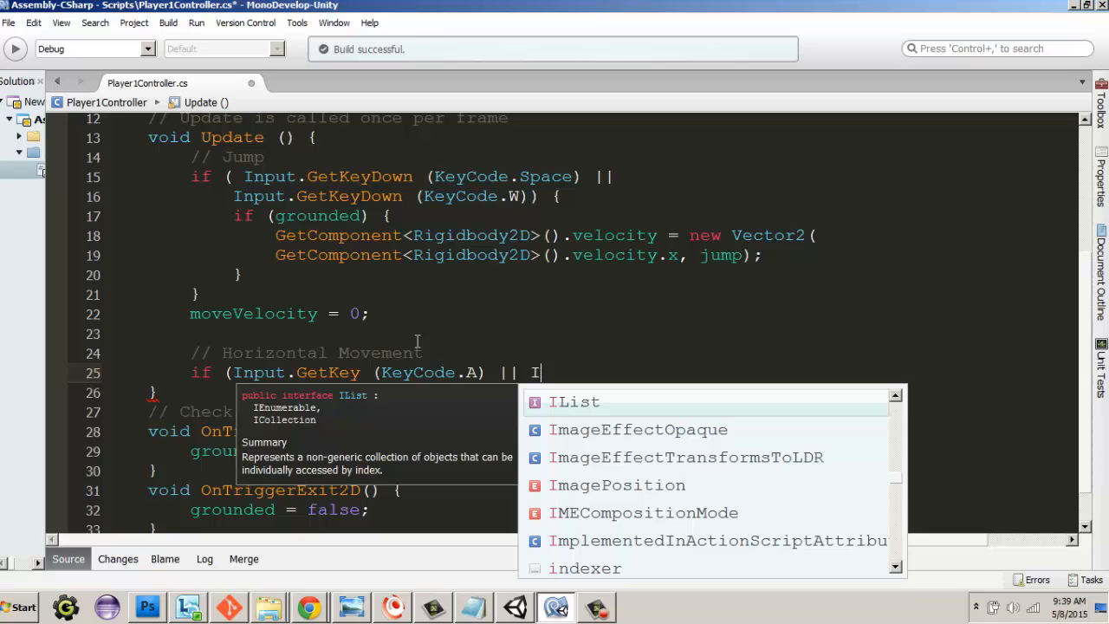
{"action": "type", "text": "nput."}
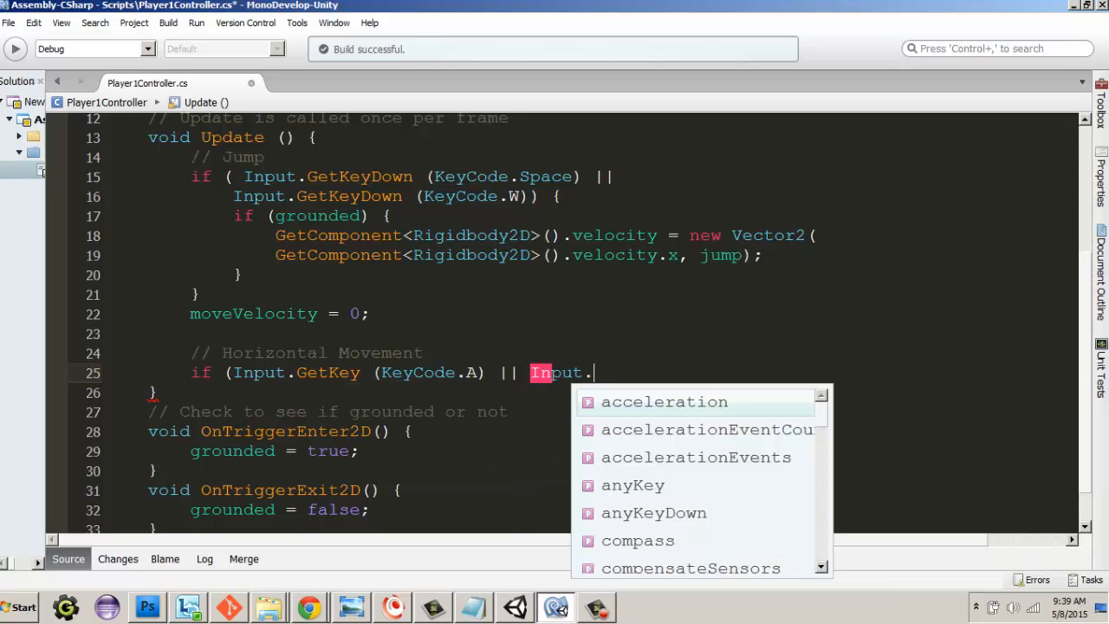
{"action": "type", "text": "ge"}
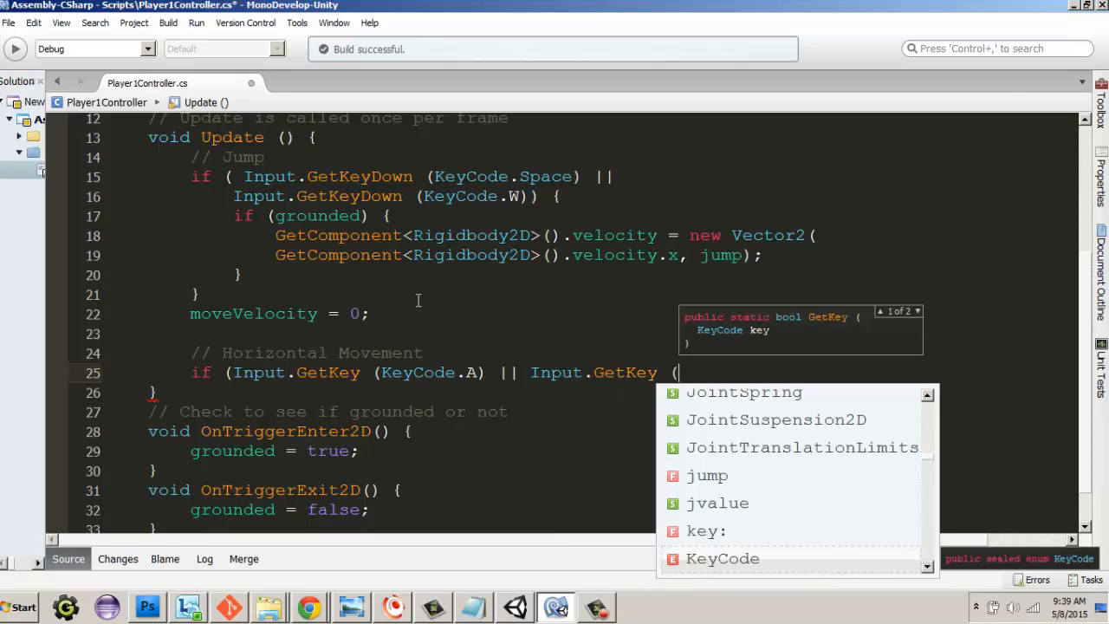
{"action": "type", "text": "KeyCode"}
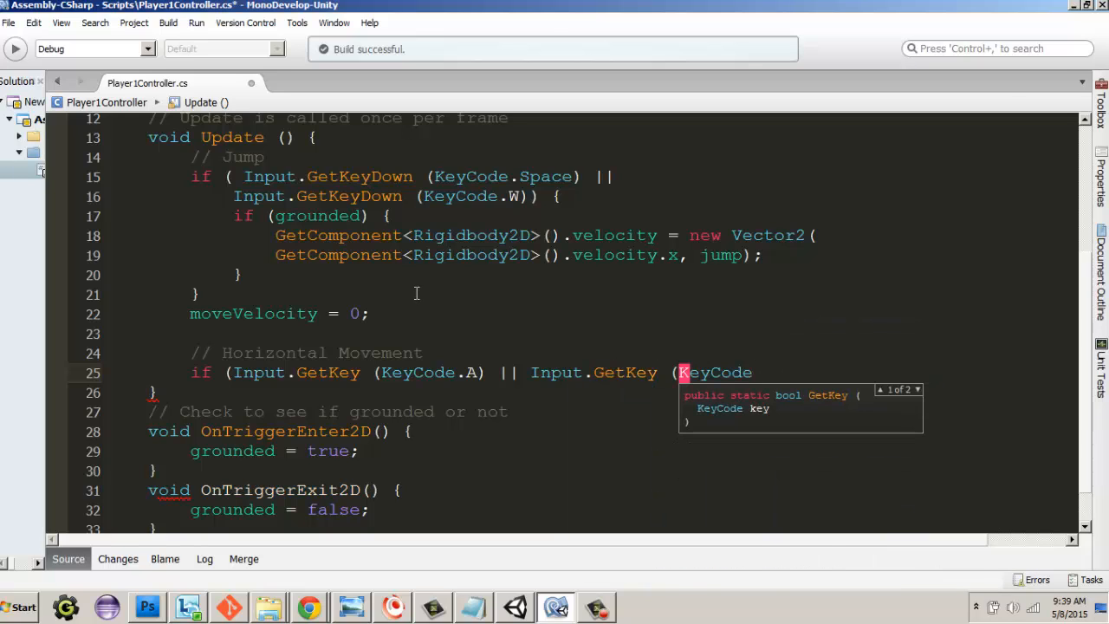
{"action": "type", "text": ".le"}
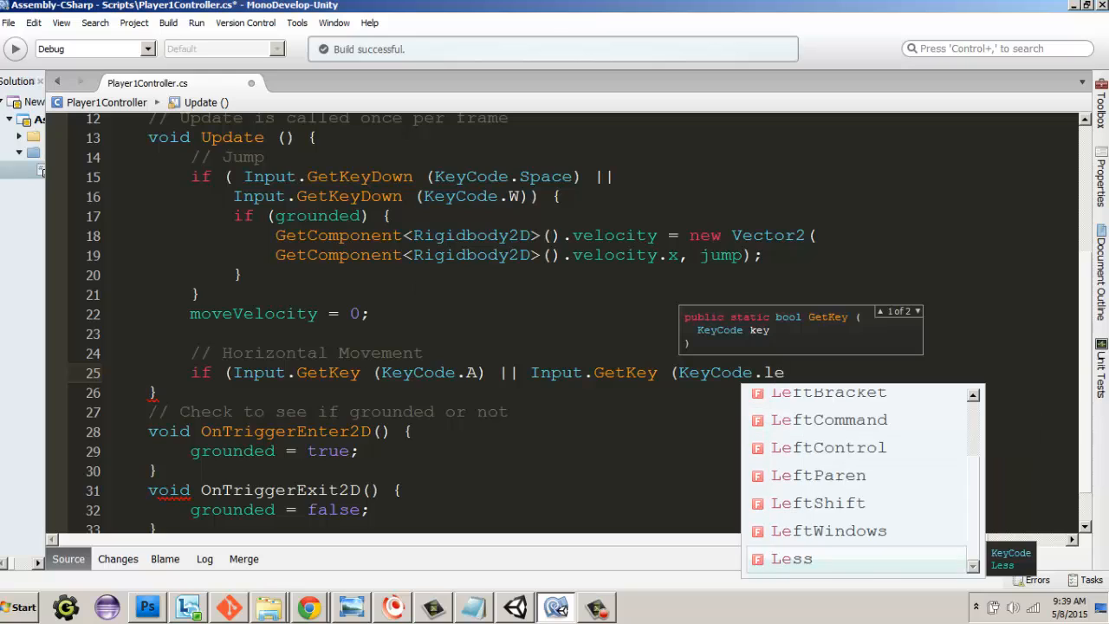
{"action": "type", "text": "ftArrow"}
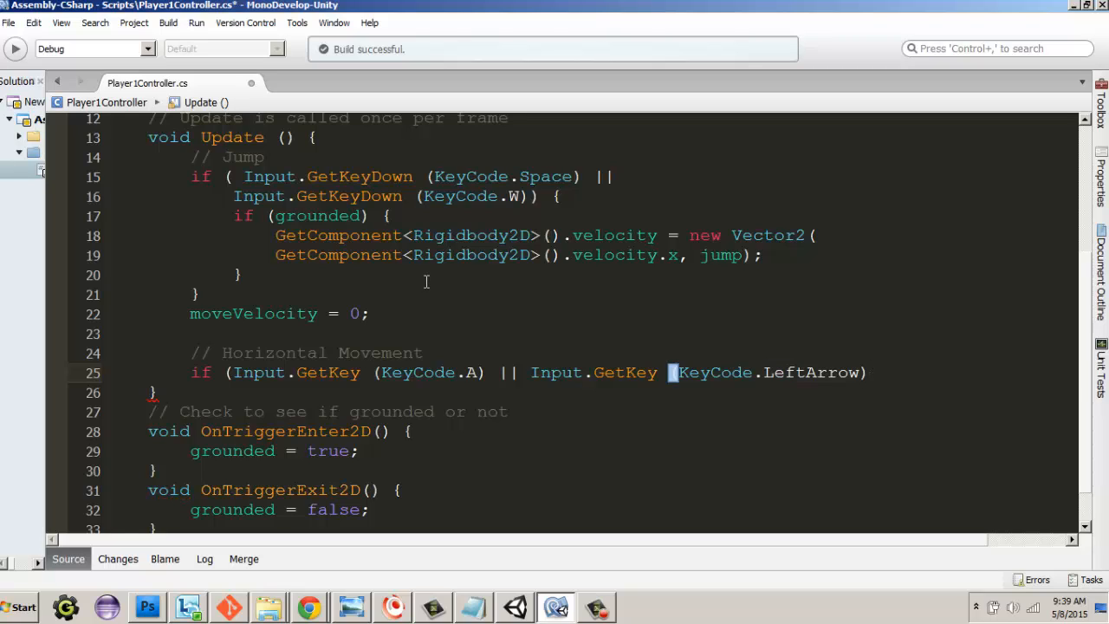
Close the condition and set 'moveVelocity = -speed; // move left' inside the braces.
{"action": "type", "text": ")"}
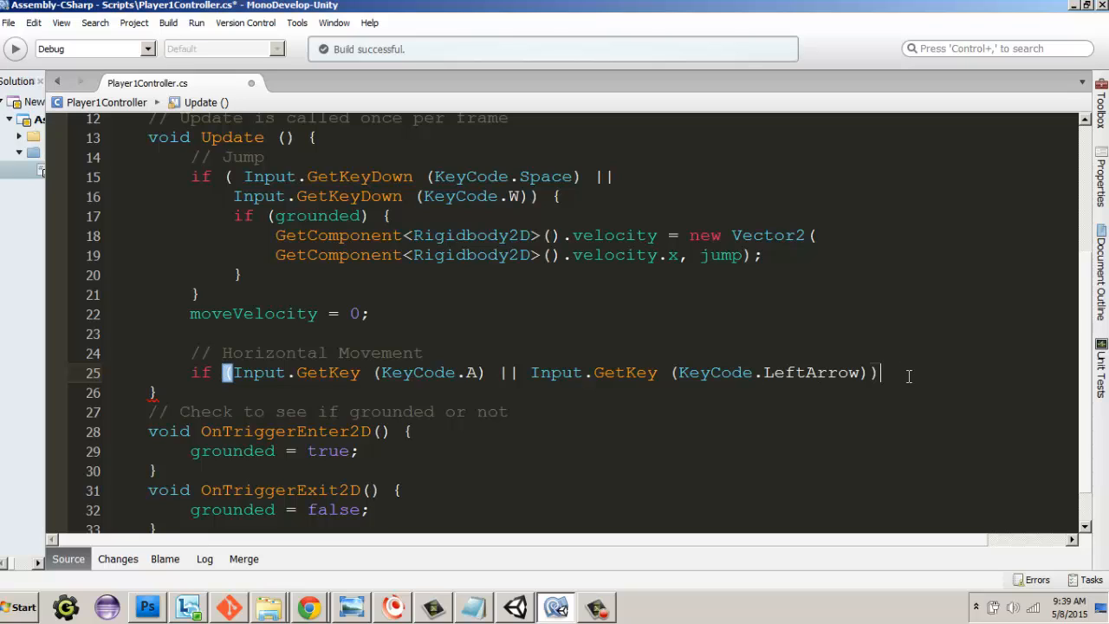
{"action": "type", "text": "{"}
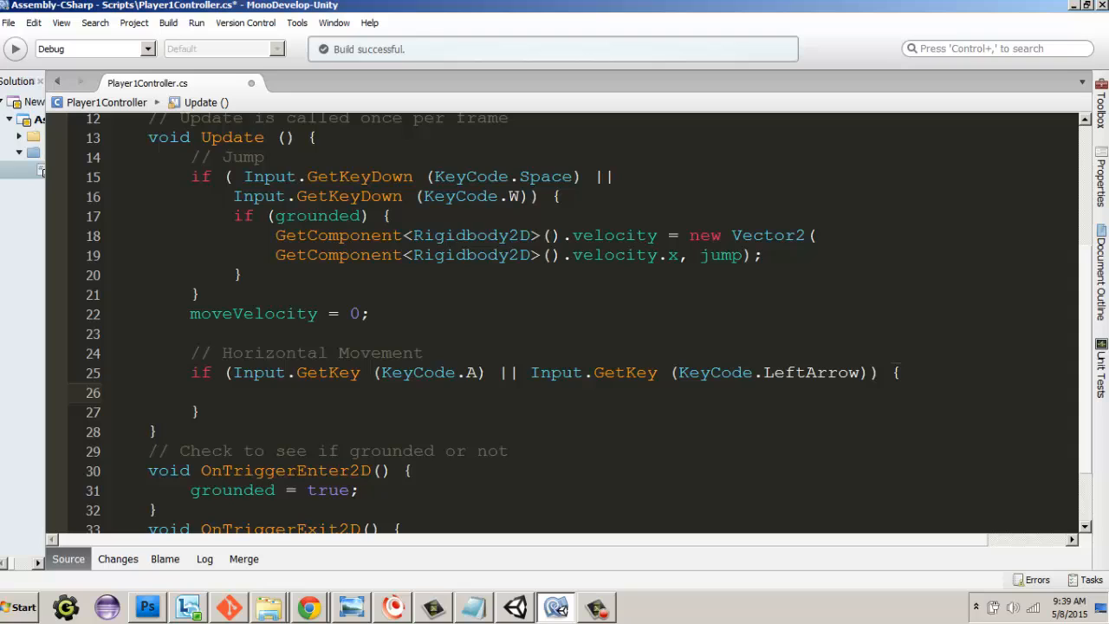
{"action": "type", "text": "moveVelocity"}
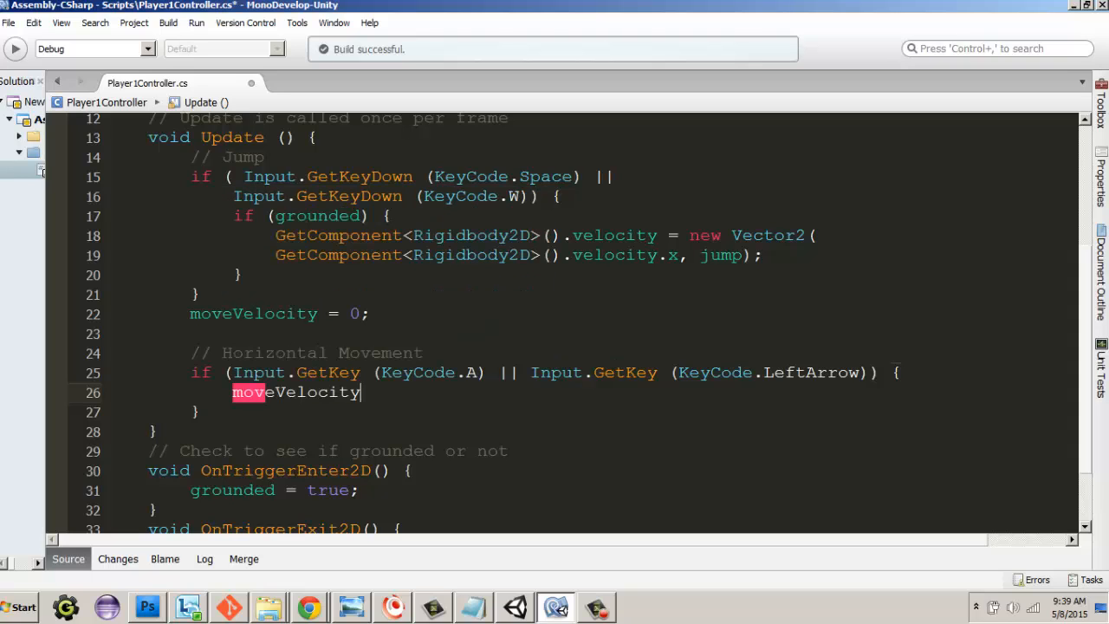
{"action": "type", "text": "="}
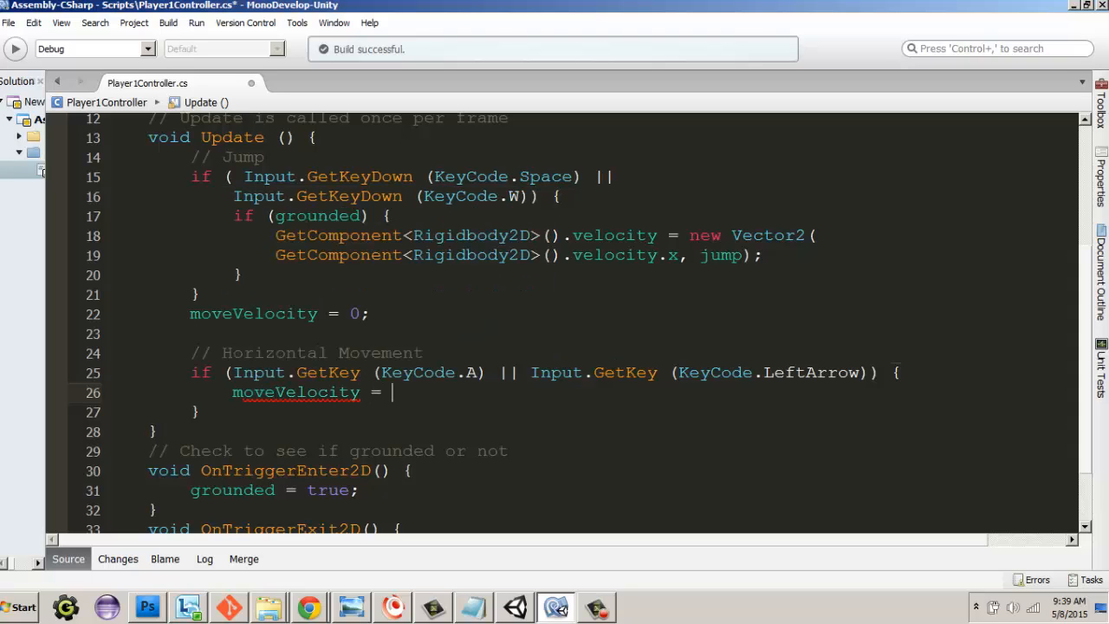
{"action": "type", "text": "-speed"}
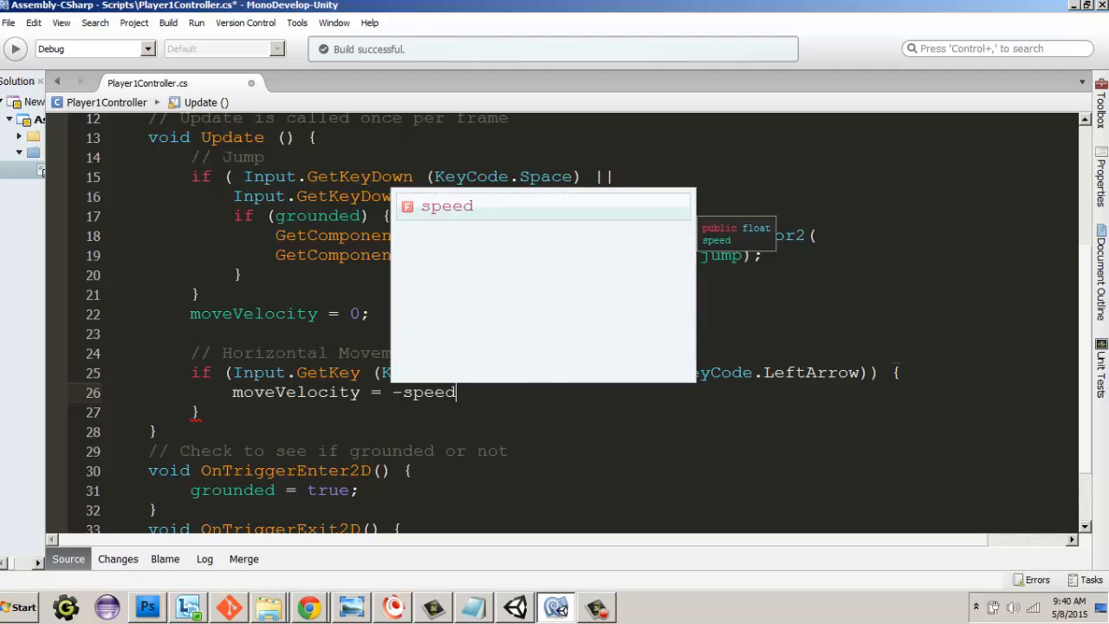
{"action": "type", "text": ";"}
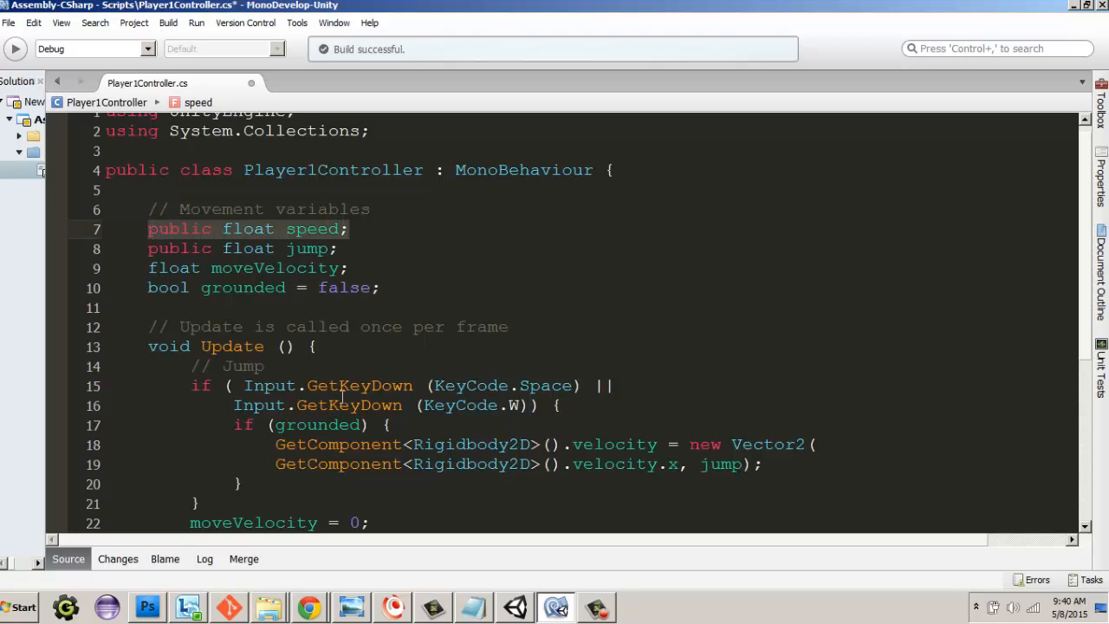
{"action": "scroll", "scroll_direction": "down", "scroll_amount": 3}
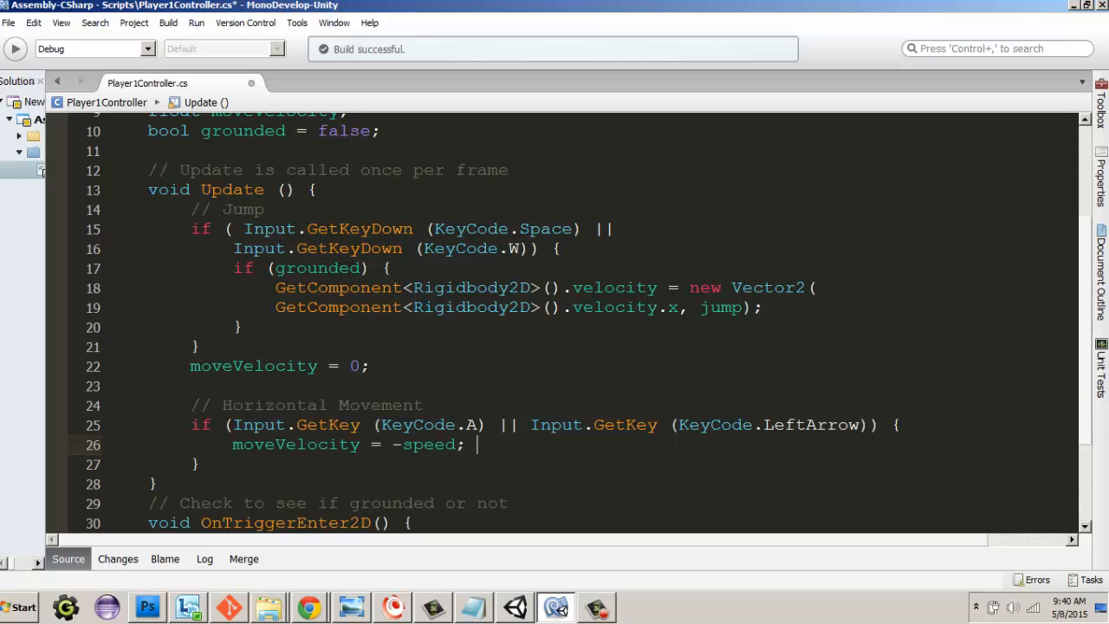
{"action": "type", "text": "// move l"}
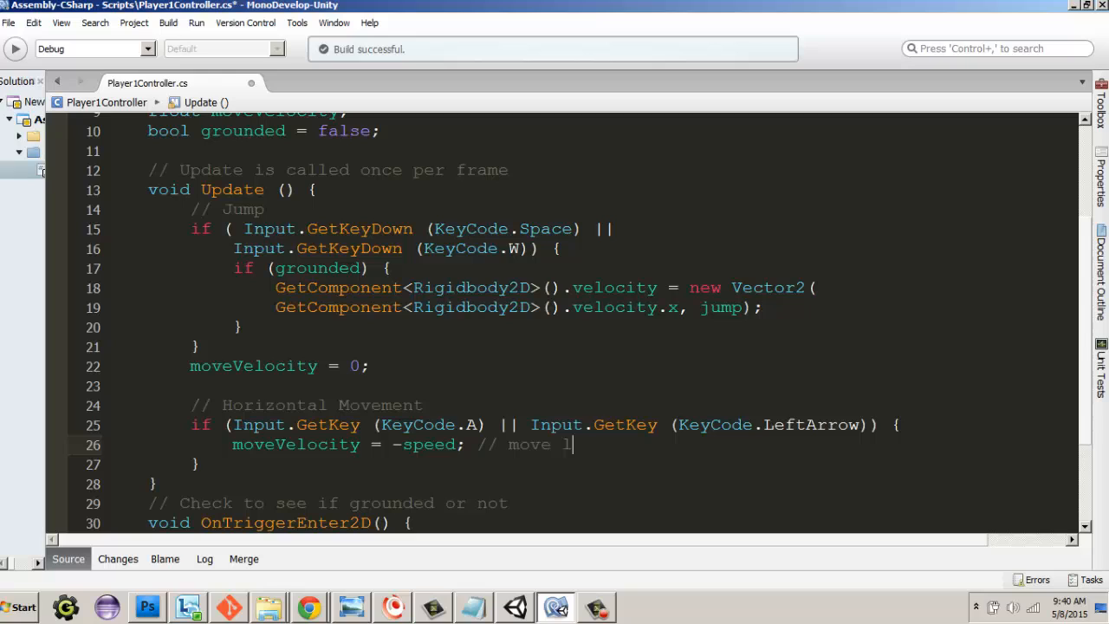
{"action": "type", "text": "eft"}
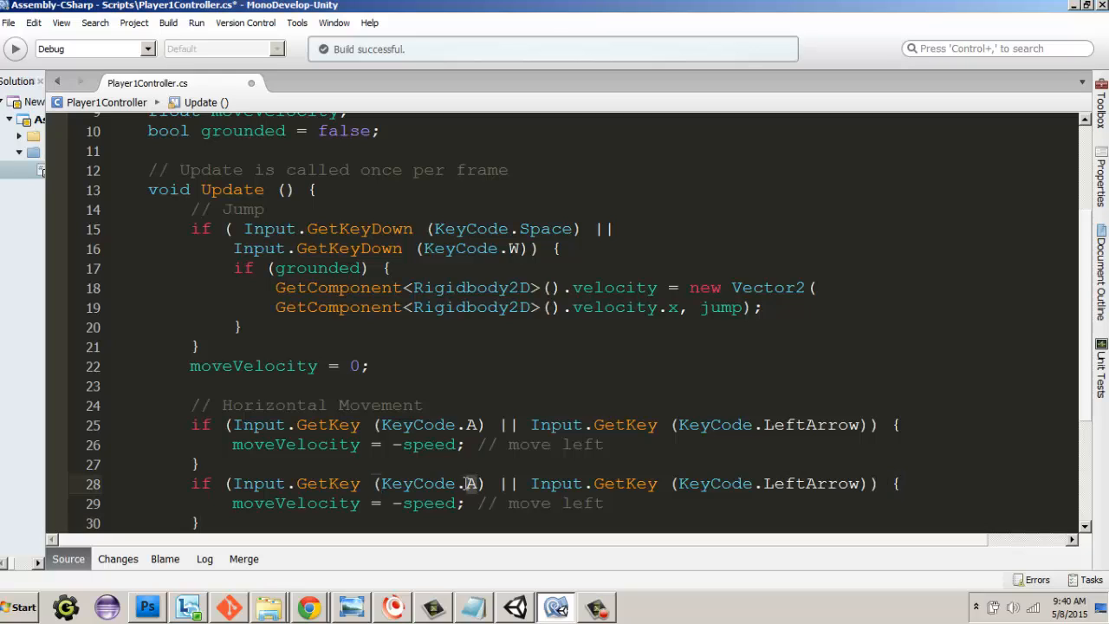
Edit the duplicated block to check D or RightArrow and assign positive speed.
{"action": "type", "text": "D"}
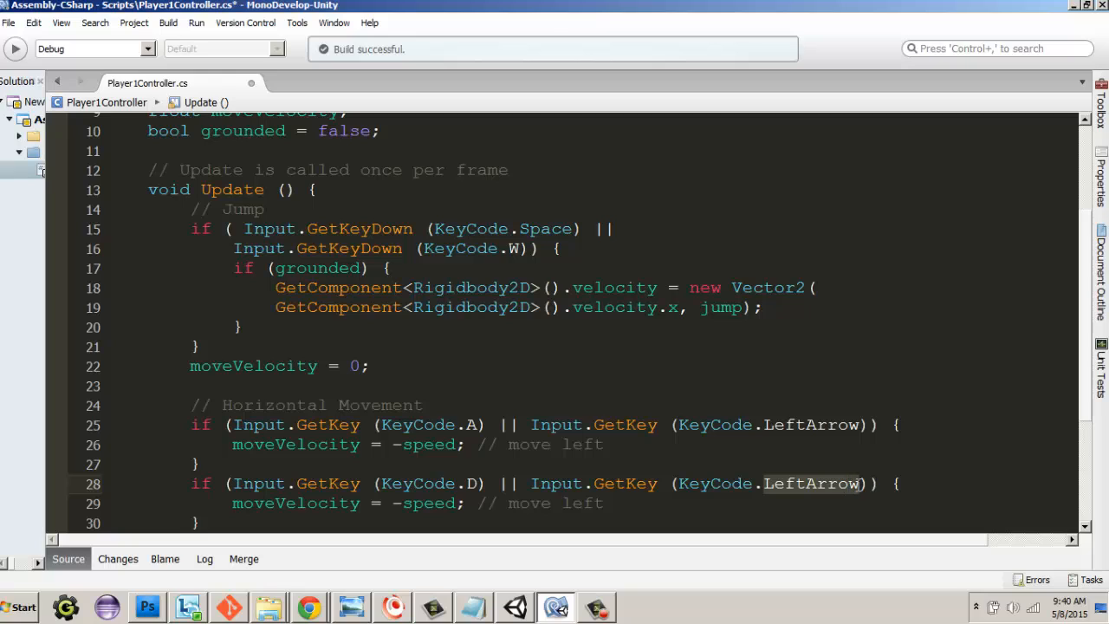
{"action": "type", "text": "Righ"}
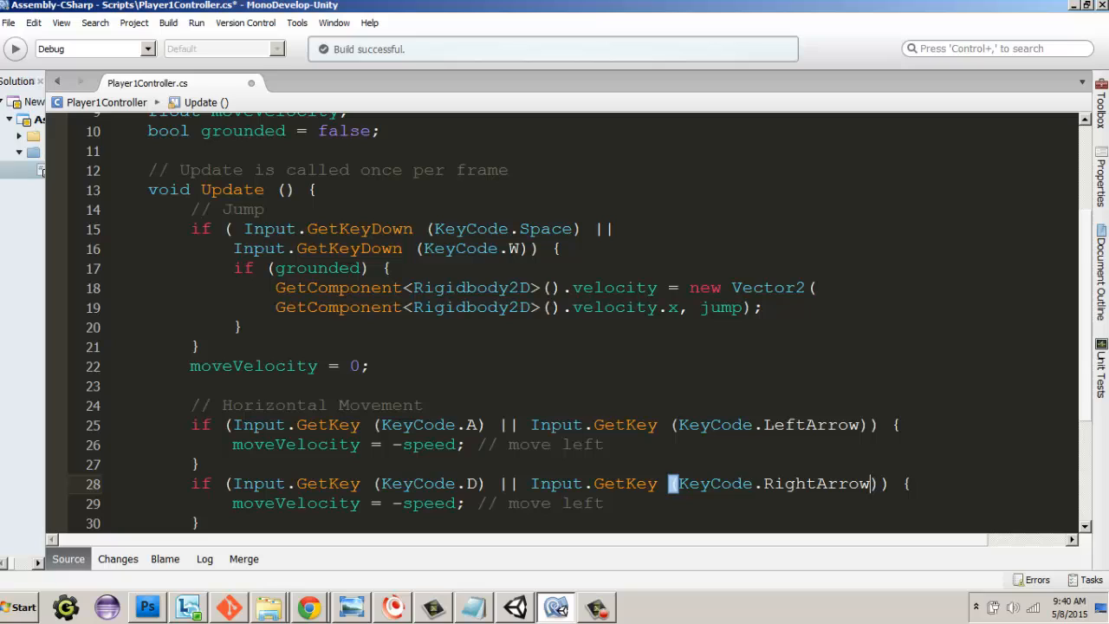
{"action": "mouse_move", "coordinate": [393, 501]}
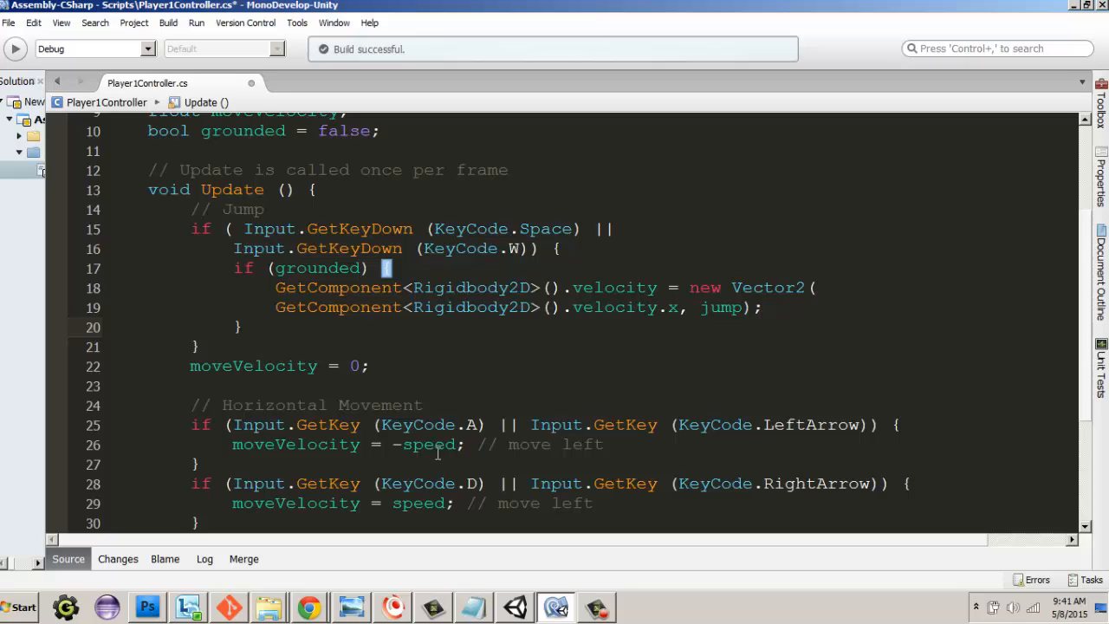
{"action": "scroll", "scroll_direction": "down", "scroll_amount": 3}
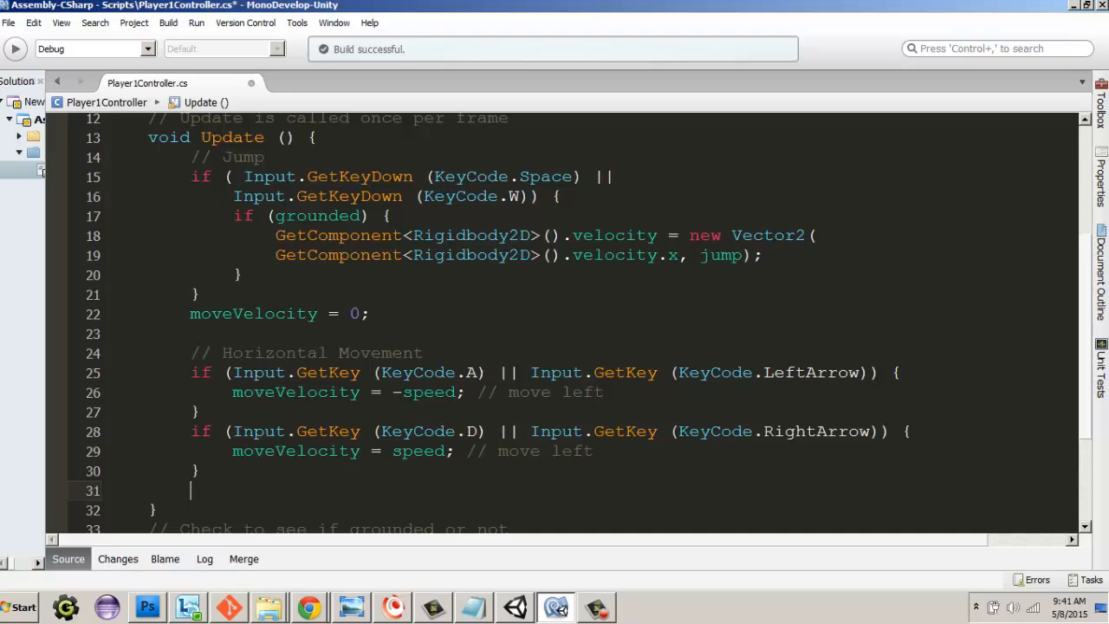
Write 'GetComponent<Rigidbody2D>().velocity =' on line 31 using autocomplete.
{"action": "type", "text": "Get"}
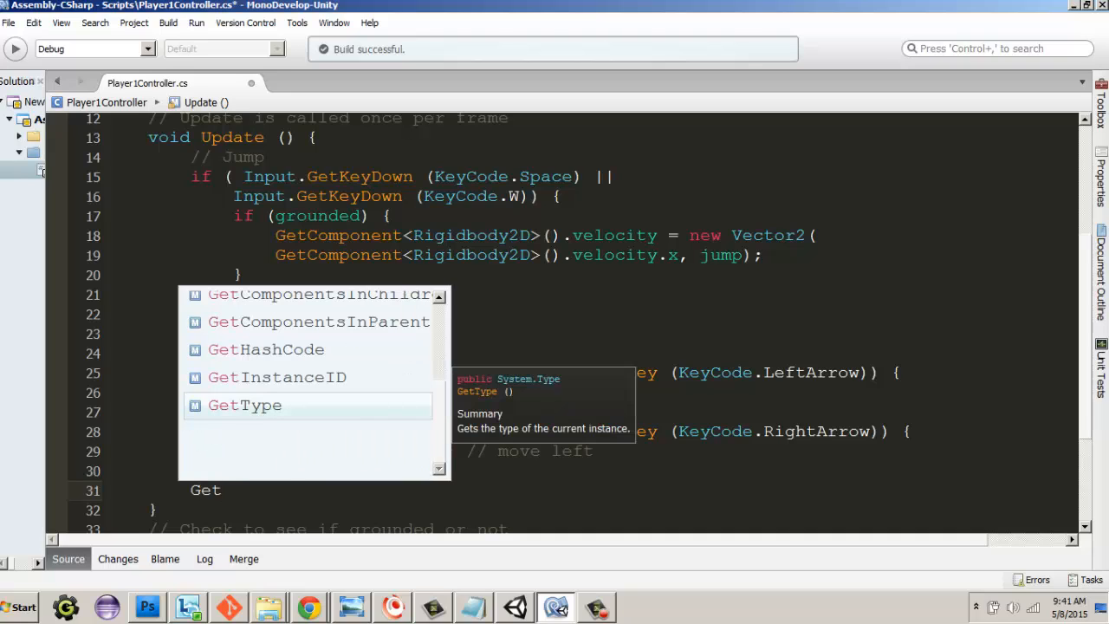
{"action": "type", "text": "Component"}
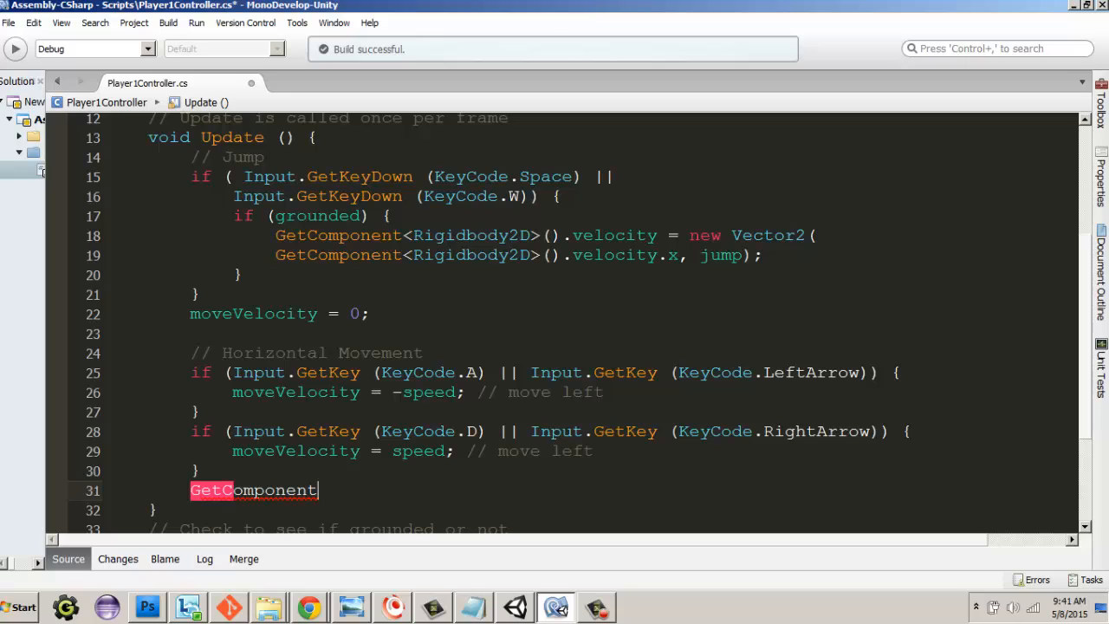
{"action": "type", "text": "<RI"}
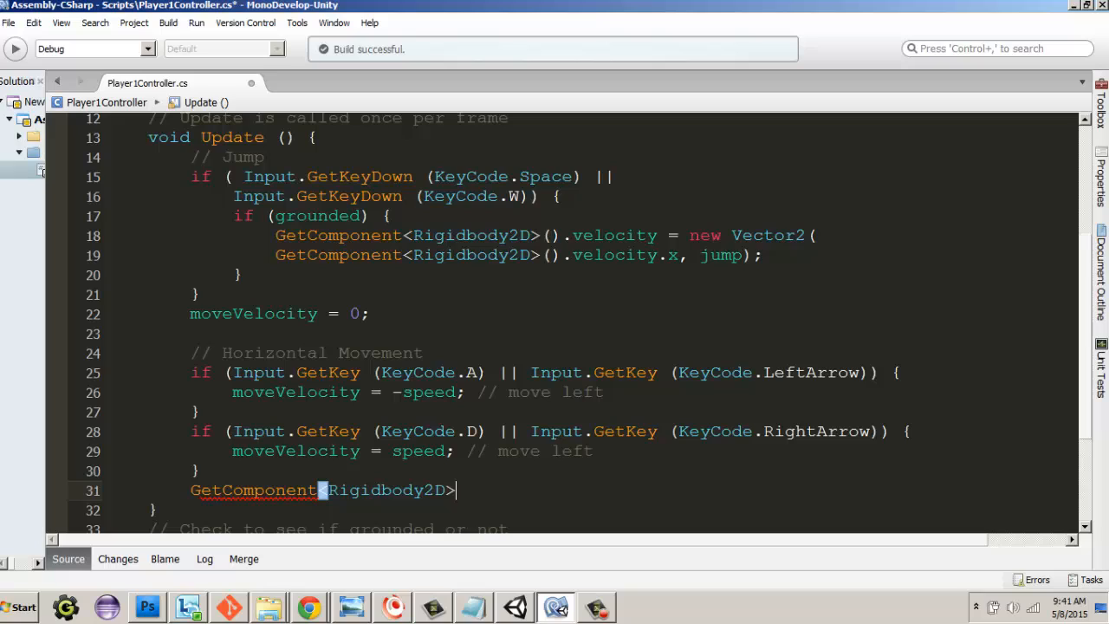
{"action": "type", "text": "()"}
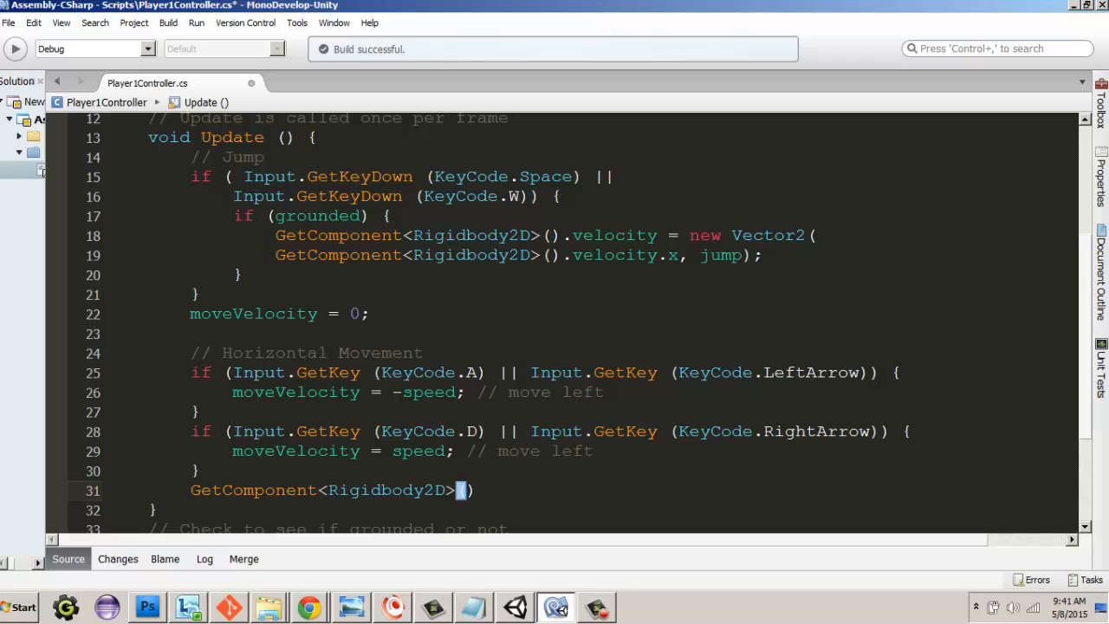
{"action": "type", "text": "|"}
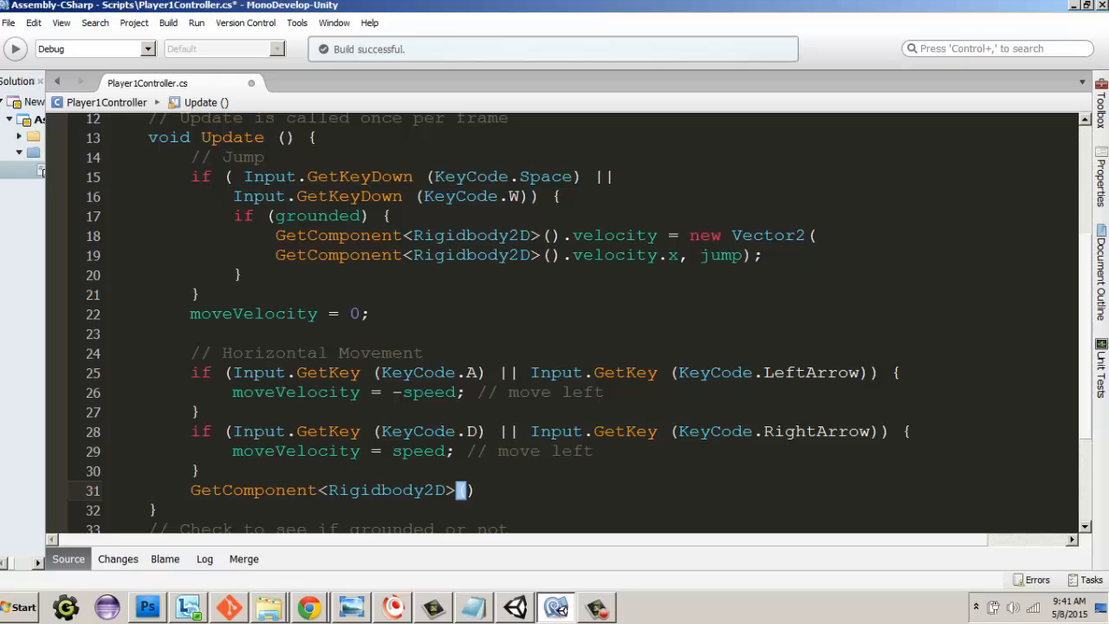
{"action": "type", "text": ".velocity ="}
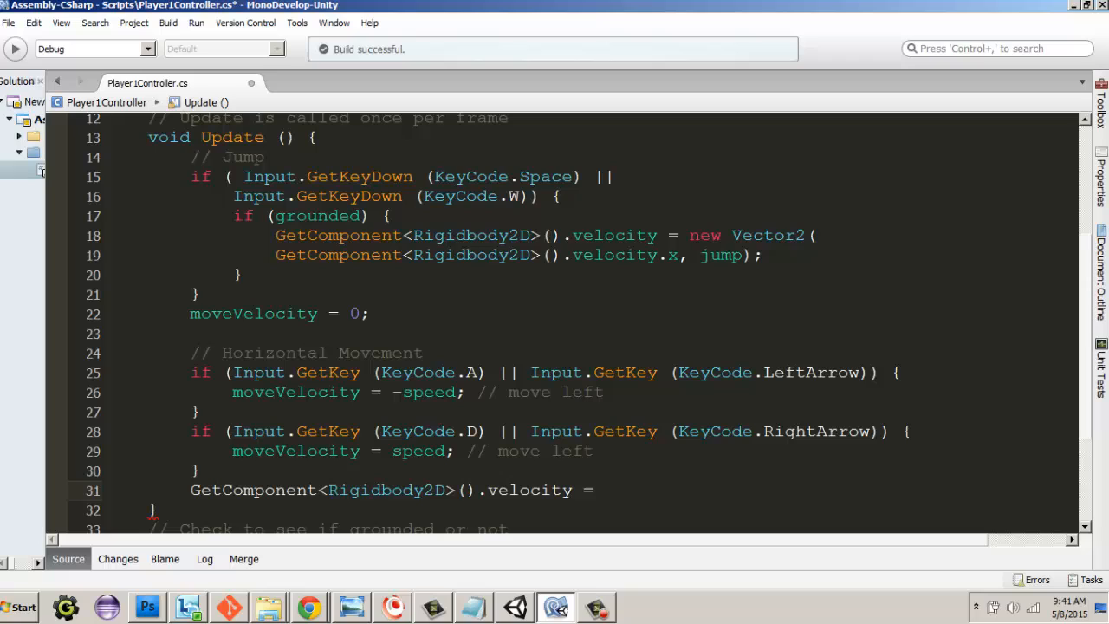
{"action": "left_click", "coordinate": [603, 489]}
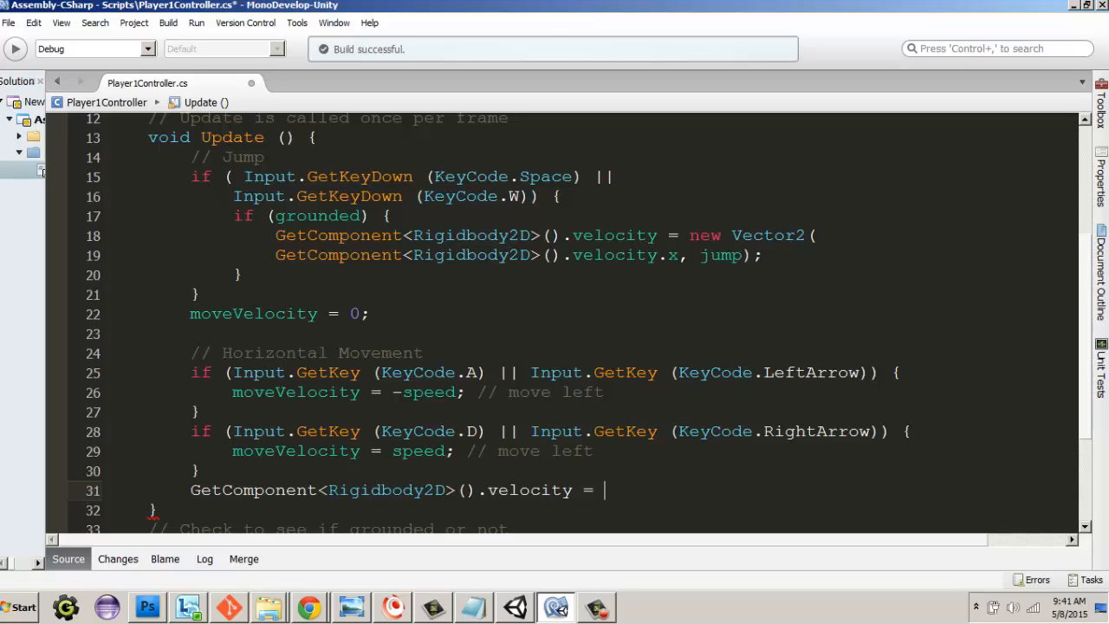
Assign 'new Vector2(moveVelocity, GetComponent<Rigidbody2D>().velocity.y);' as the value.
{"action": "type", "text": "new"}
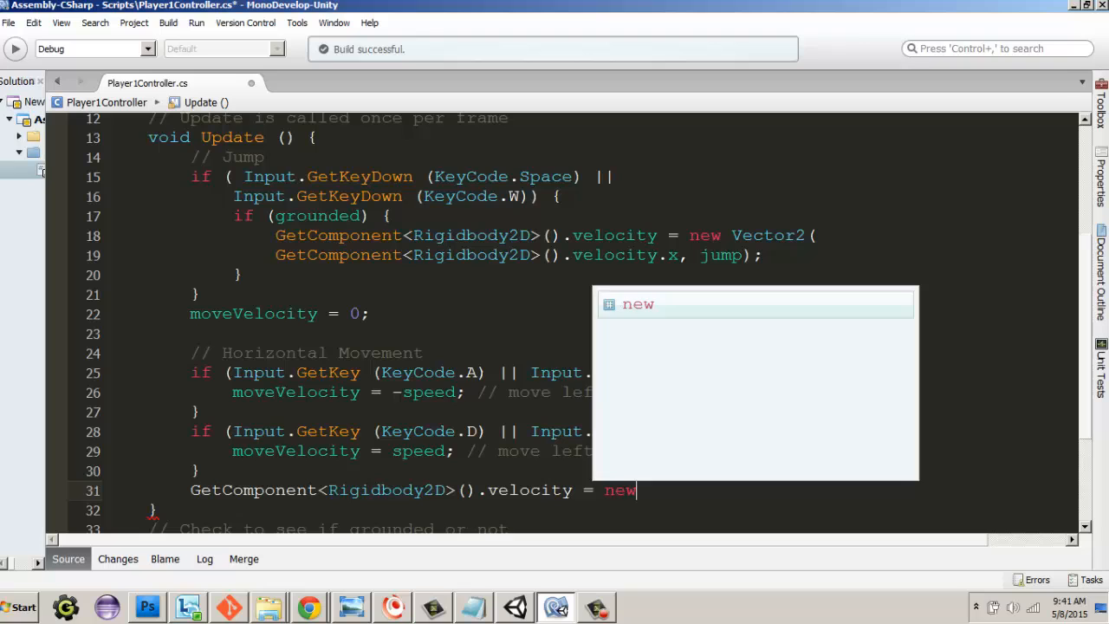
{"action": "type", "text": "Vector2("}
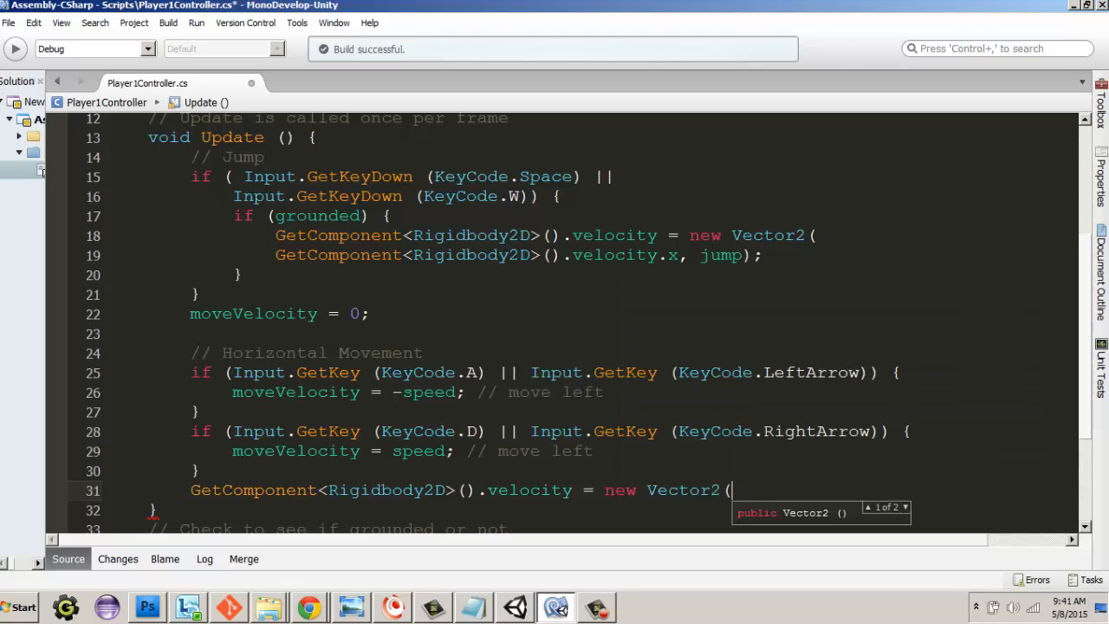
{"action": "type", "text": "moveVelocity,"}
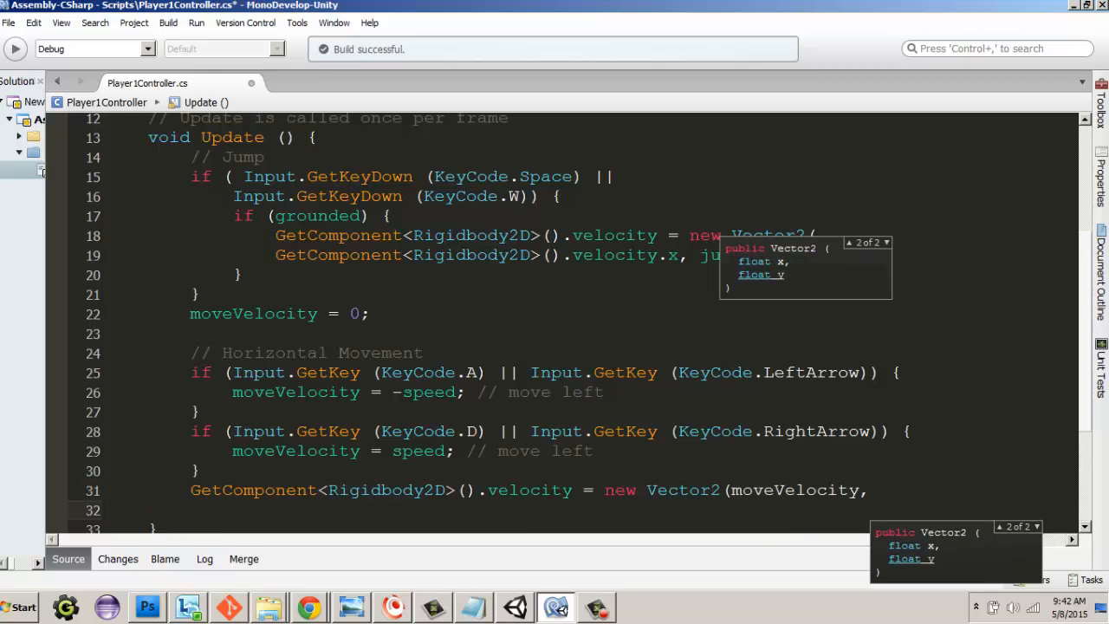
{"action": "type", "text": "Get"}
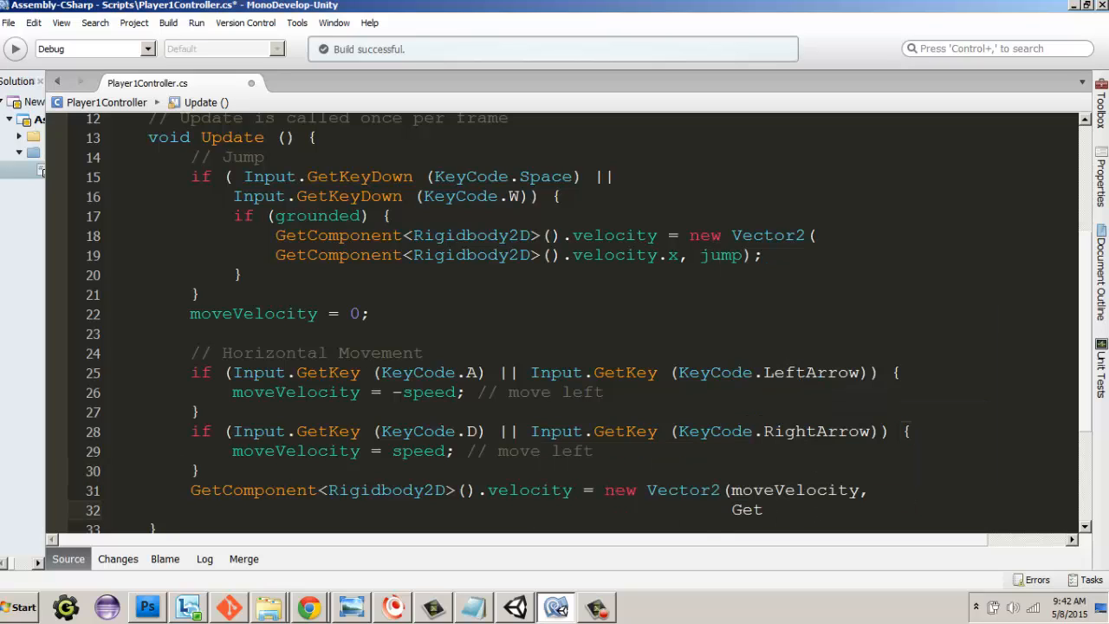
{"action": "type", "text": "Component"}
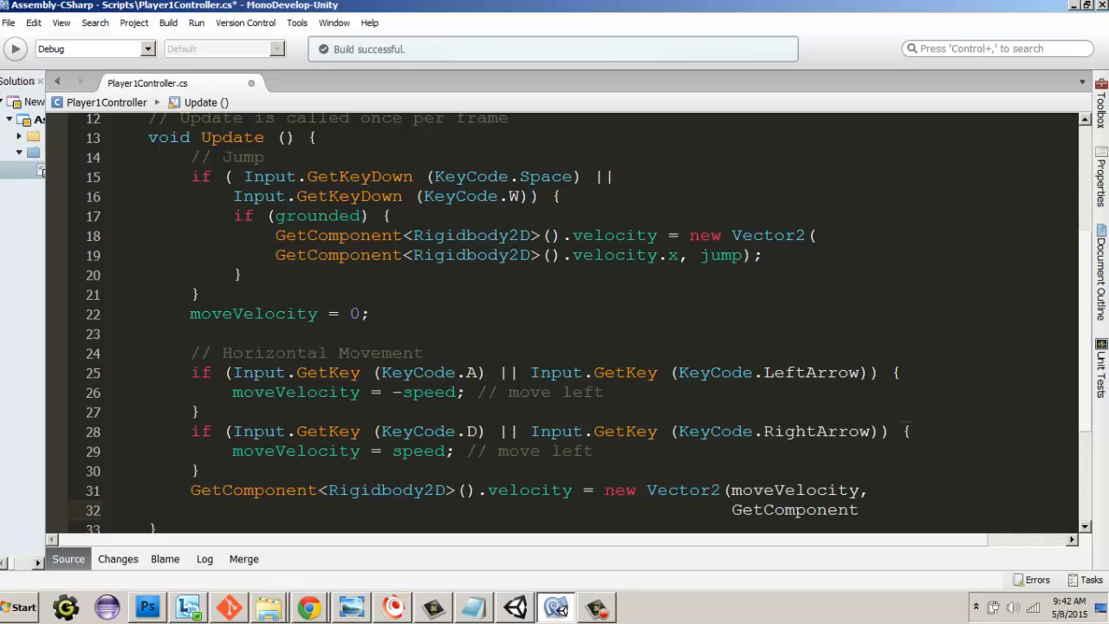
{"action": "type", "text": "<Rigidbody2D>"}
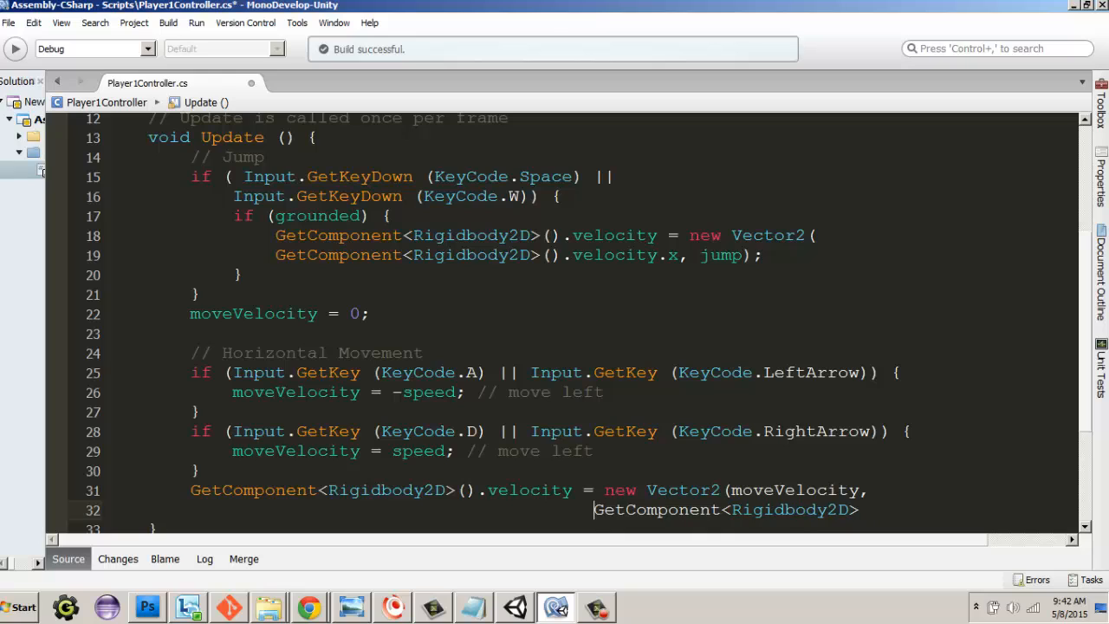
{"action": "double_click", "coordinate": [724, 509]}
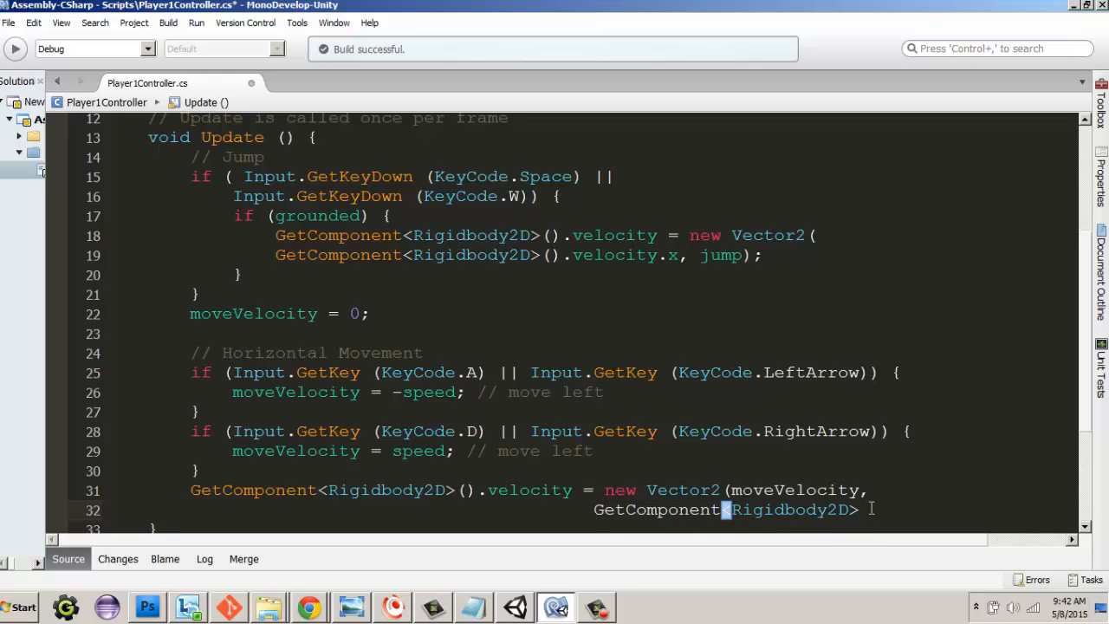
{"action": "type", "text": ".velocity.y);"}
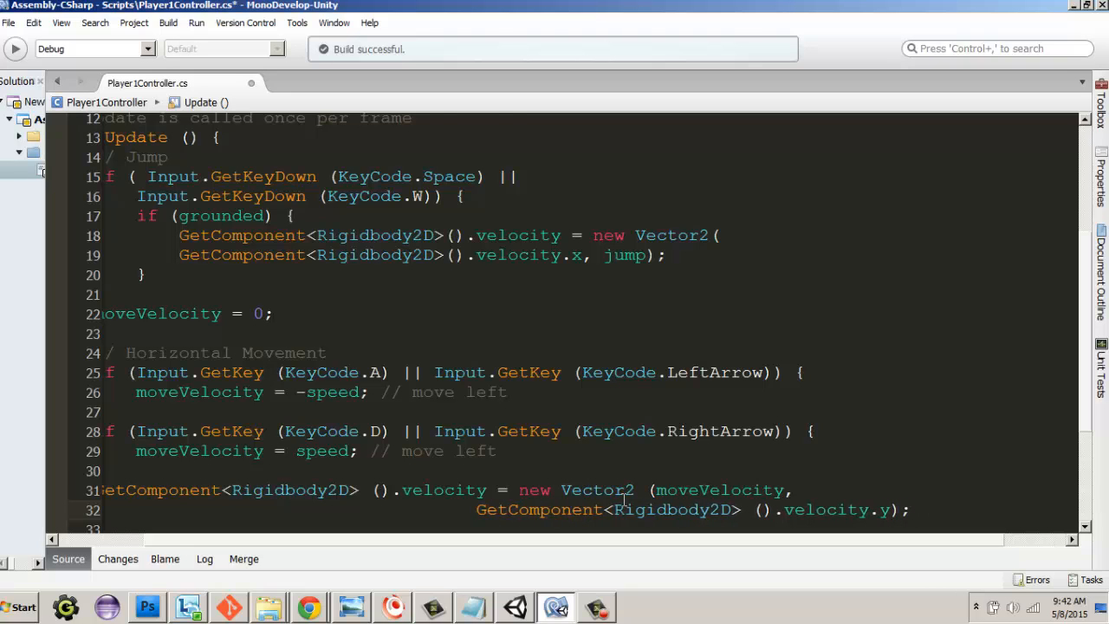
{"action": "scroll", "scroll_direction": "down", "scroll_amount": 3}
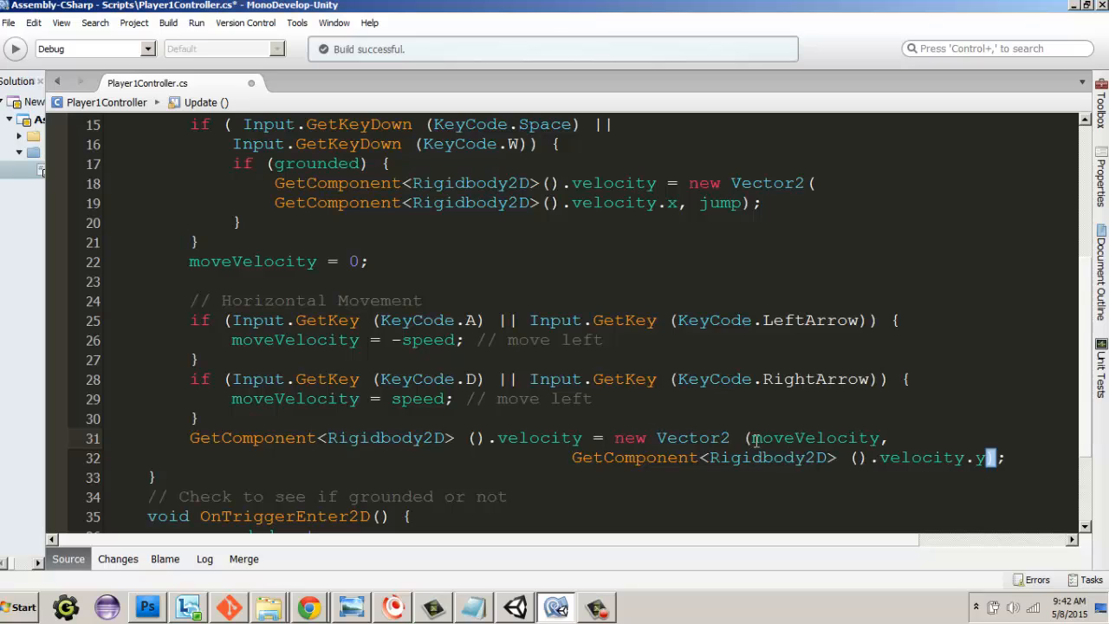
{"action": "double_click", "coordinate": [813, 437]}
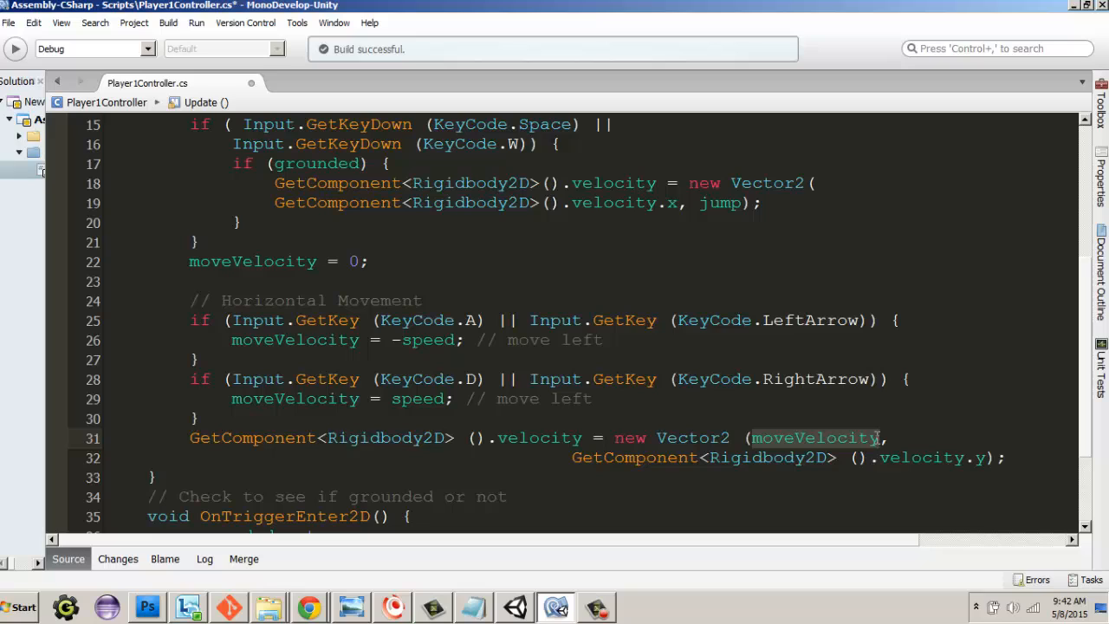
{"action": "mouse_move", "coordinate": [451, 367]}
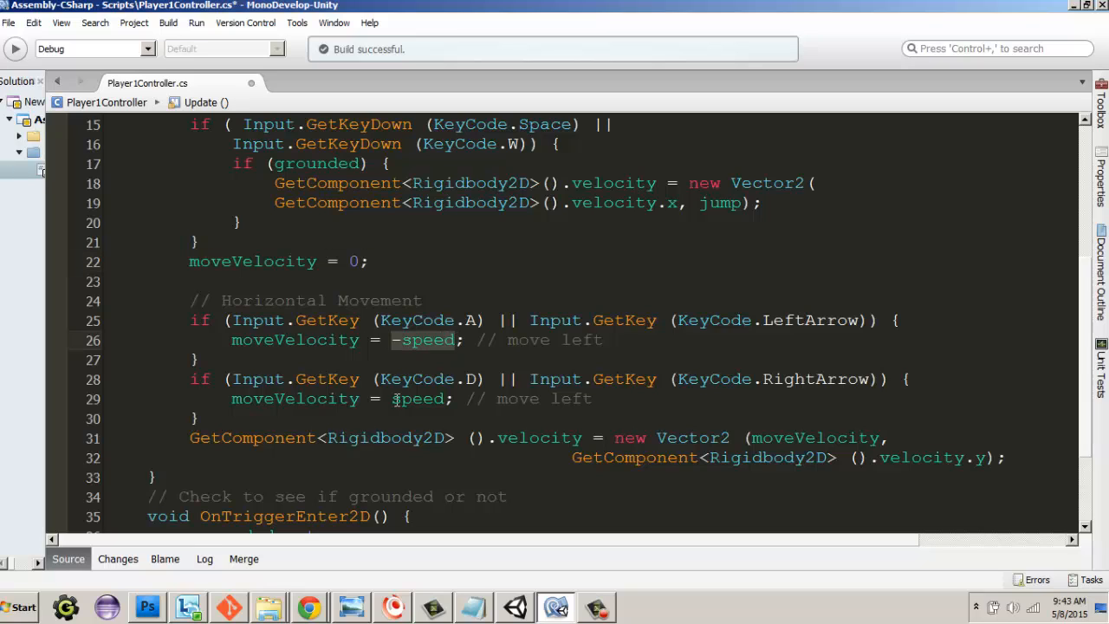
{"action": "double_click", "coordinate": [419, 398]}
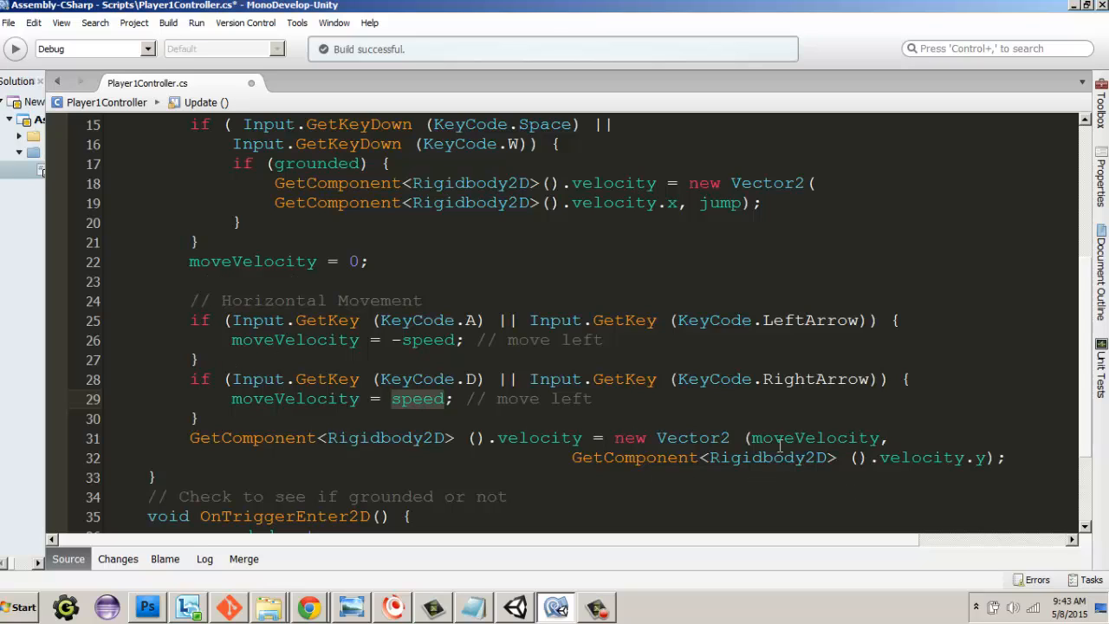
{"action": "double_click", "coordinate": [815, 437]}
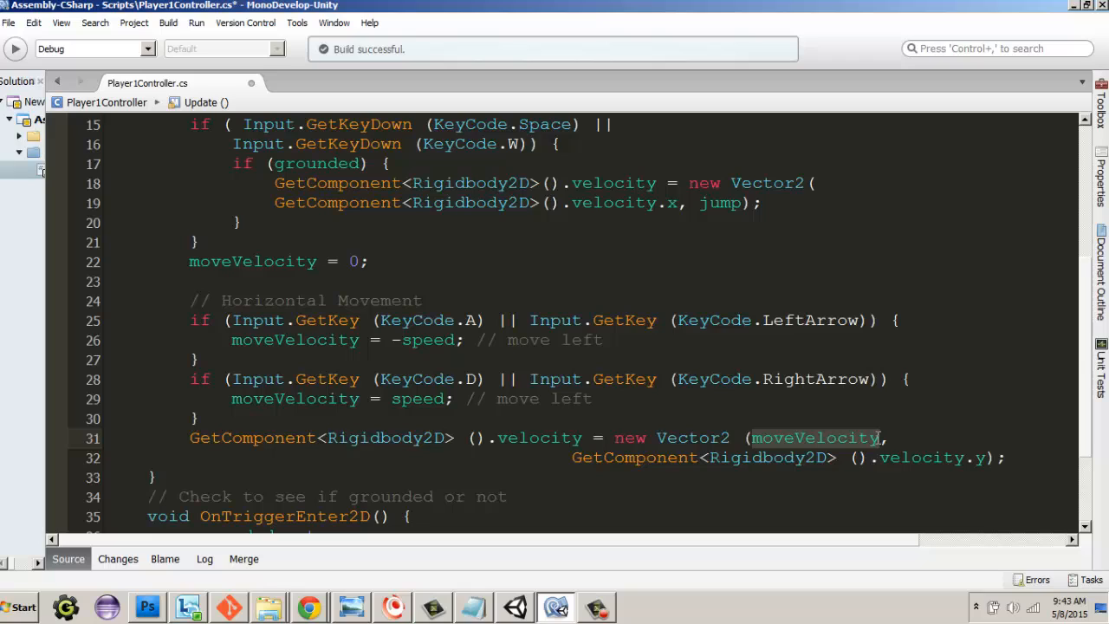
{"action": "mouse_move", "coordinate": [520, 470]}
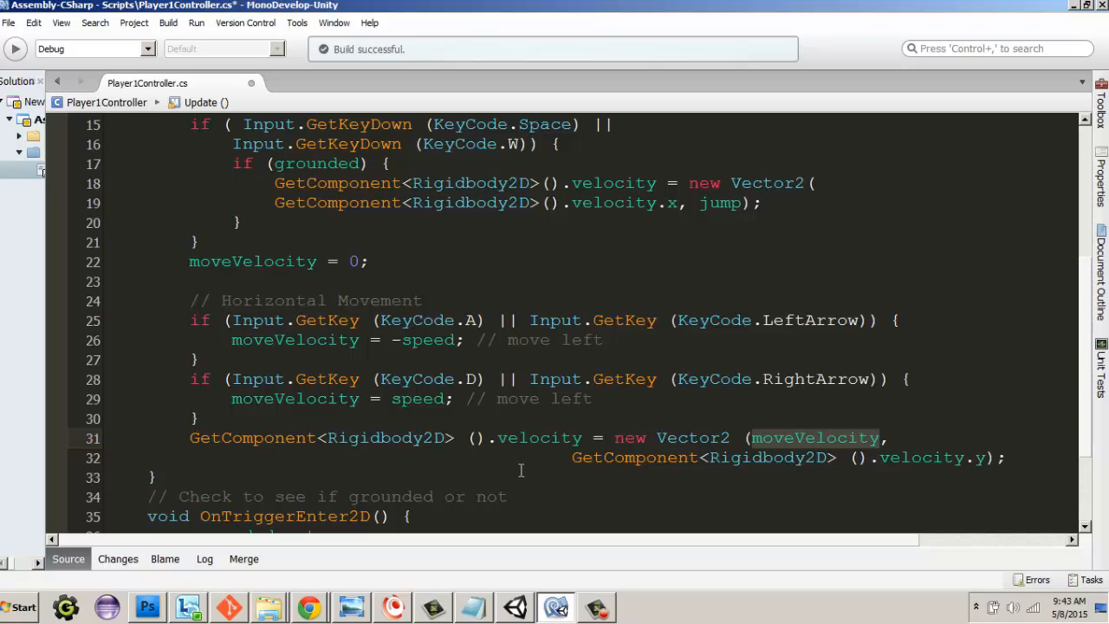
{"action": "mouse_move", "coordinate": [1013, 489]}
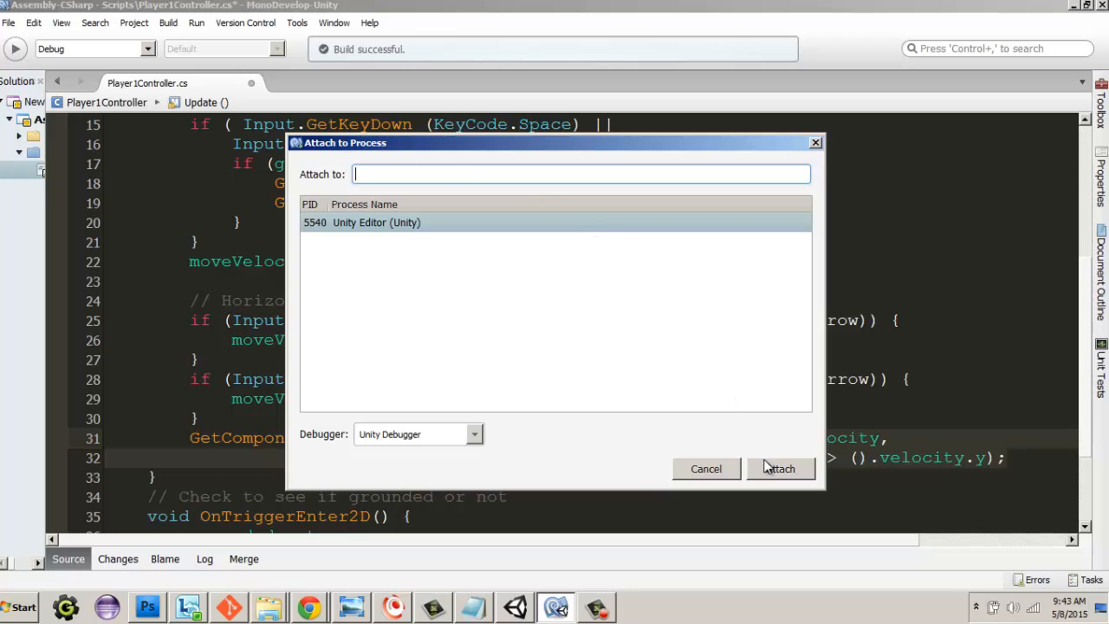
Attach the debugger to the Unity Editor (Unity) process.
{"action": "left_click", "coordinate": [705, 468]}
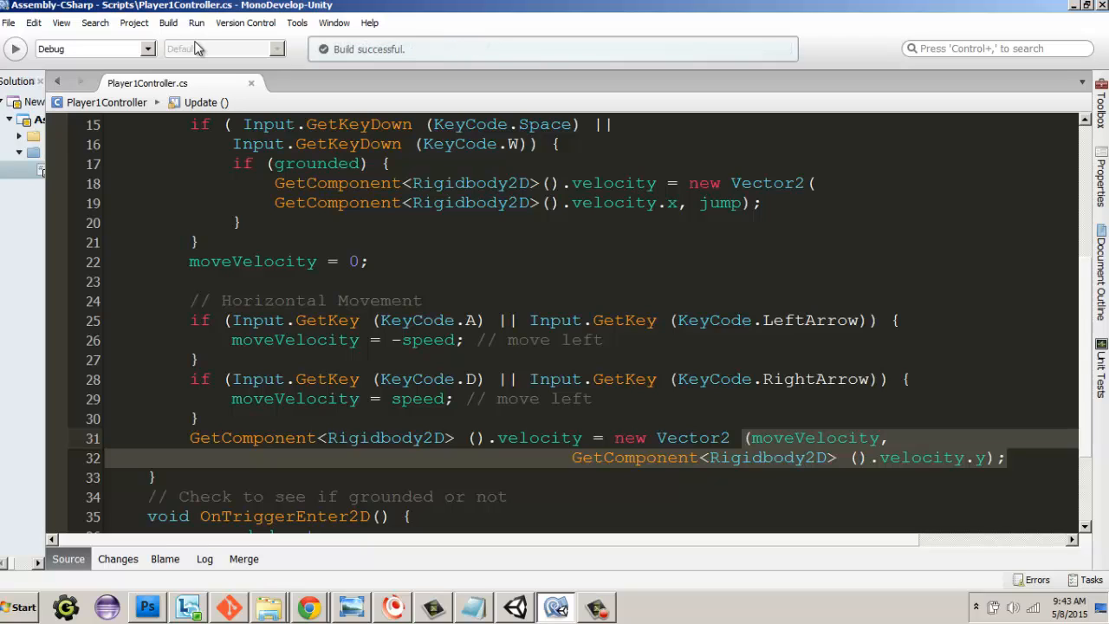
{"action": "left_click", "coordinate": [154, 478]}
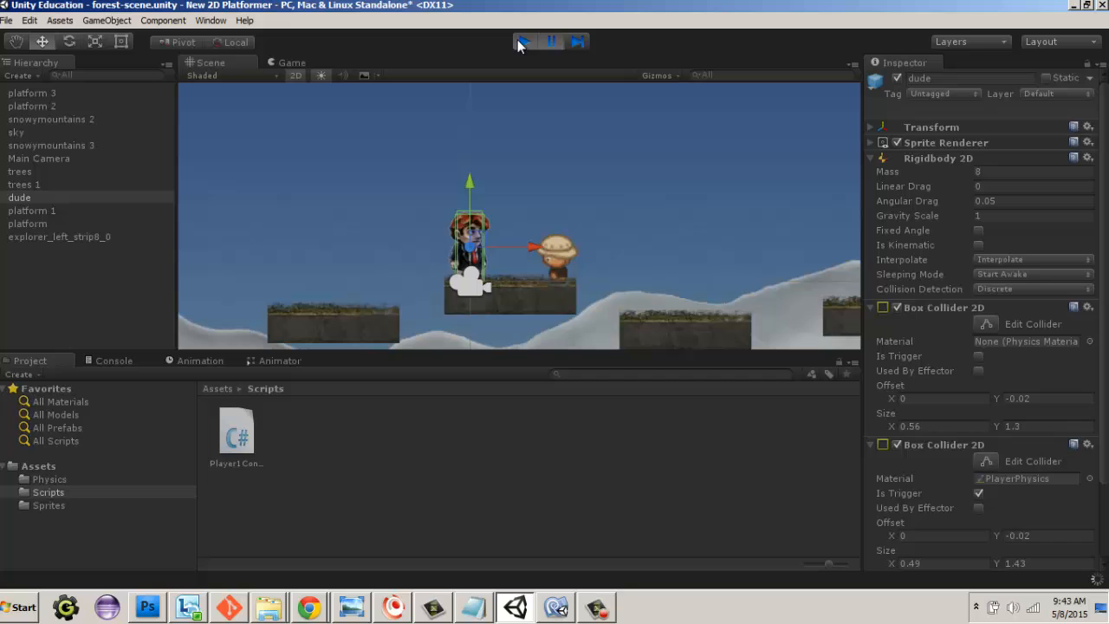
{"action": "left_click", "coordinate": [524, 41]}
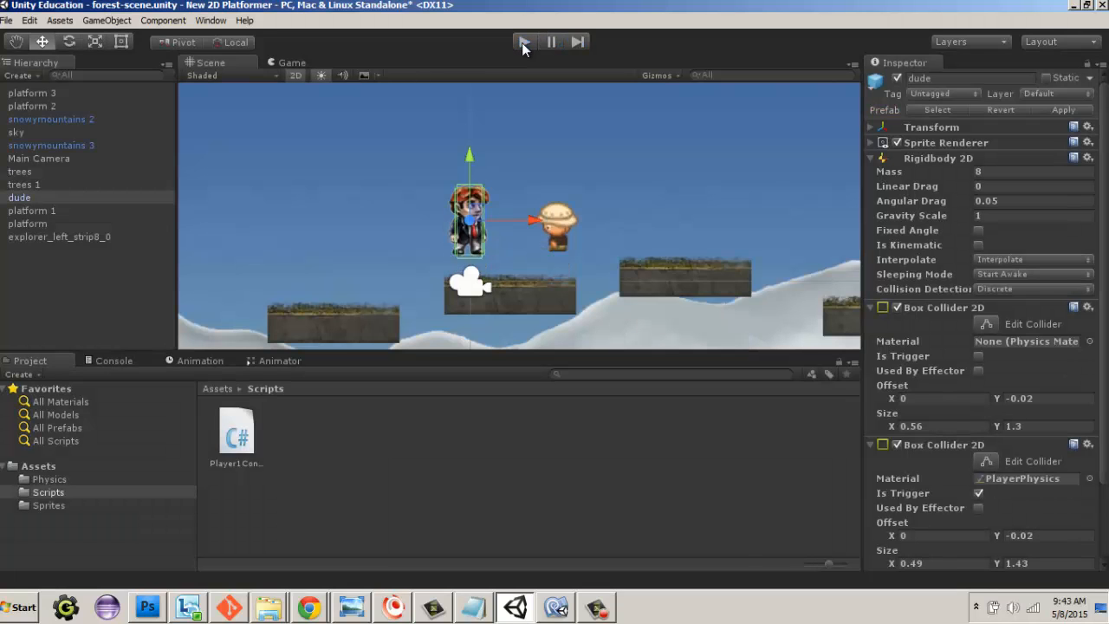
{"action": "left_click", "coordinate": [524, 42]}
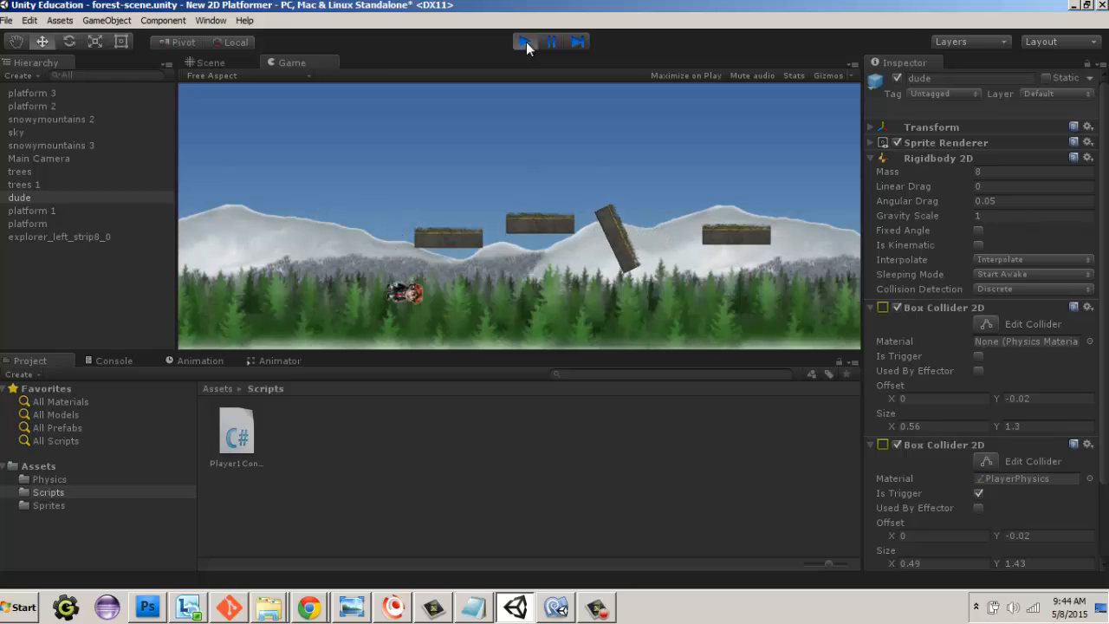
{"action": "left_click", "coordinate": [527, 41]}
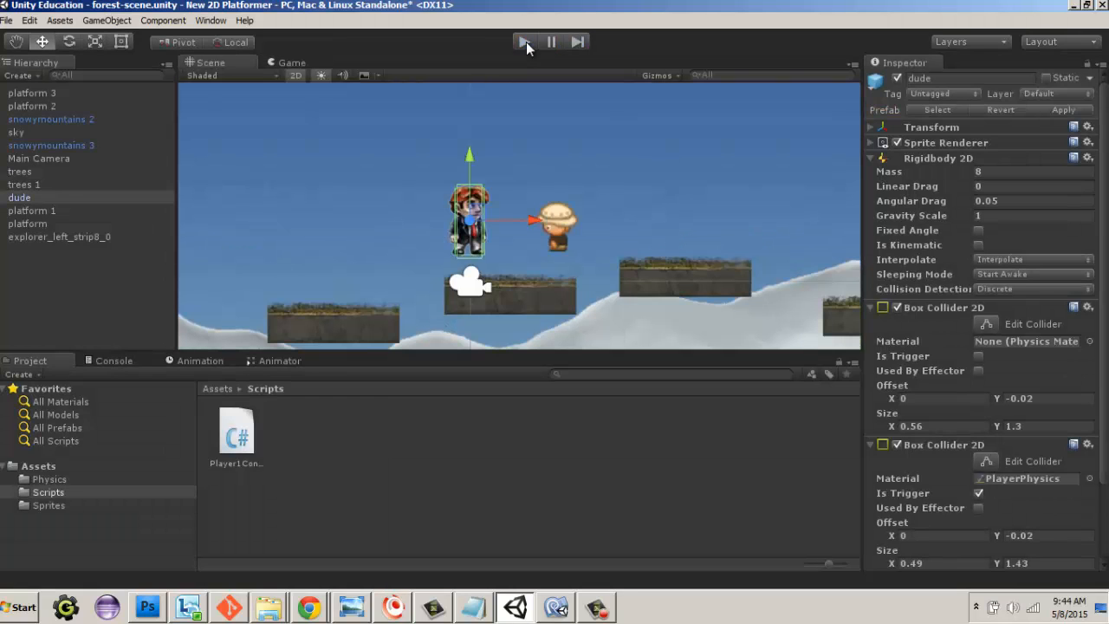
{"action": "left_click", "coordinate": [524, 41]}
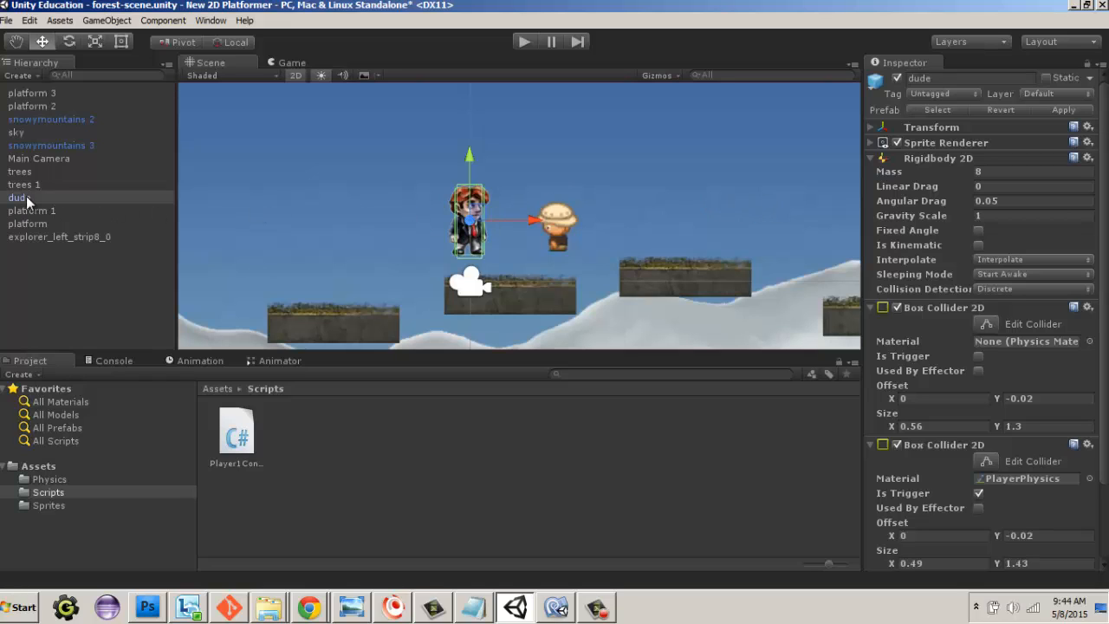
Select dude and enable Fixed Angle on its Rigidbody 2D in the Inspector.
{"action": "left_click", "coordinate": [19, 198]}
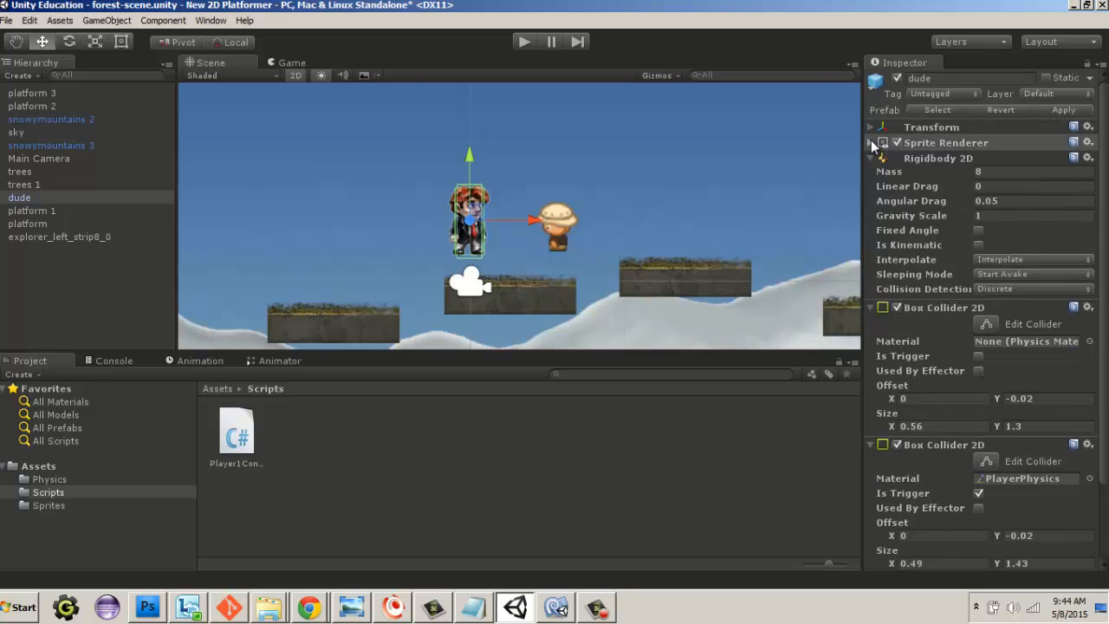
{"action": "left_click", "coordinate": [871, 142]}
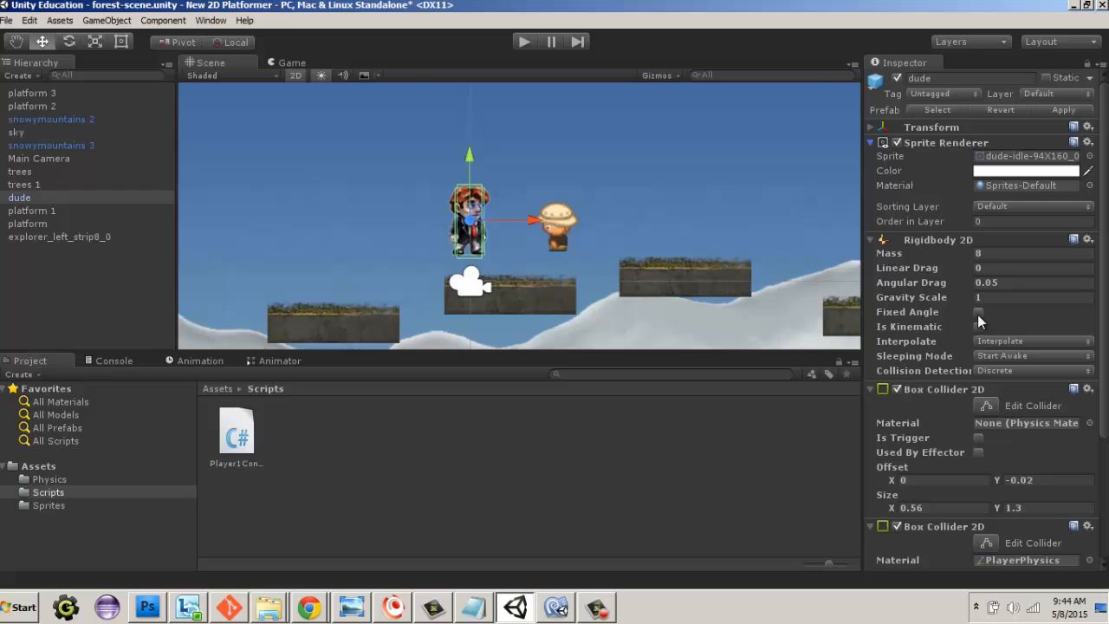
{"action": "left_click", "coordinate": [977, 312]}
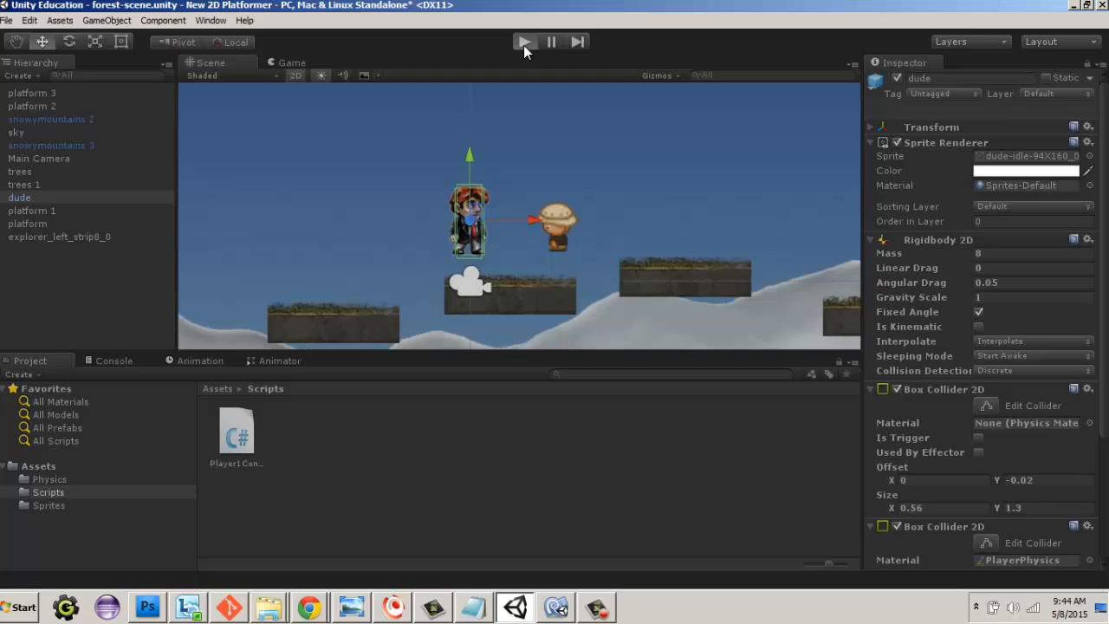
Play-test the upright dude, stop the game, and collapse the component details.
{"action": "left_click", "coordinate": [523, 42]}
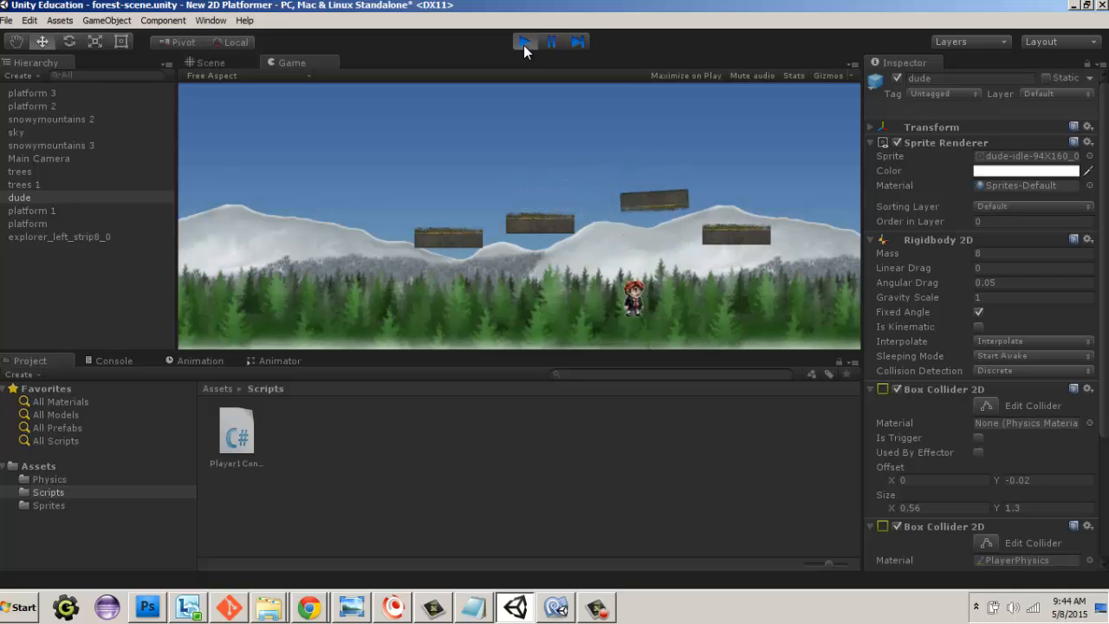
{"action": "left_click", "coordinate": [524, 41]}
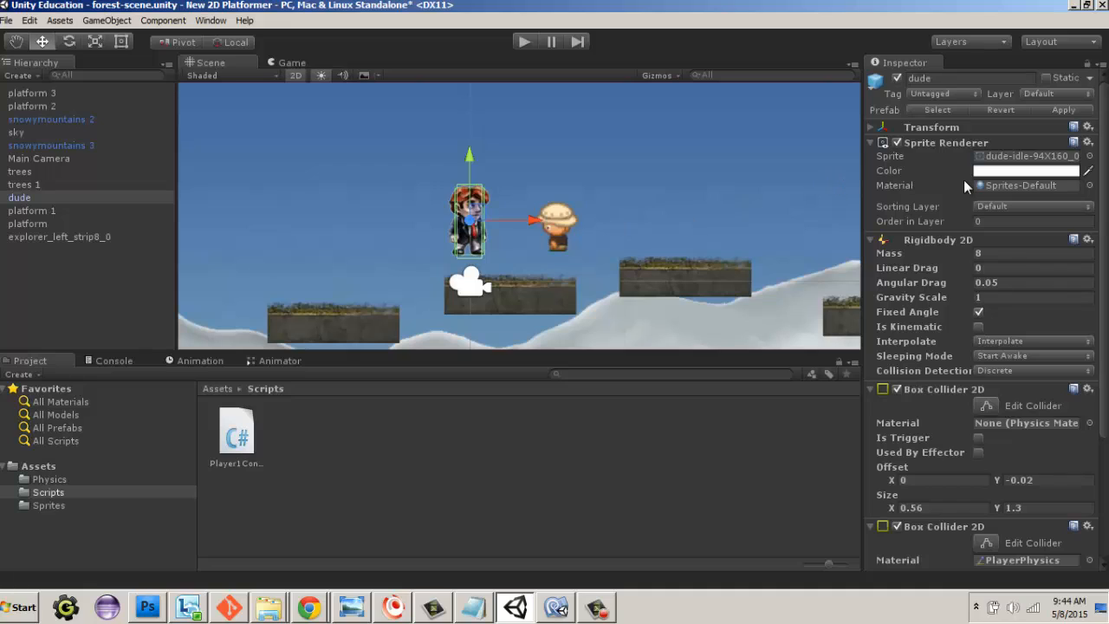
{"action": "mouse_move", "coordinate": [915, 241]}
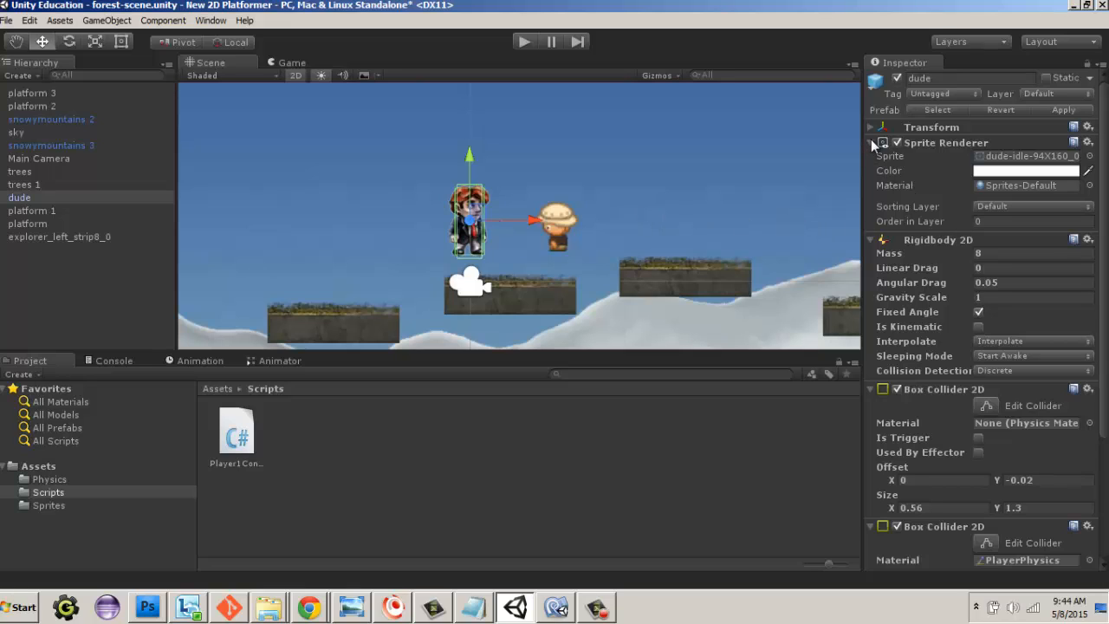
{"action": "left_click", "coordinate": [872, 142]}
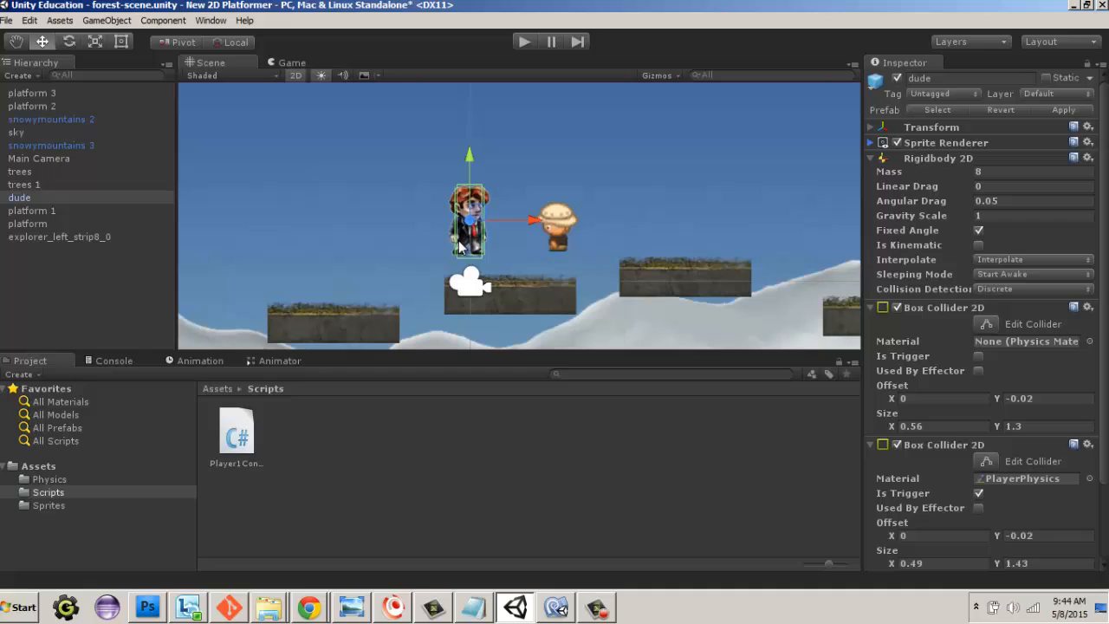
{"action": "mouse_move", "coordinate": [632, 178]}
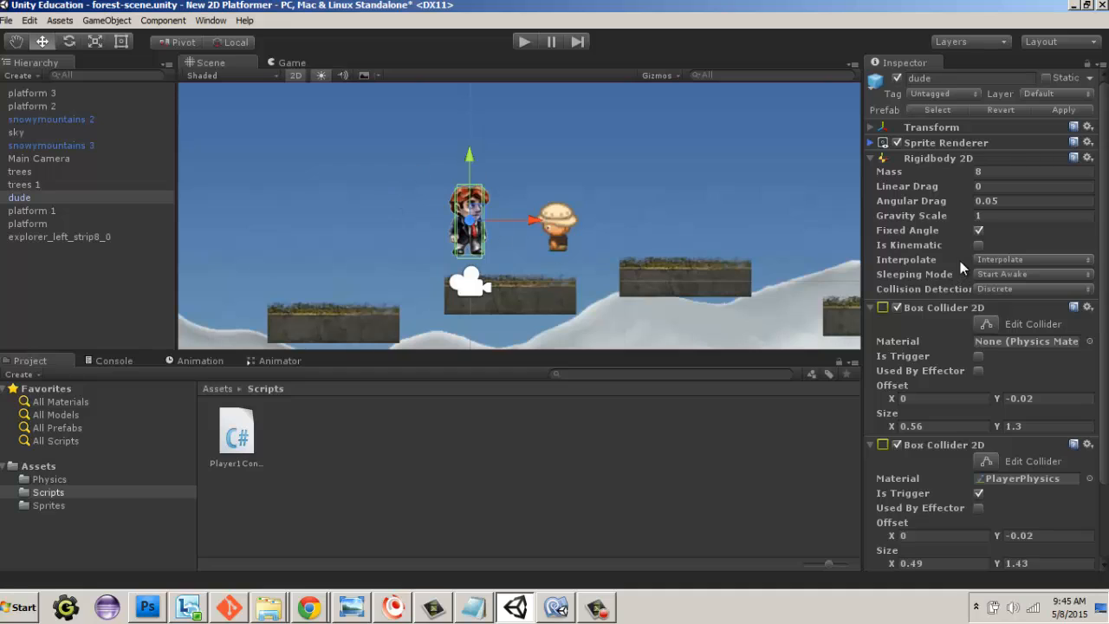
{"action": "mouse_move", "coordinate": [546, 256]}
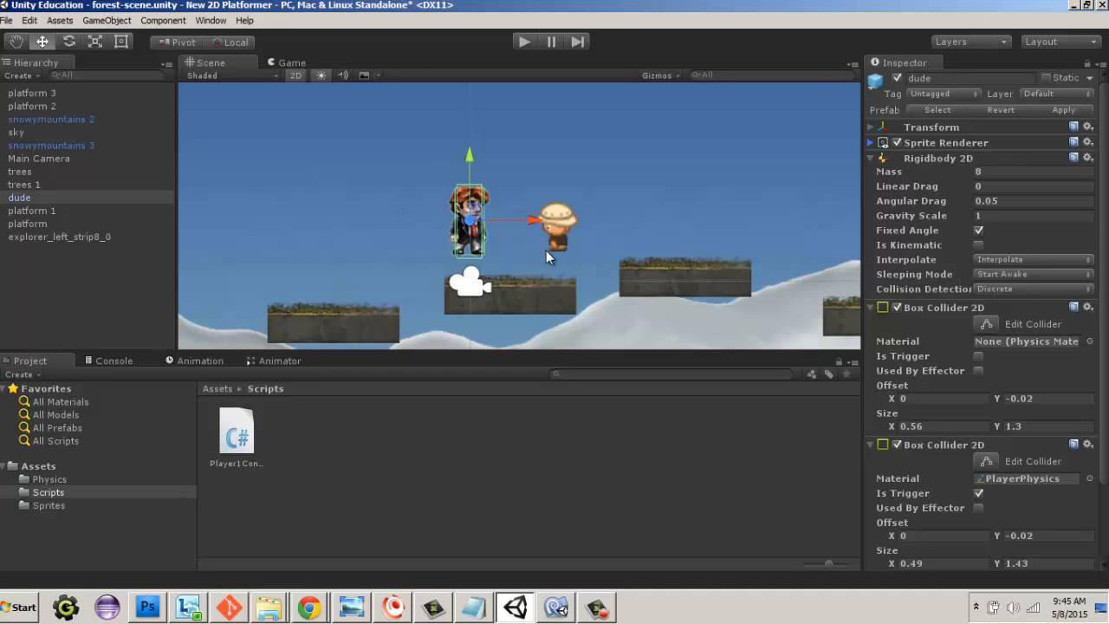
{"action": "mouse_move", "coordinate": [554, 327]}
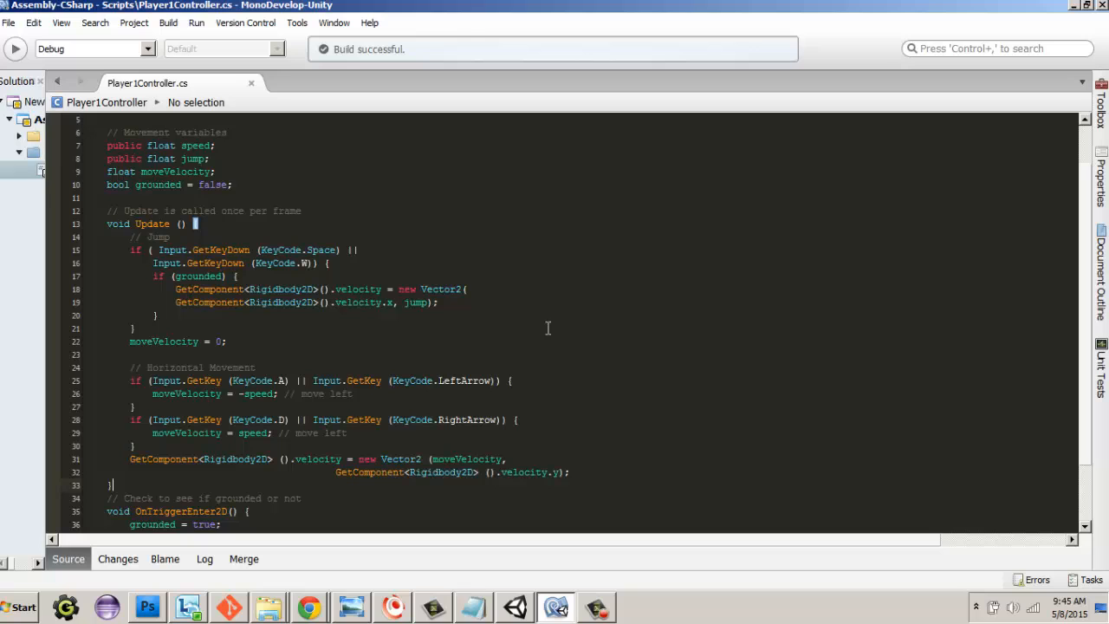
Scroll down Player1Controller.cs to review the OnTriggerEnter2D and OnTriggerExit2D methods.
{"action": "scroll", "scroll_direction": "down", "scroll_amount": 3}
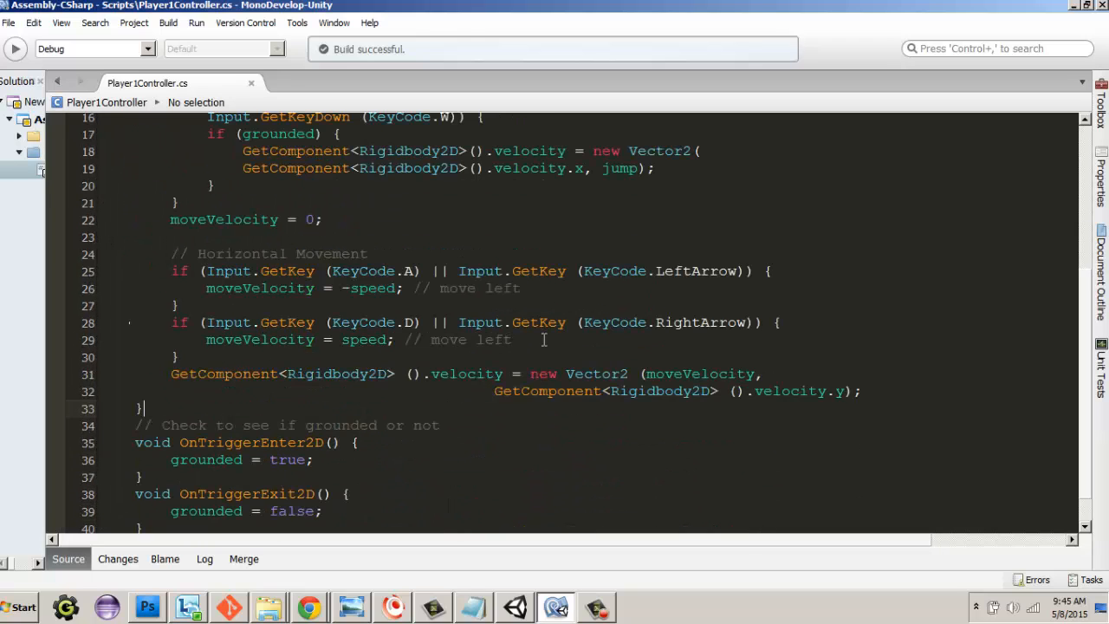
{"action": "scroll", "scroll_direction": "down", "scroll_amount": 3}
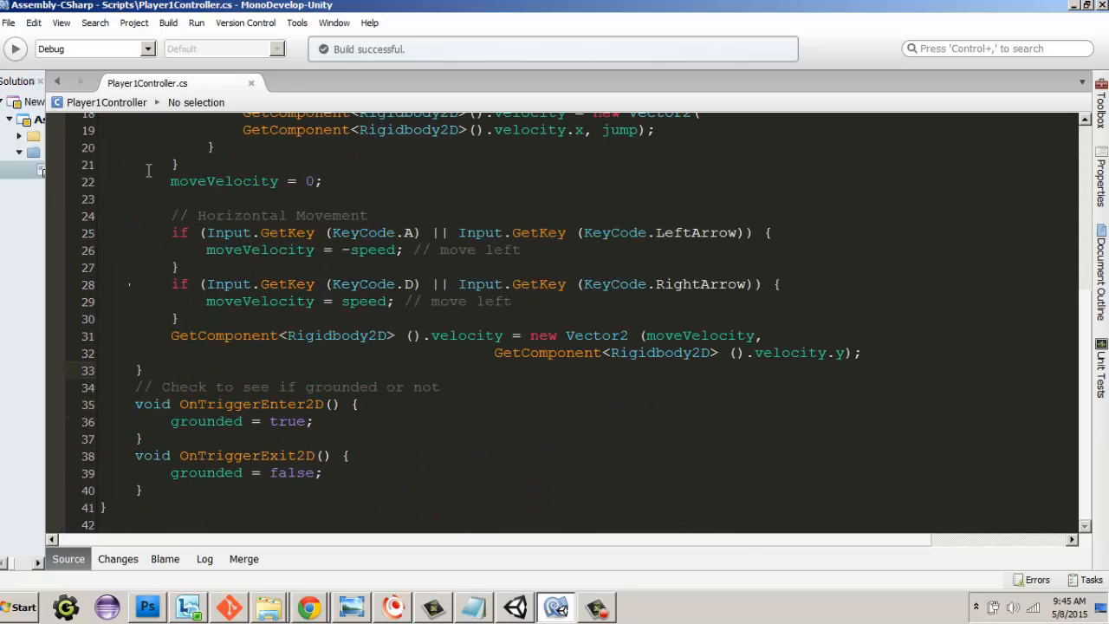